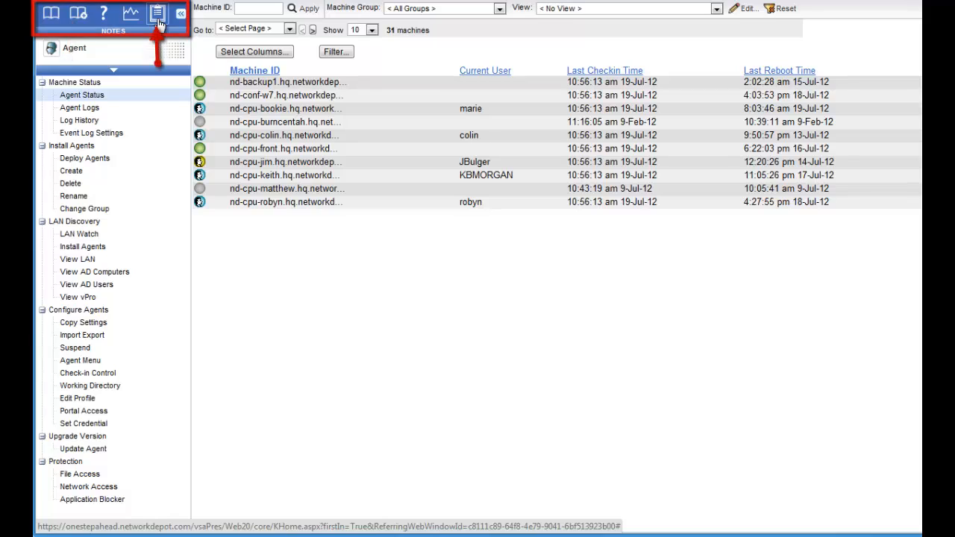
mouse_move(130, 13)
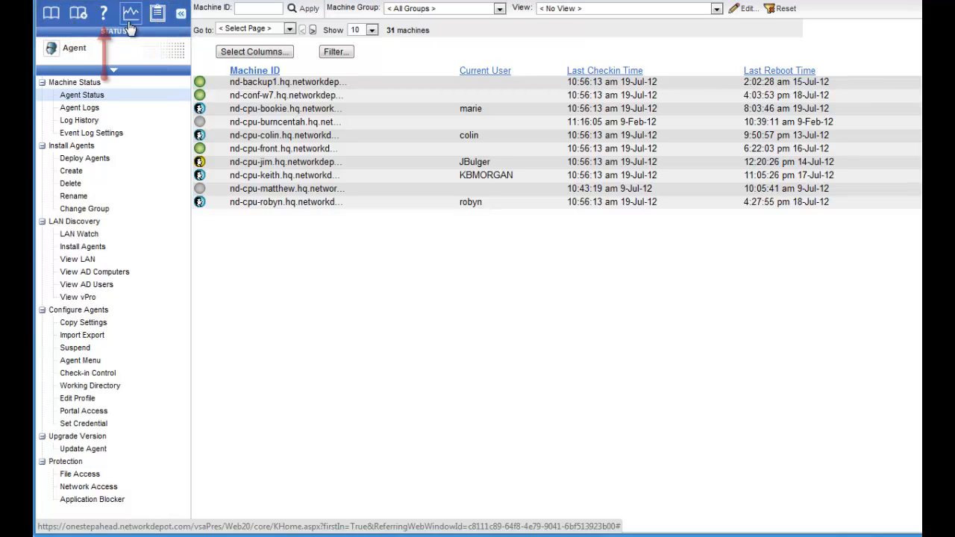
mouse_move(104, 13)
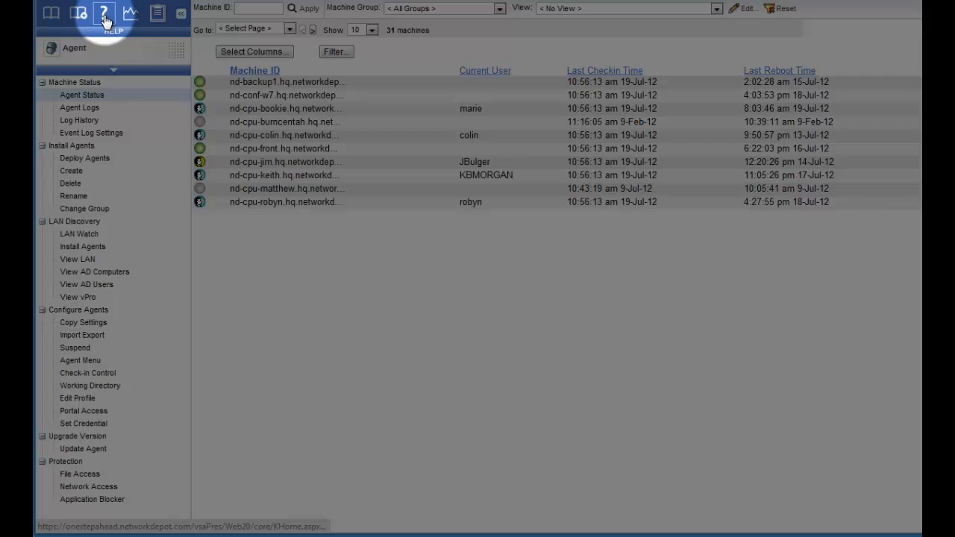
Glance at the Agent Status online help, then move to the Monitor module's Dashboard List.
click(105, 13)
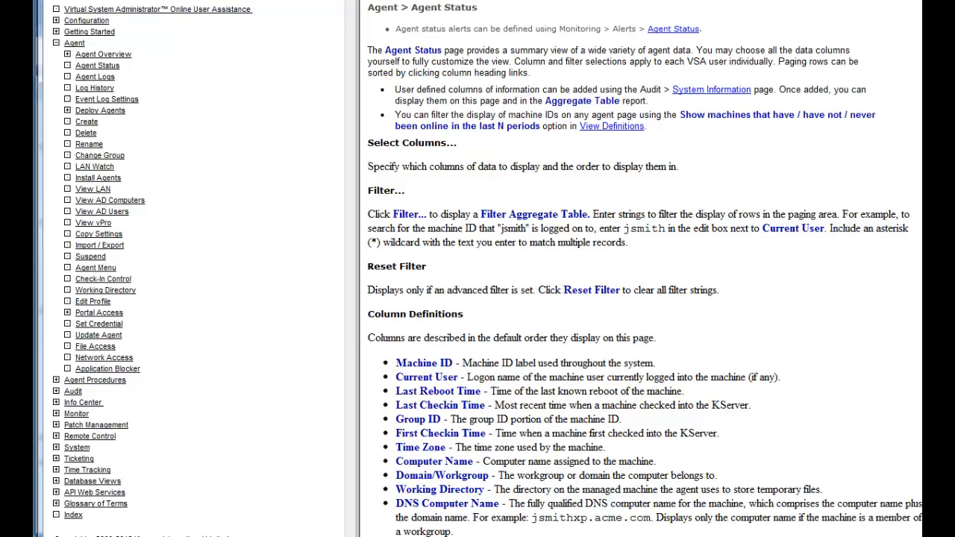
click(97, 65)
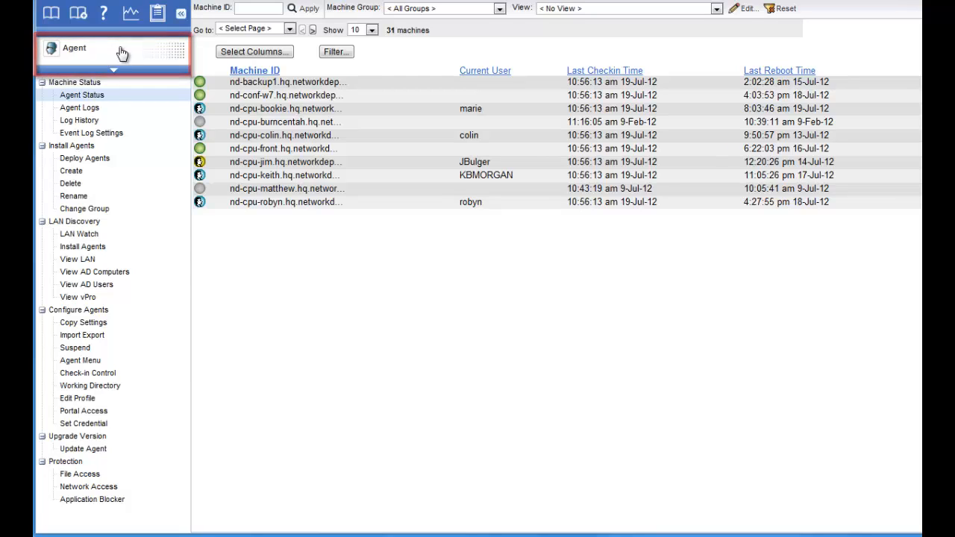
click(74, 47)
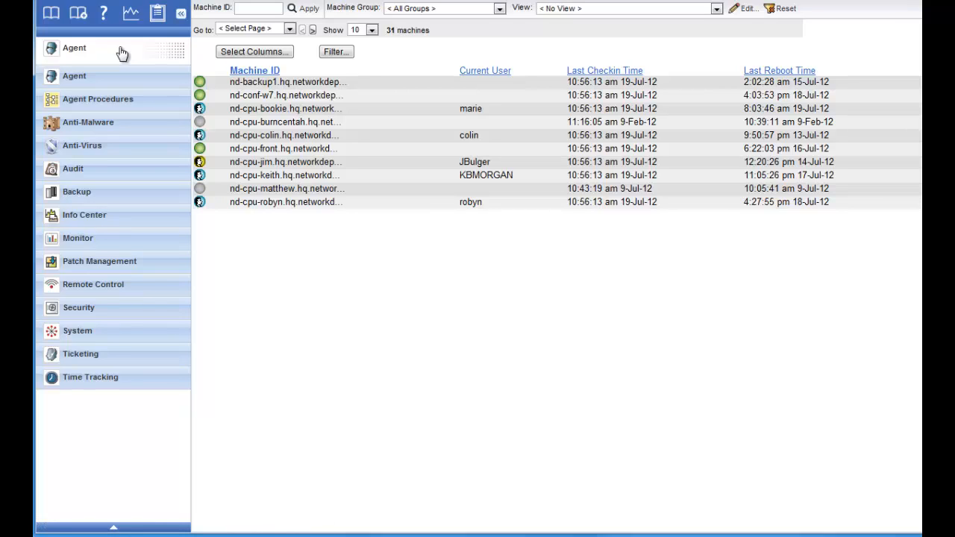
mouse_move(82, 145)
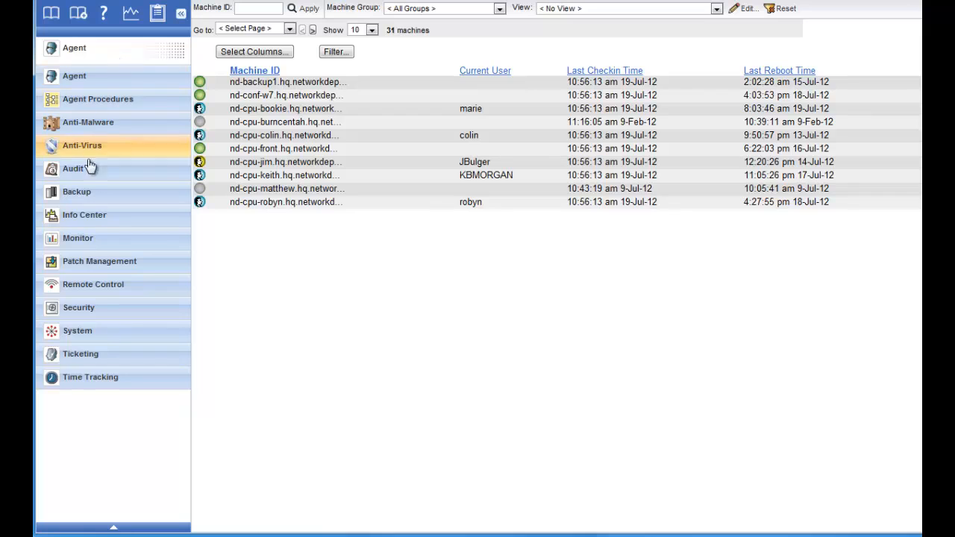
click(77, 238)
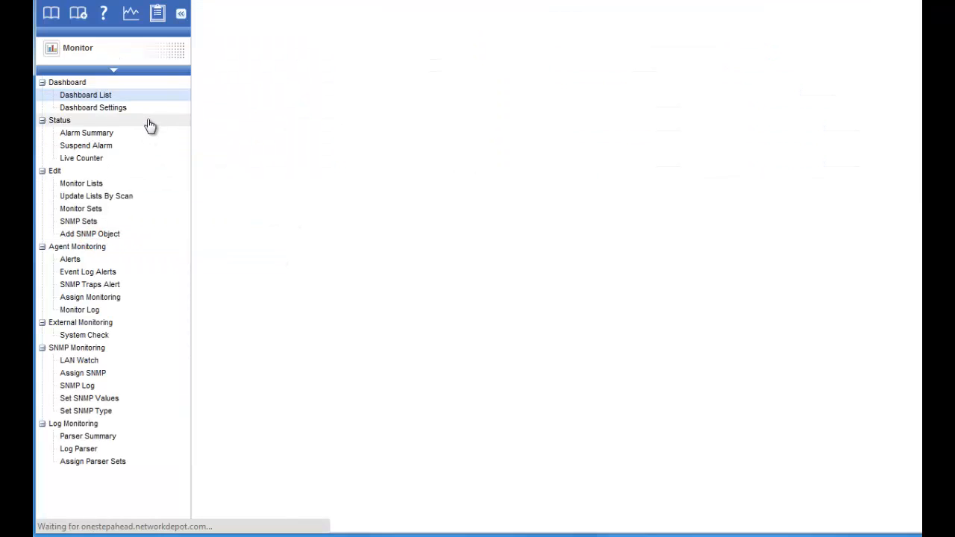
click(86, 95)
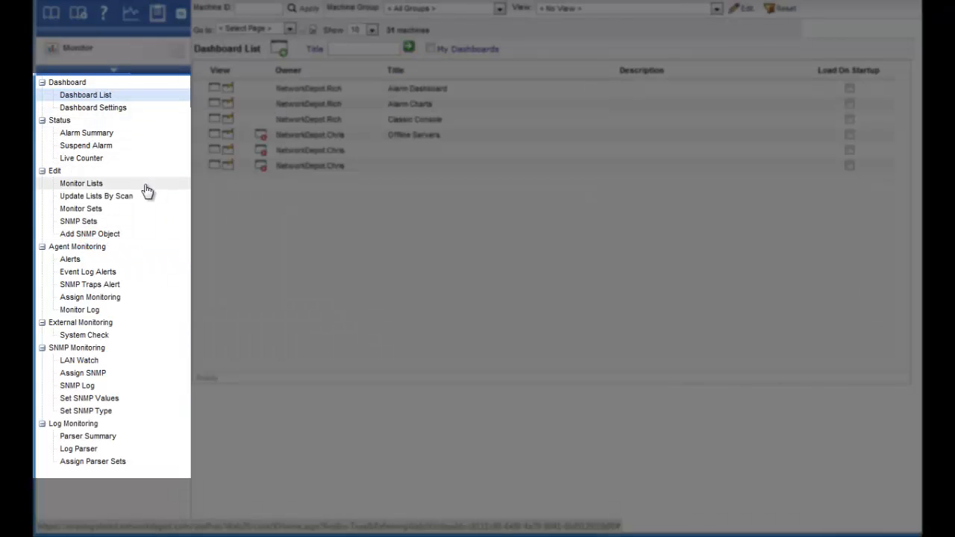
mouse_move(142, 208)
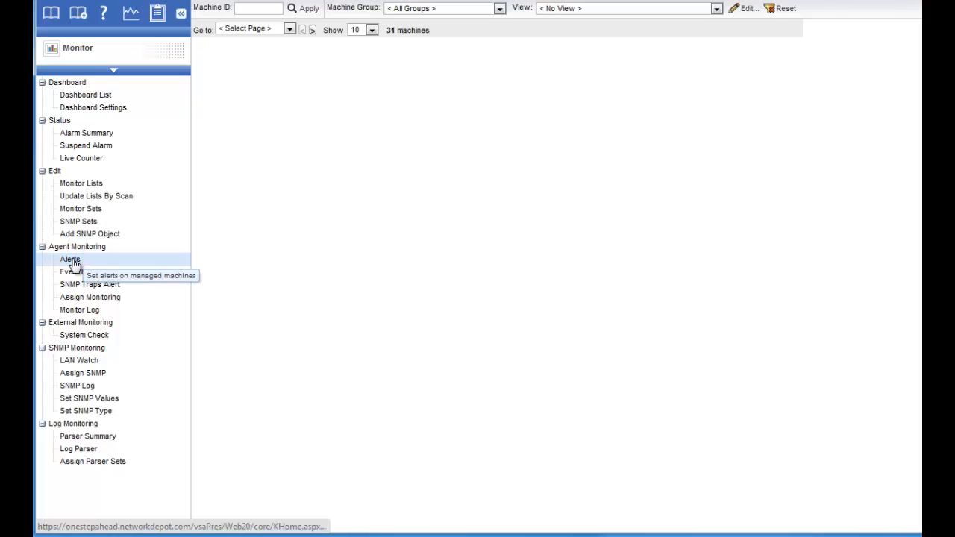
Open the Monitor Alerts page with its Summary alert function and email recipient settings.
click(70, 259)
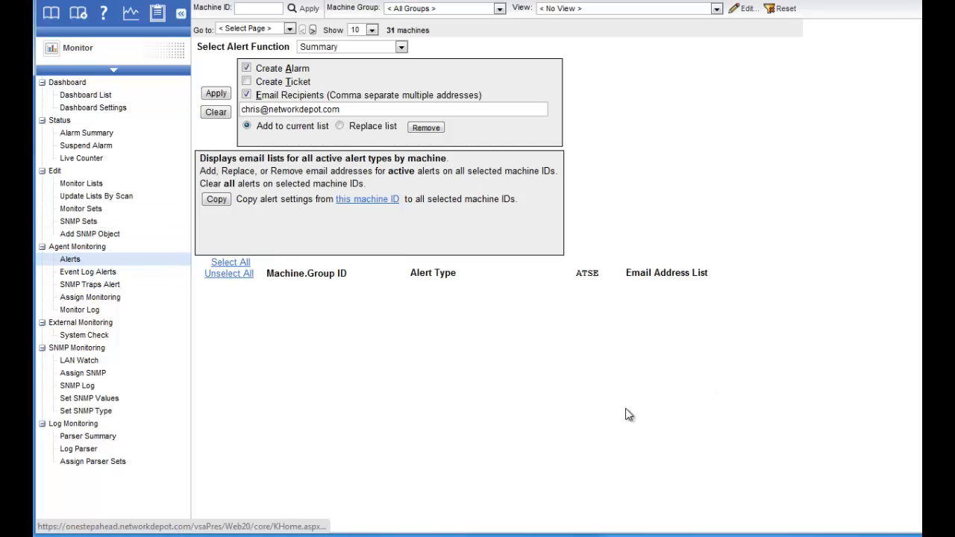
mouse_move(783, 320)
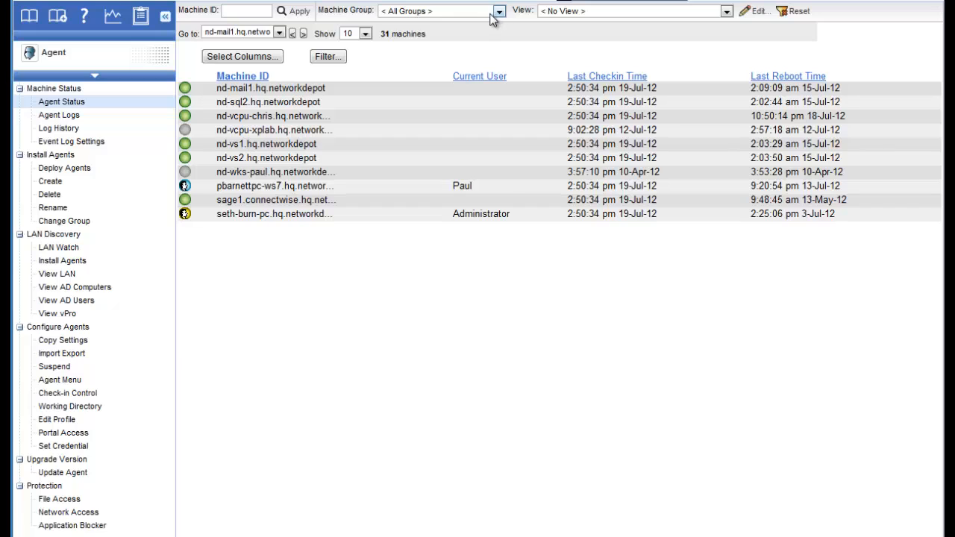
Filter the Agent Status machine list to the networkdepot.hq group.
click(499, 11)
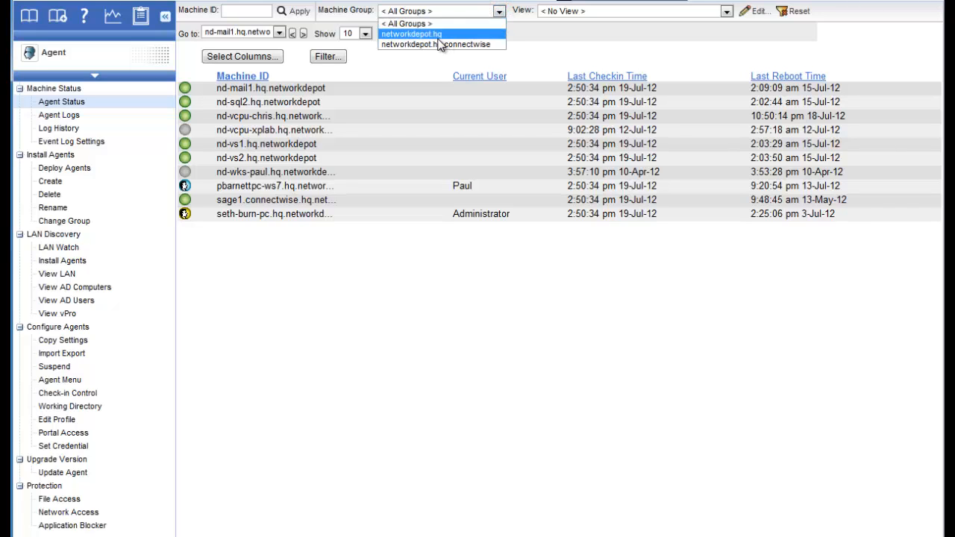
mouse_move(419, 36)
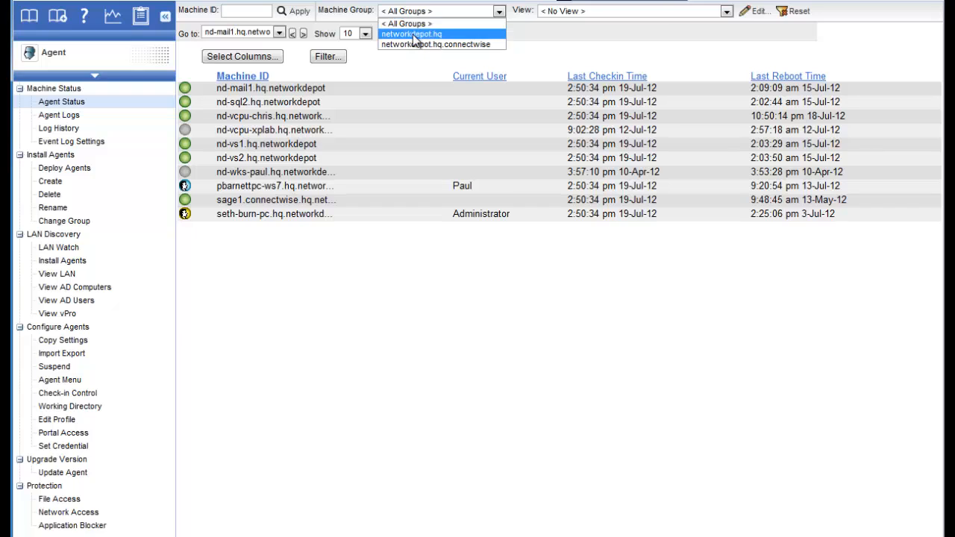
mouse_move(419, 39)
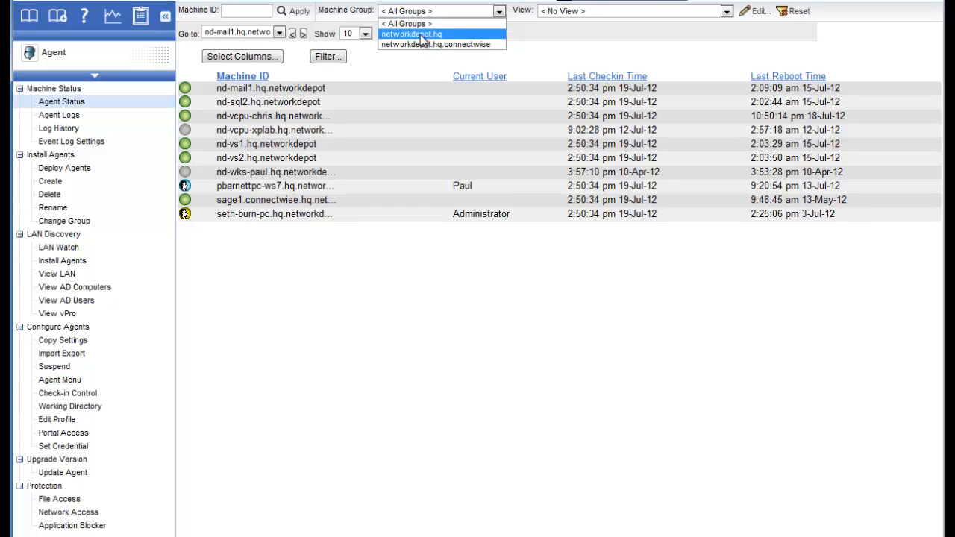
click(411, 34)
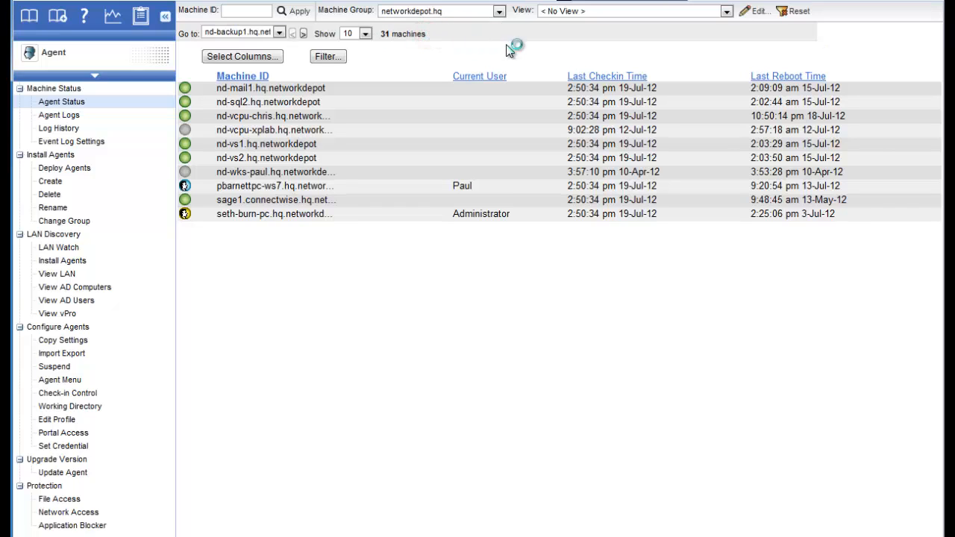
click(302, 33)
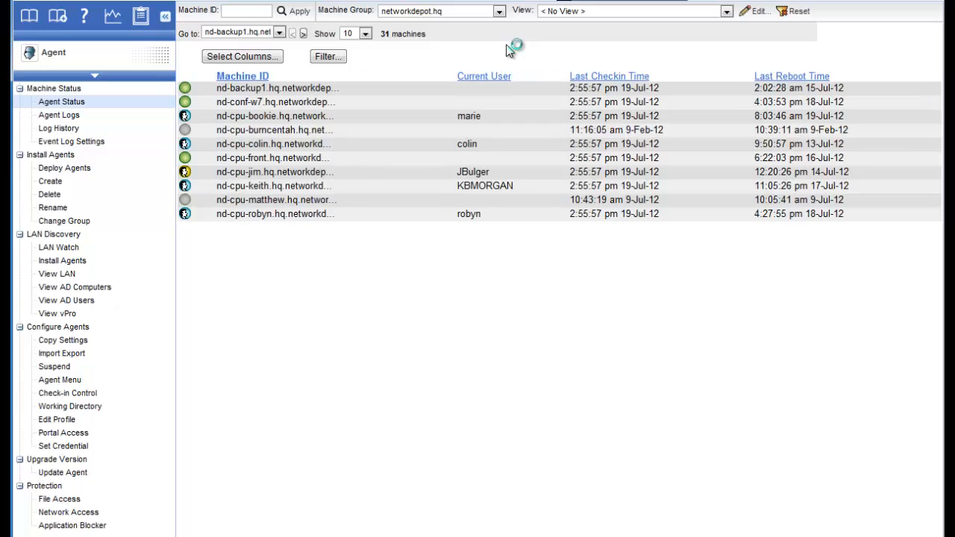
mouse_move(567, 67)
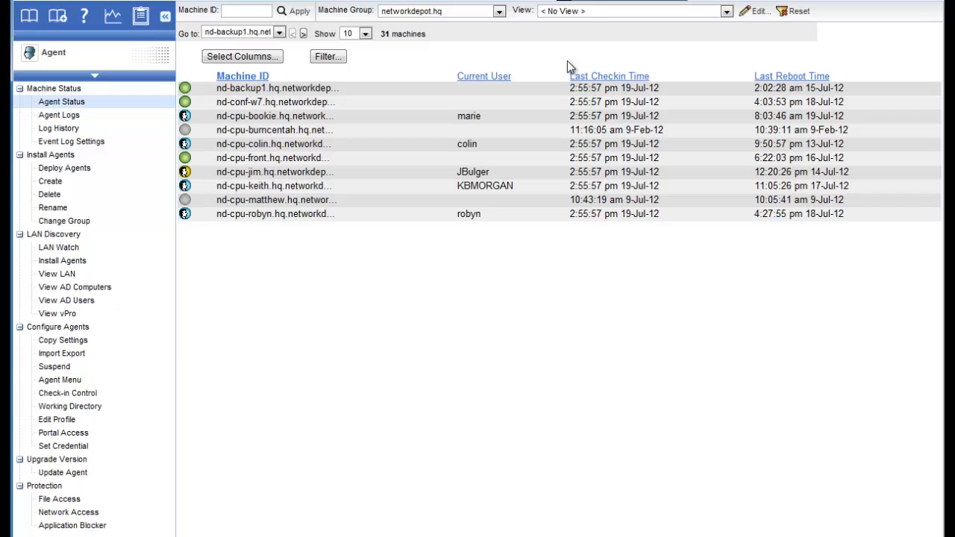
mouse_move(513, 39)
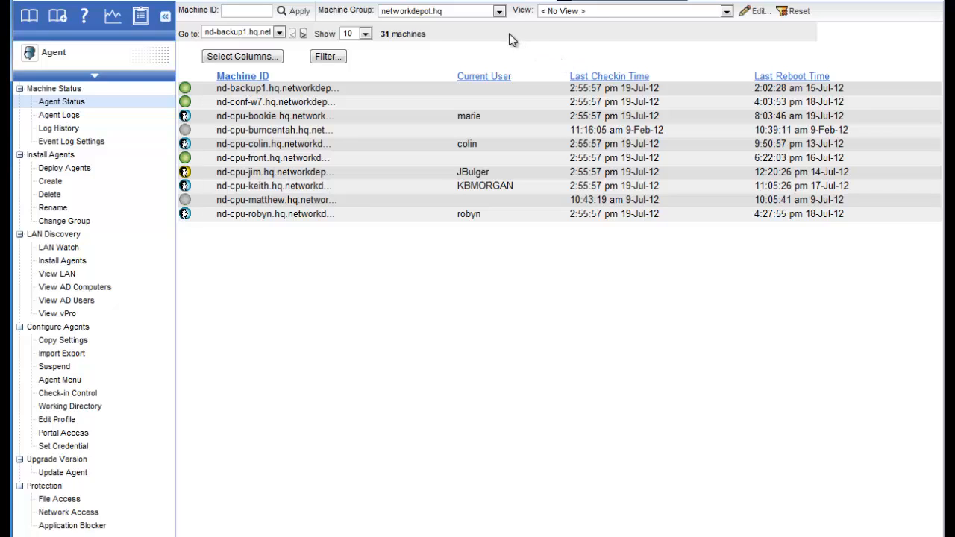
mouse_move(391, 54)
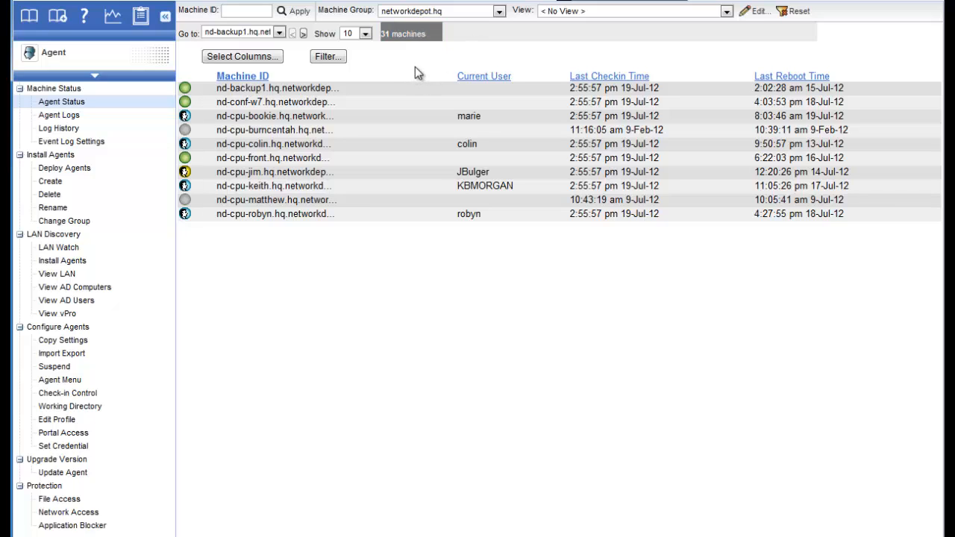
mouse_move(496, 56)
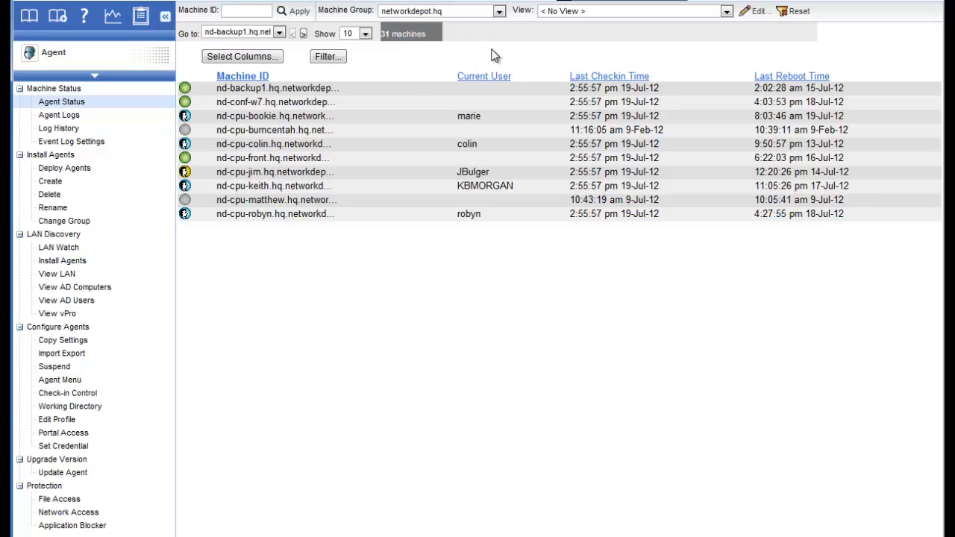
mouse_move(588, 47)
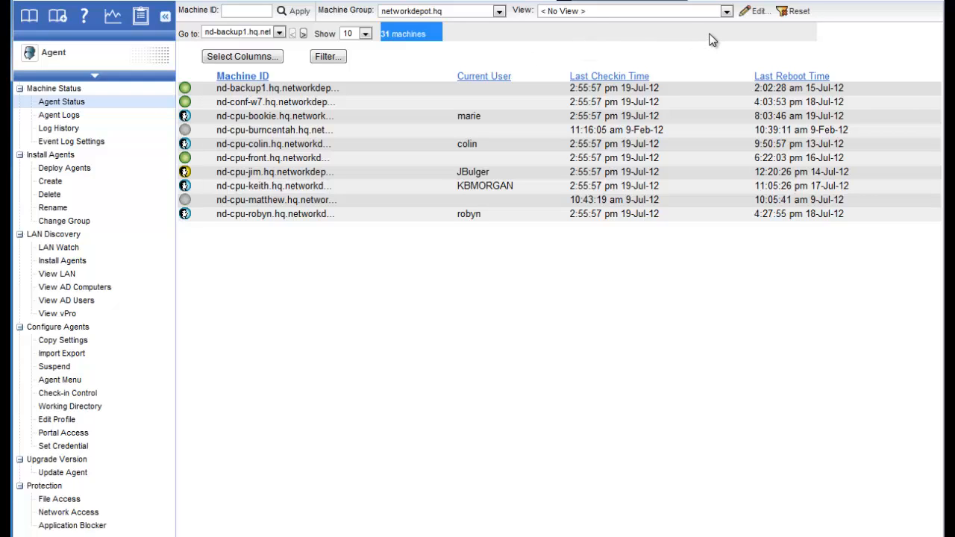
mouse_move(721, 19)
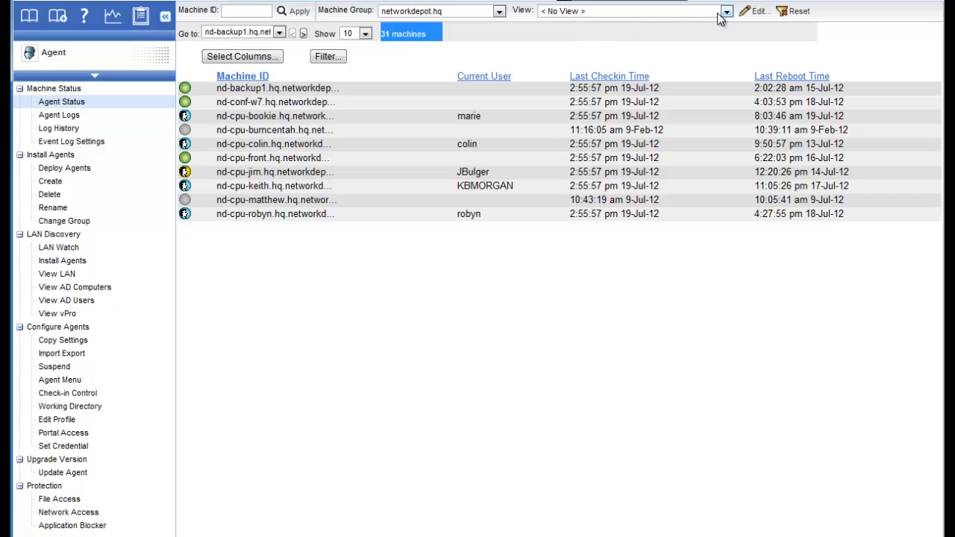
click(726, 10)
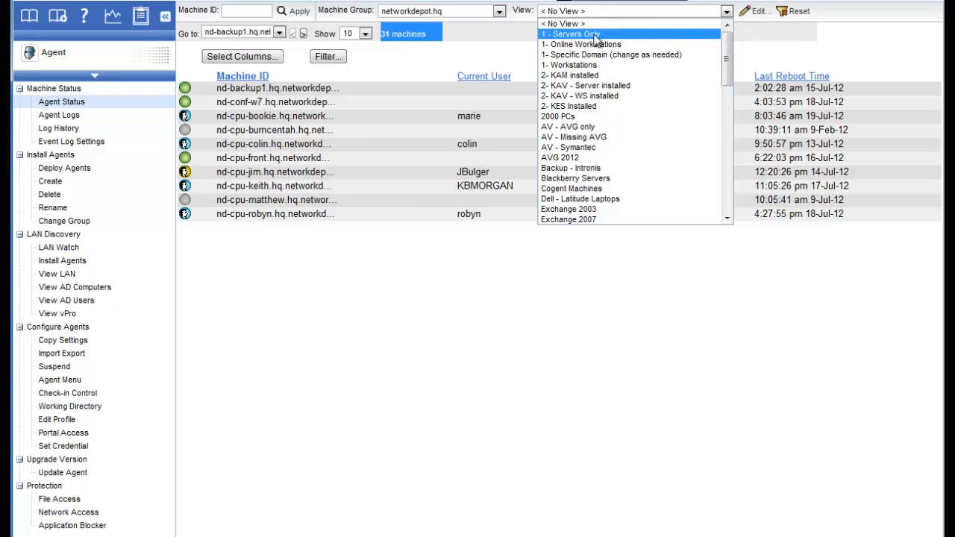
mouse_move(586, 44)
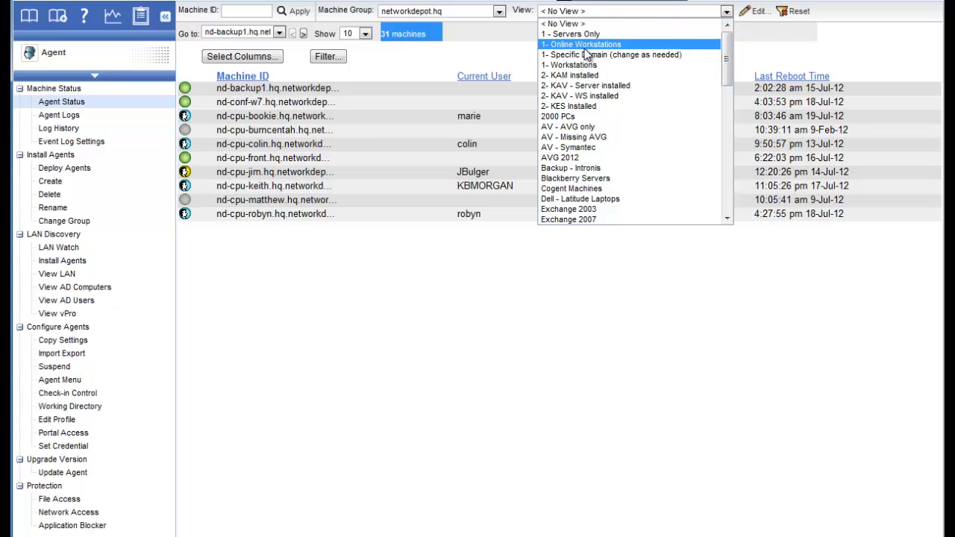
mouse_move(568, 64)
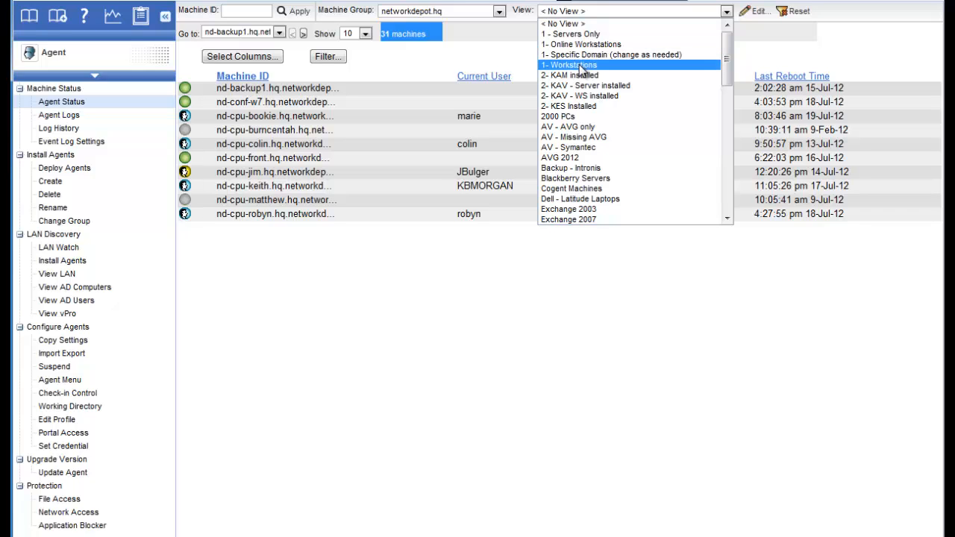
click(571, 65)
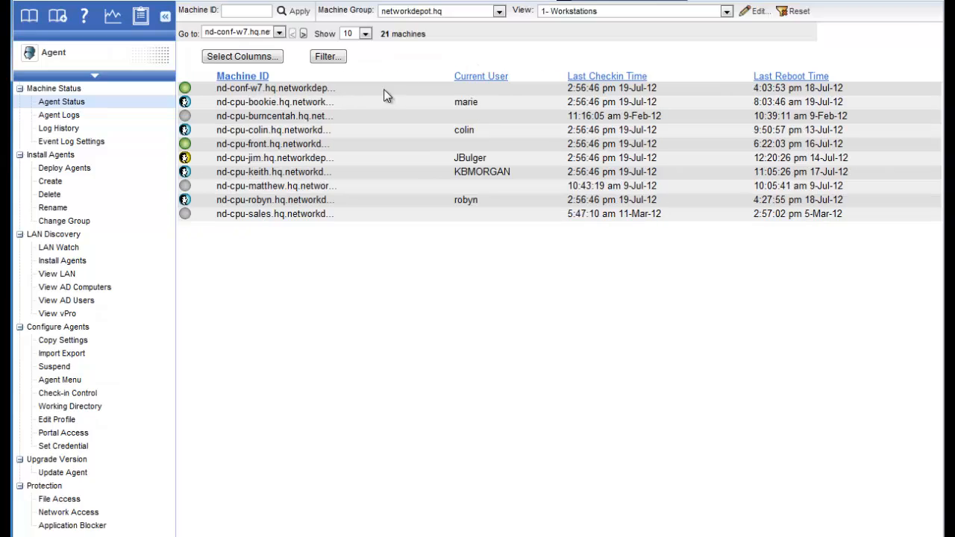
mouse_move(396, 70)
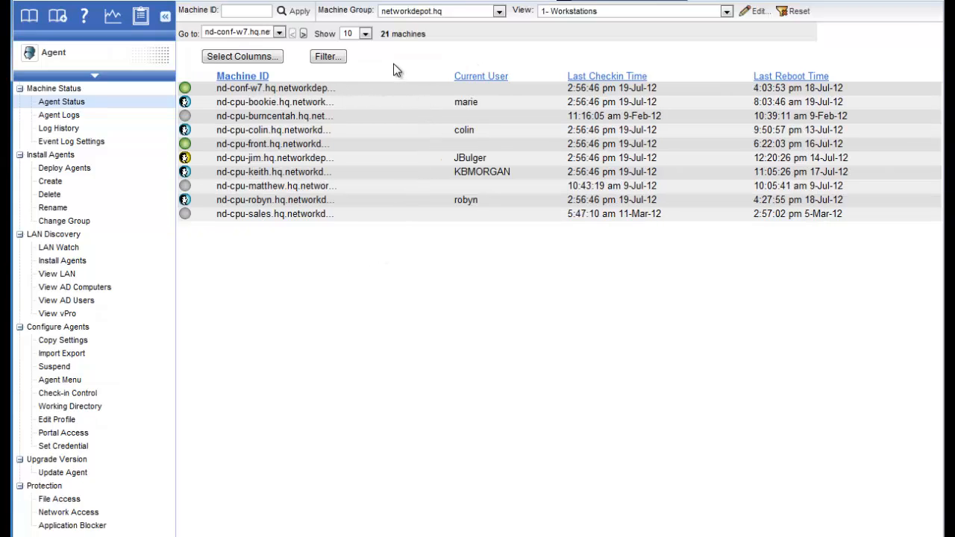
mouse_move(384, 48)
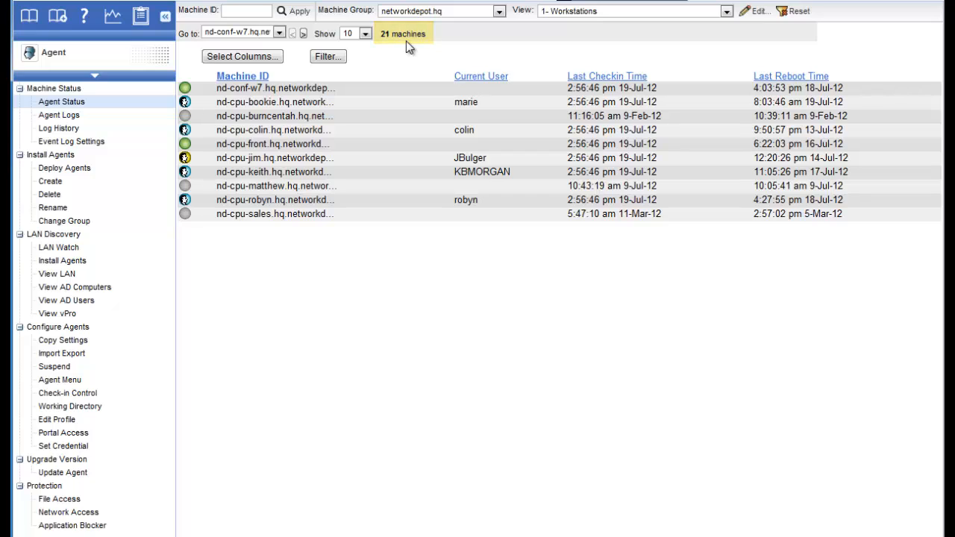
Apply the Notebooks Only view to the agent list.
click(725, 10)
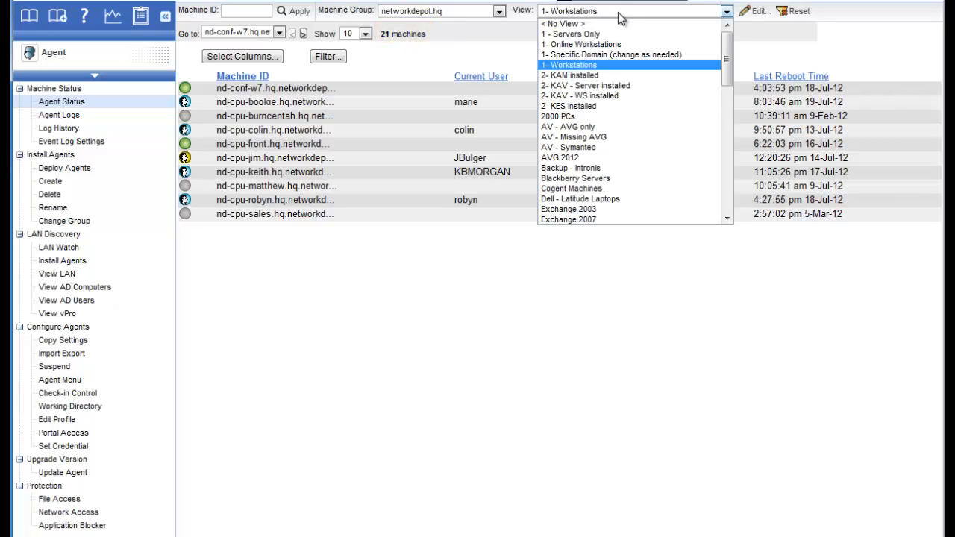
mouse_move(660, 85)
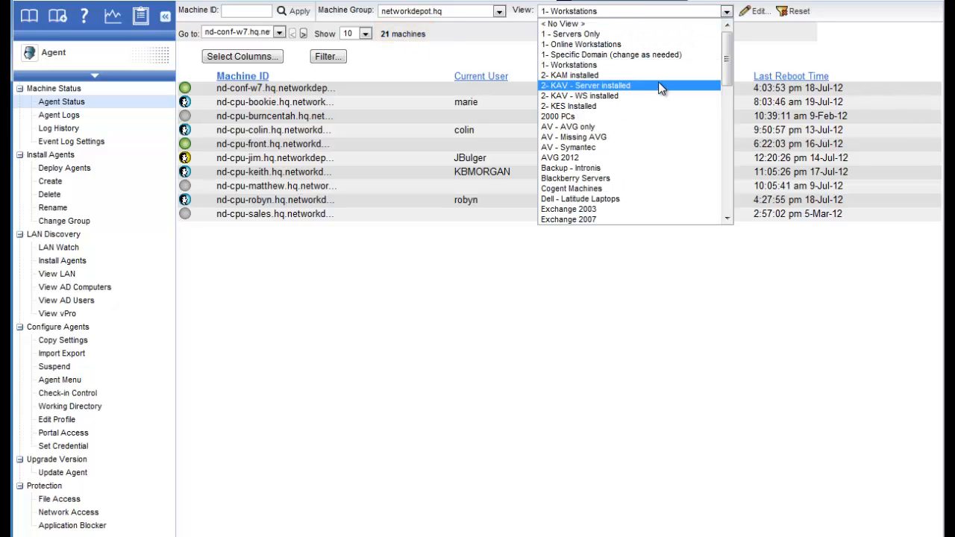
scroll(down, 3)
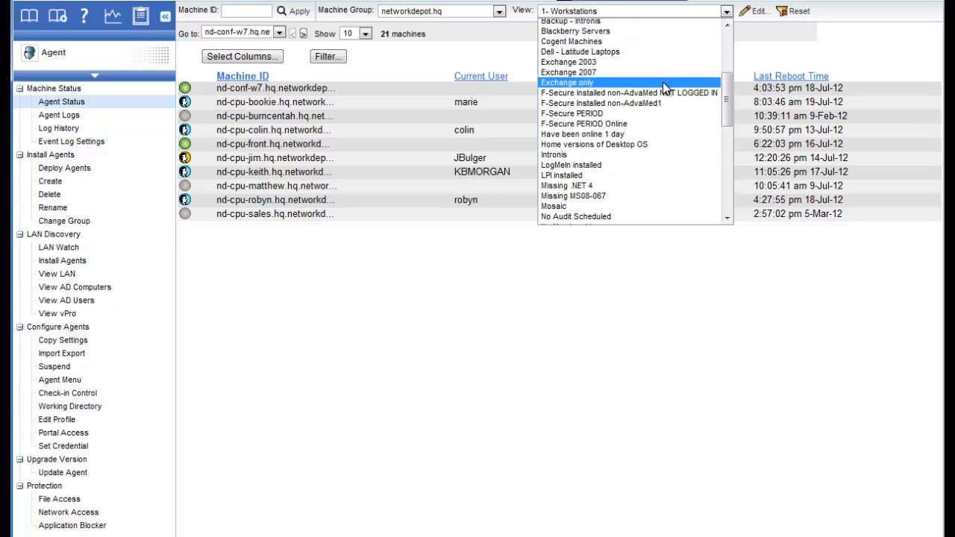
scroll(down, 3)
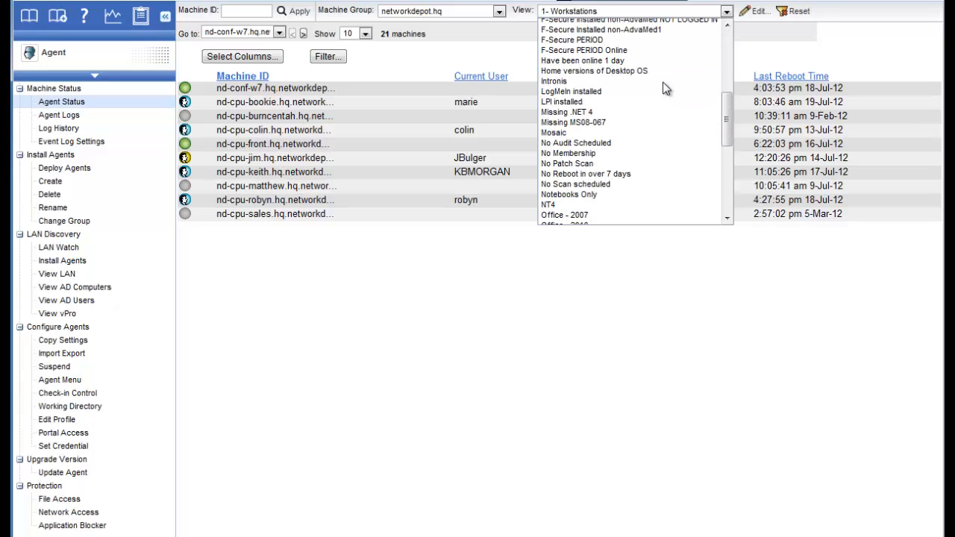
mouse_move(612, 194)
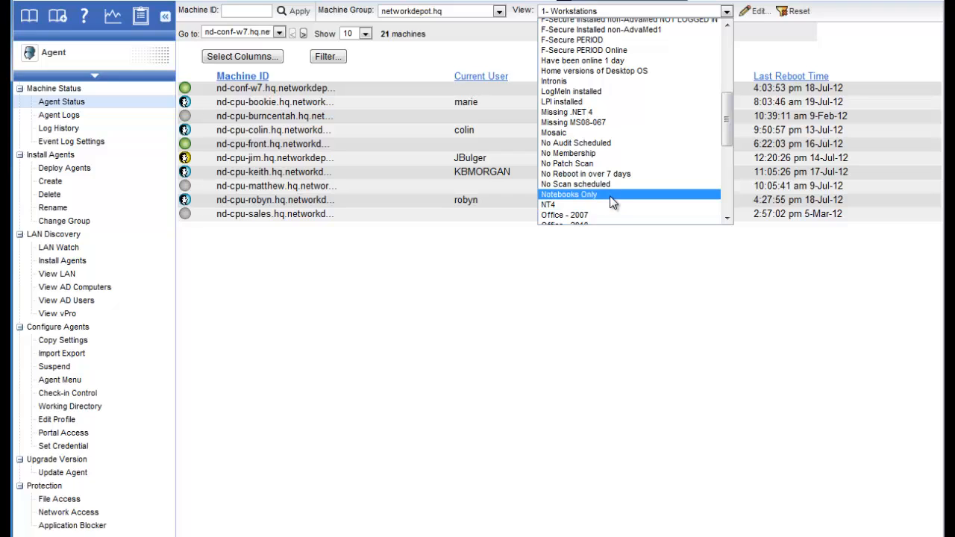
click(569, 194)
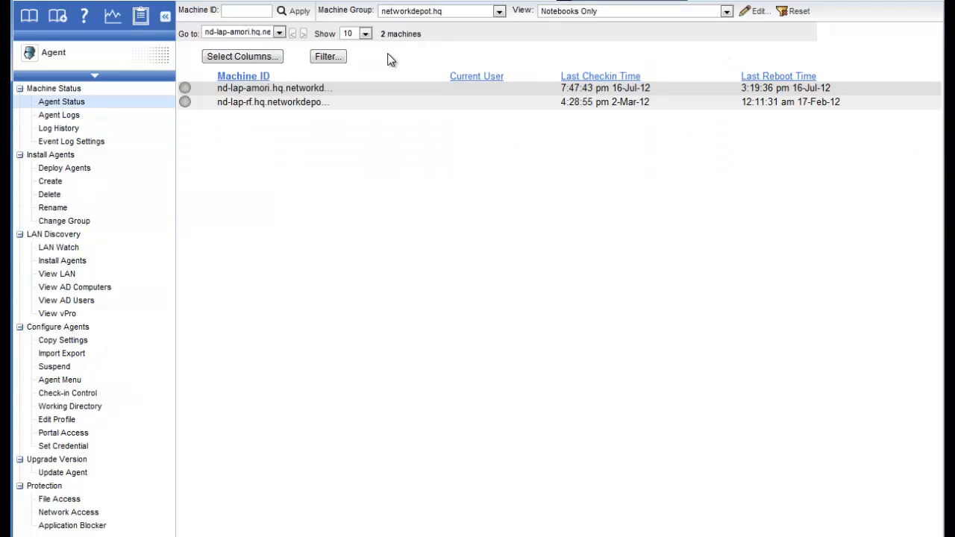
mouse_move(444, 153)
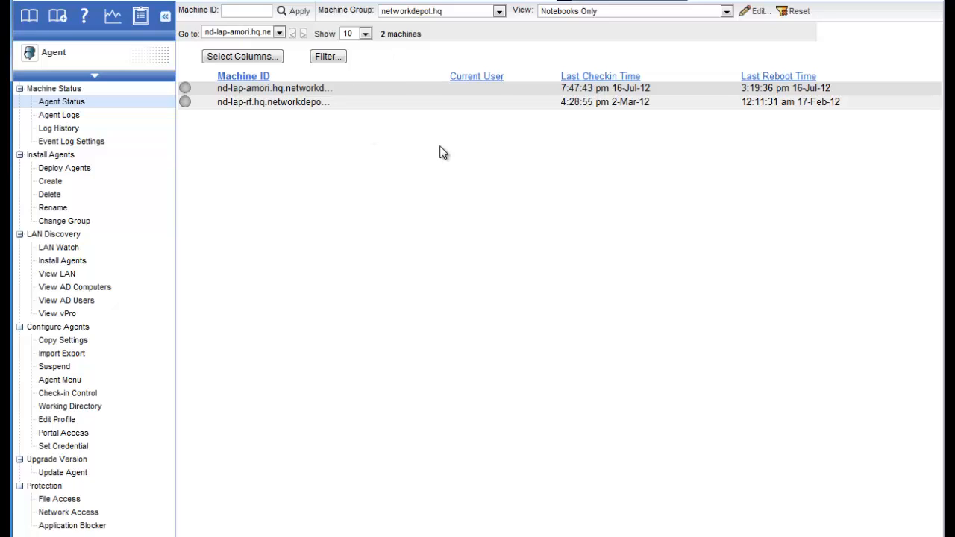
mouse_move(183, 38)
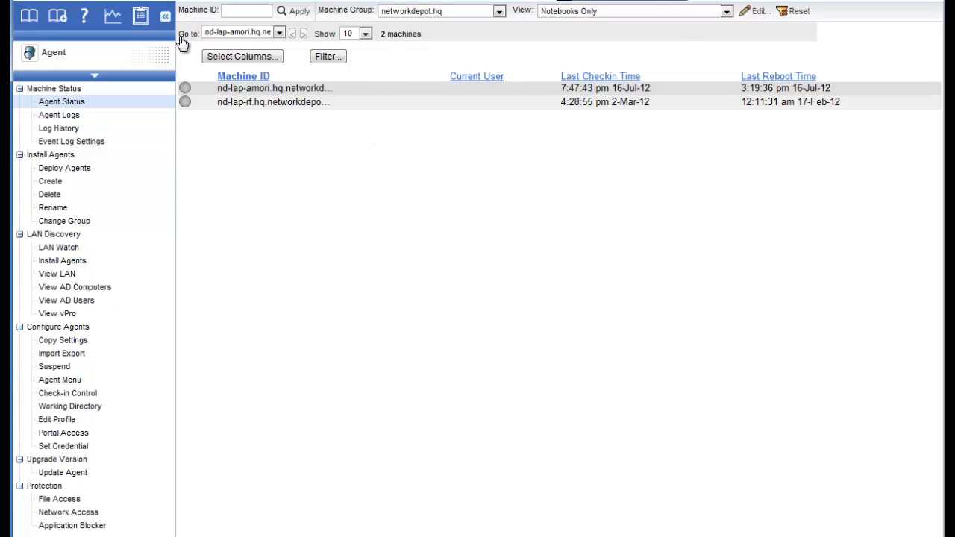
Switch to the 1 - Servers Only view, then clear it to < No View >.
click(725, 10)
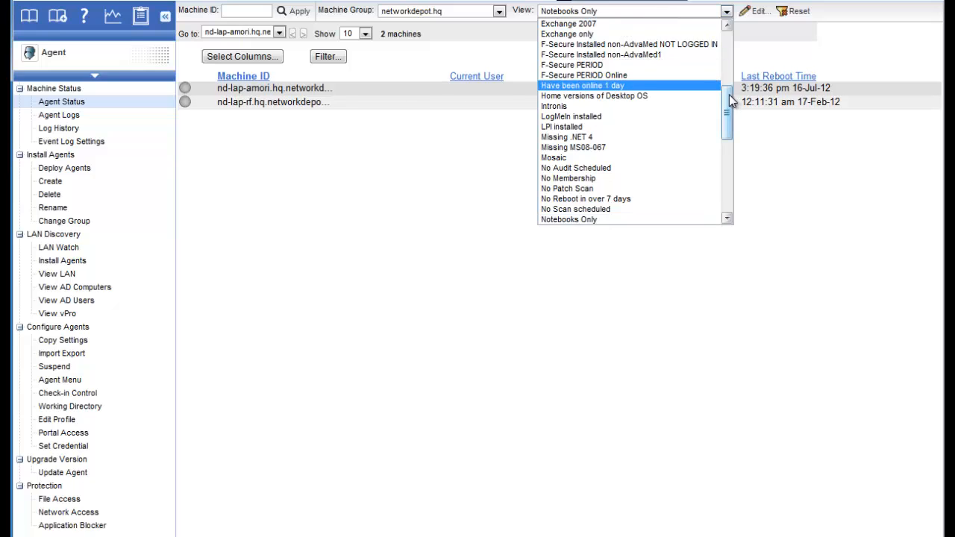
scroll(up, 3)
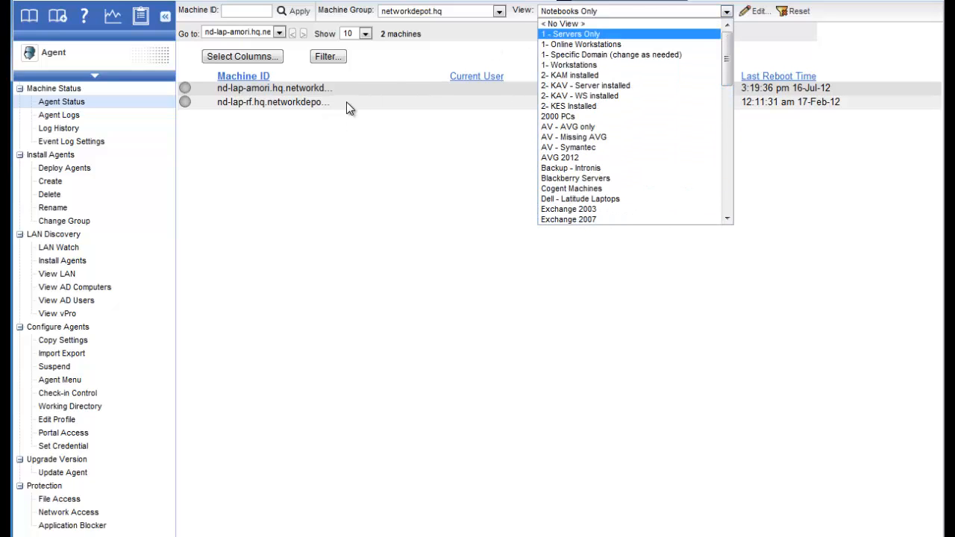
mouse_move(472, 220)
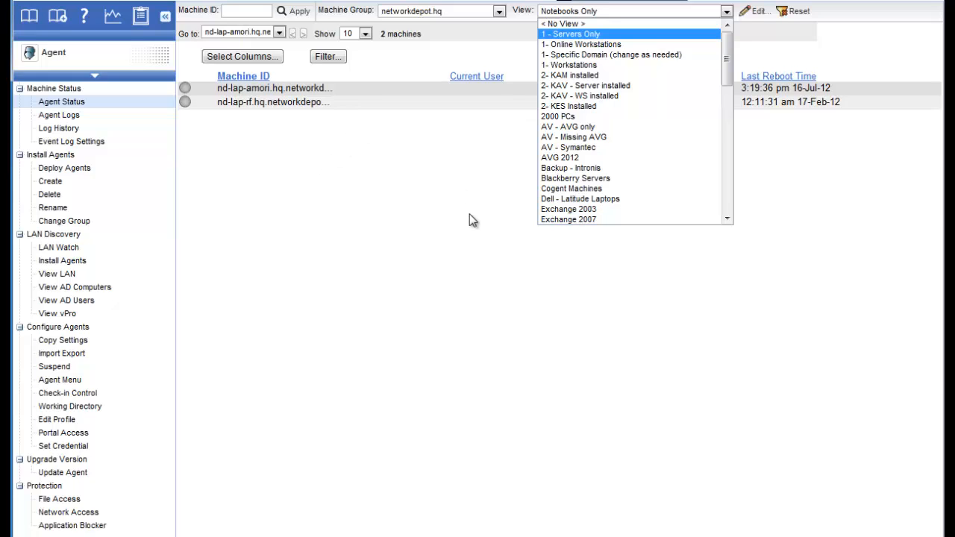
mouse_move(415, 117)
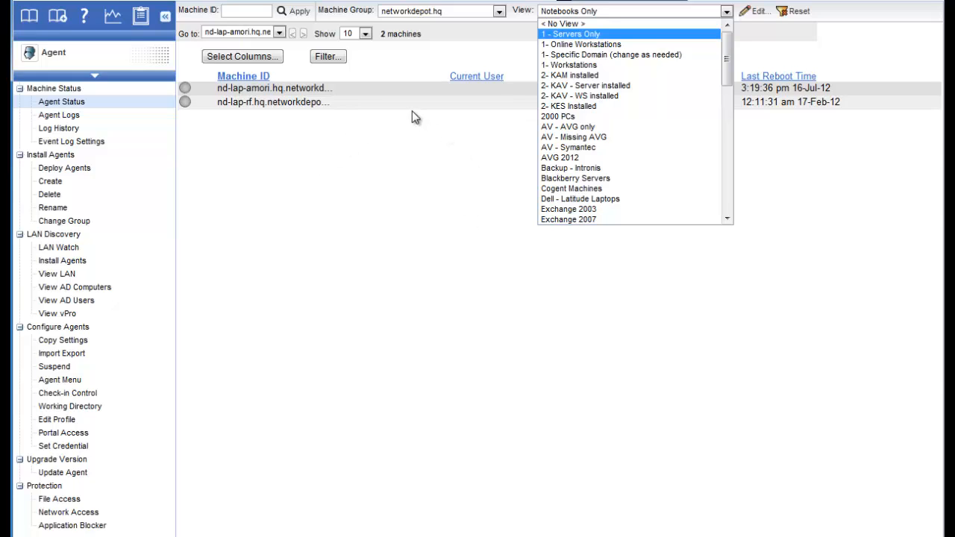
click(570, 33)
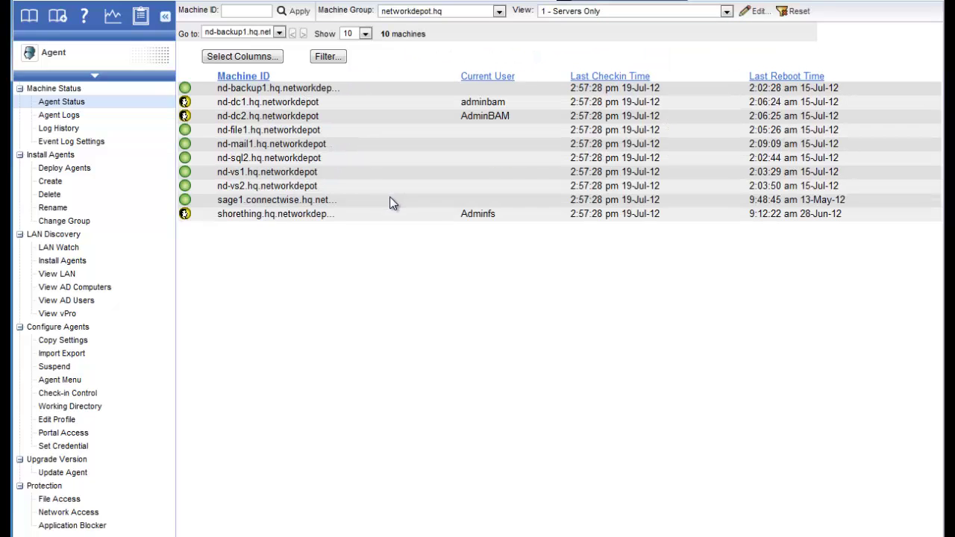
click(725, 12)
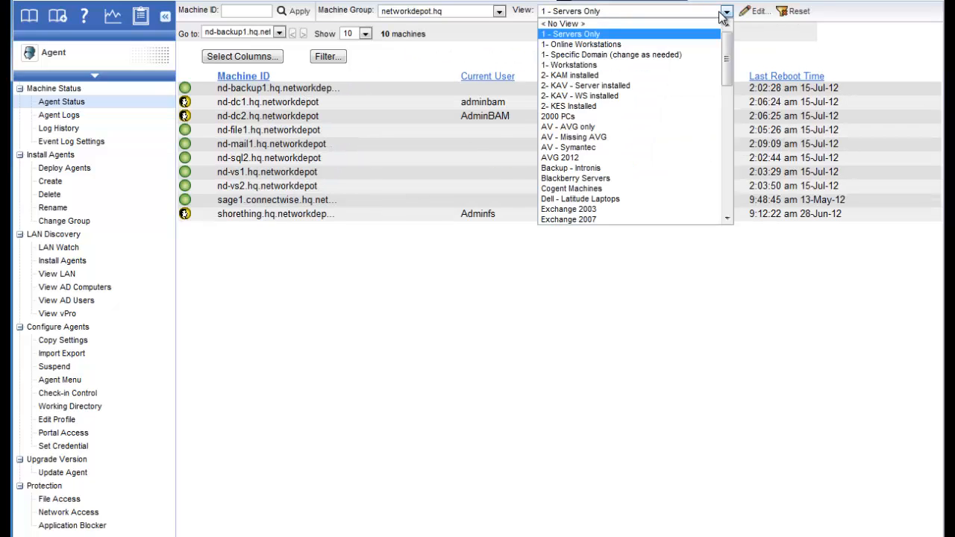
click(563, 23)
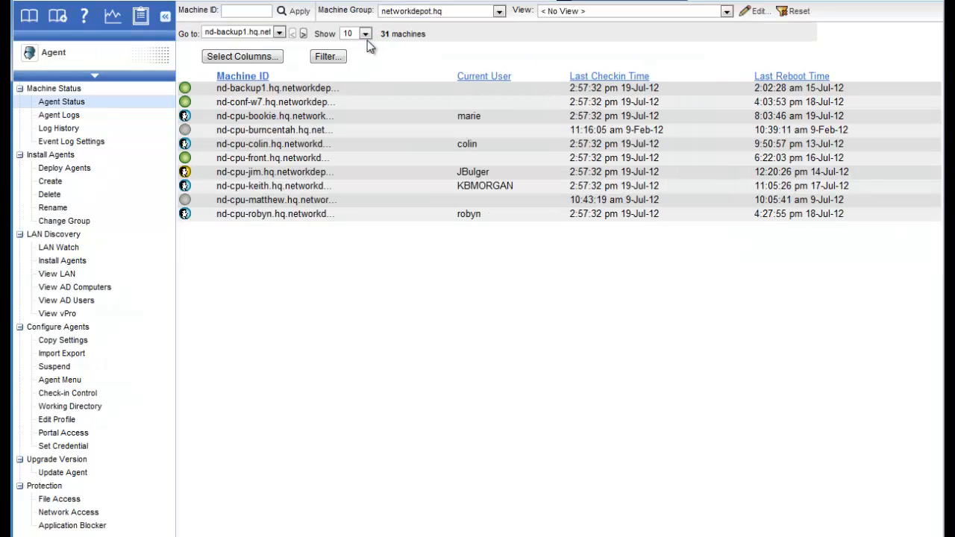
click(246, 11)
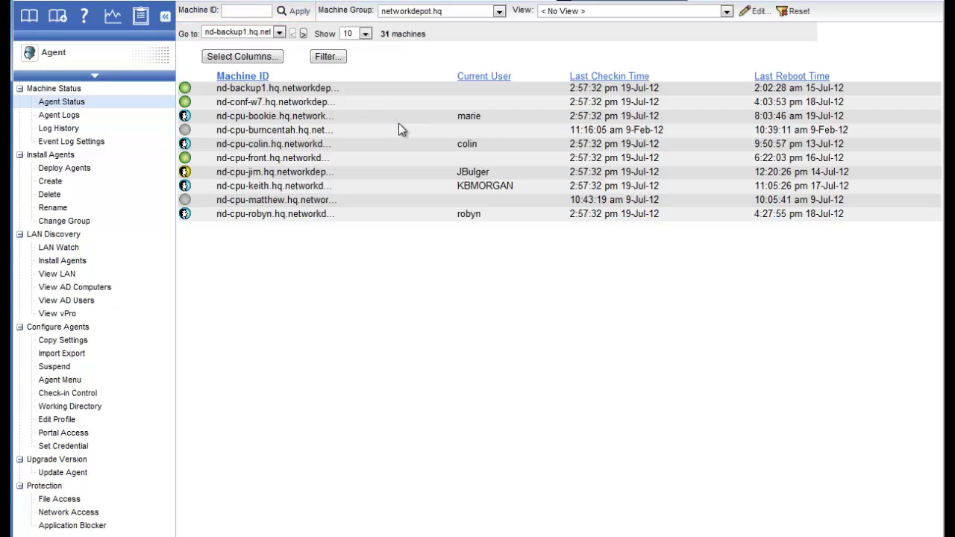
mouse_move(423, 112)
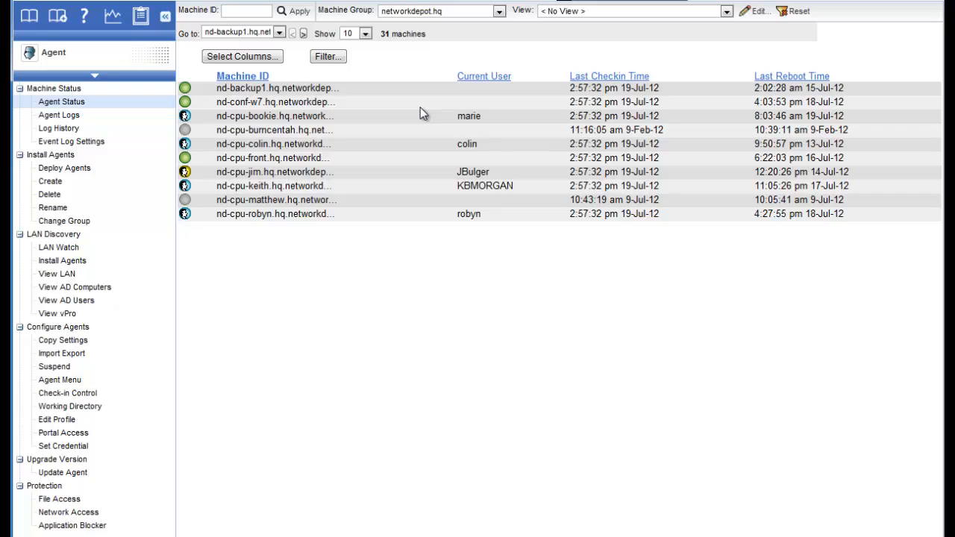
mouse_move(275, 172)
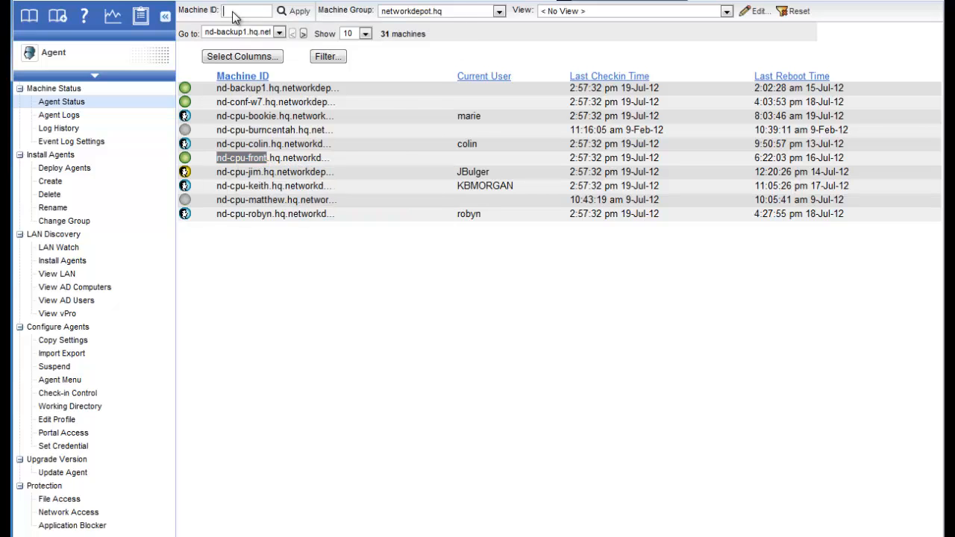
Enter nd-cpu-front as the Machine ID filter.
text(nd-cpu-front)
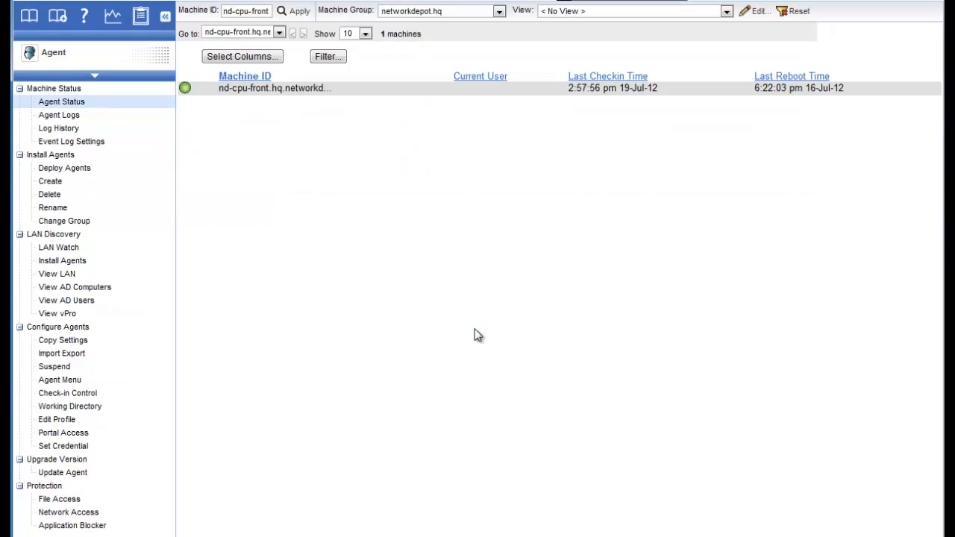
mouse_move(233, 108)
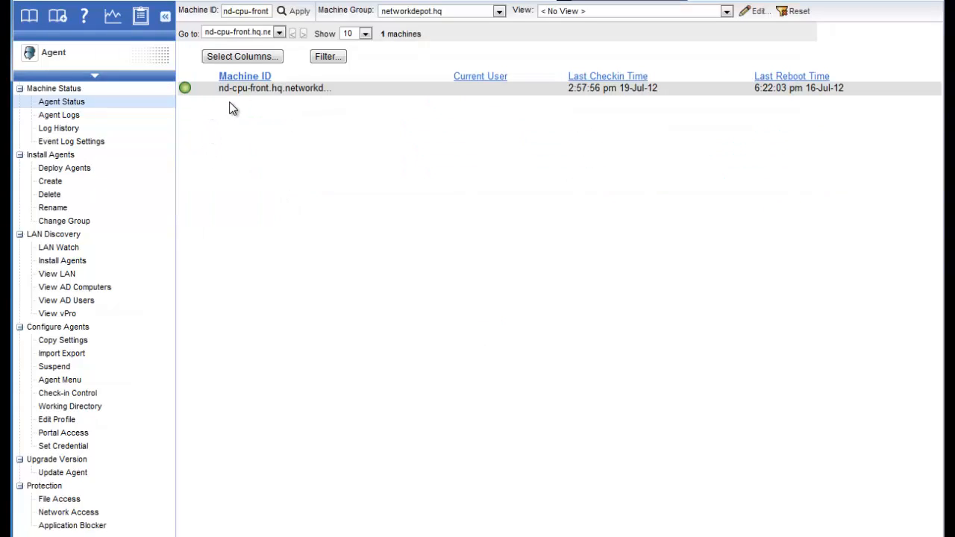
mouse_move(327, 107)
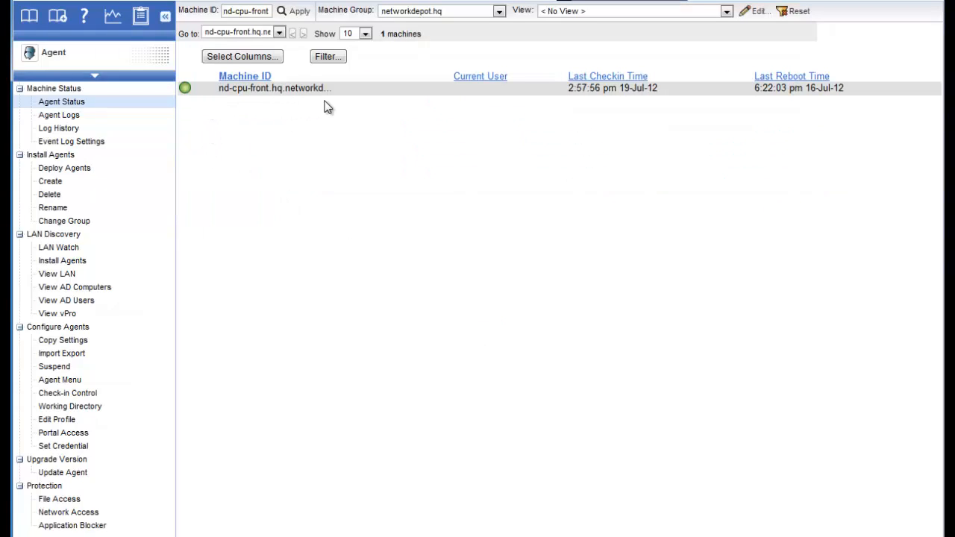
mouse_move(418, 50)
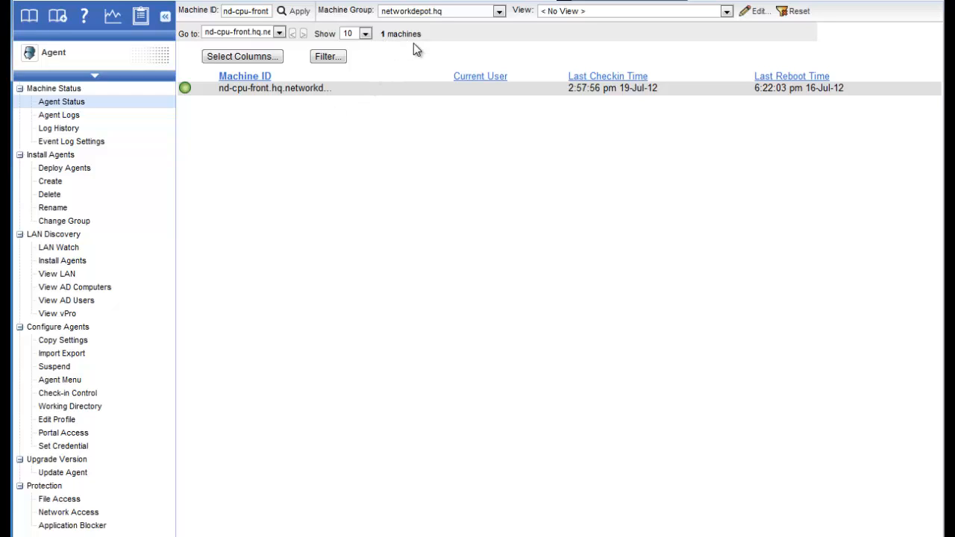
mouse_move(317, 204)
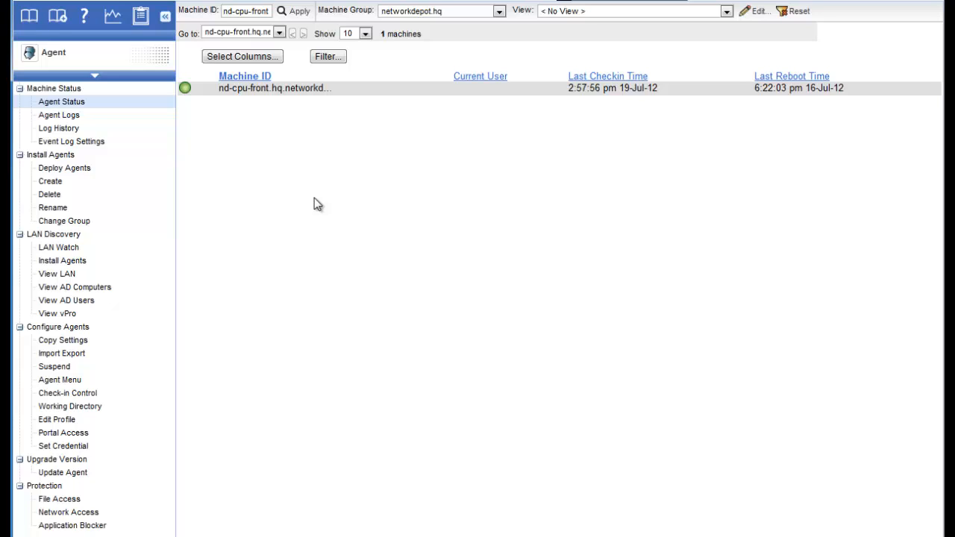
Replace the Machine ID filter with 'sdf' and apply it, emptying the list.
triple_click(247, 10)
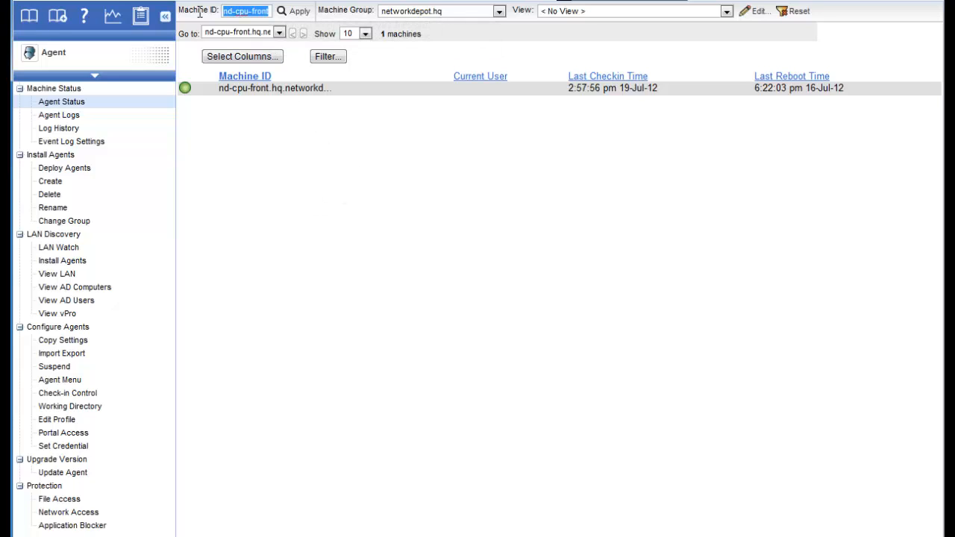
text(s)
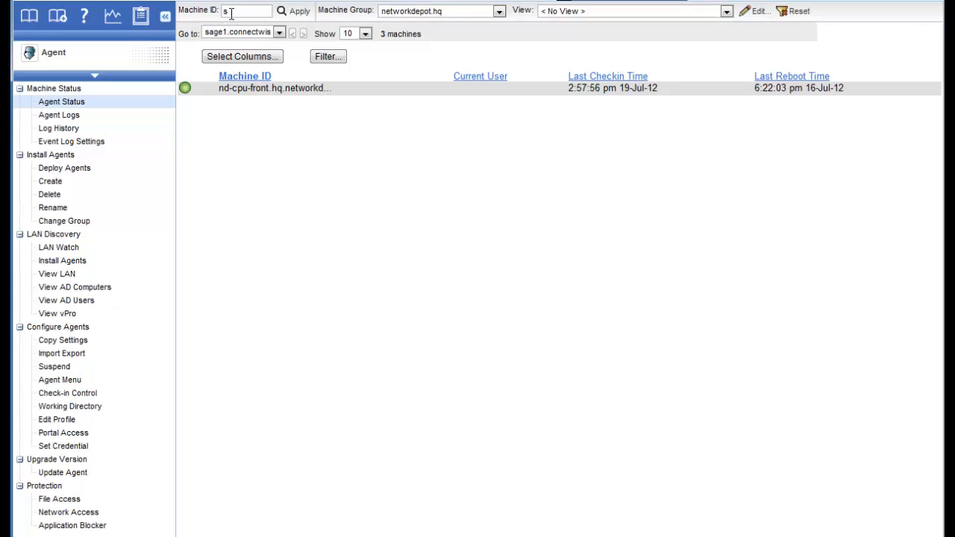
text(df)
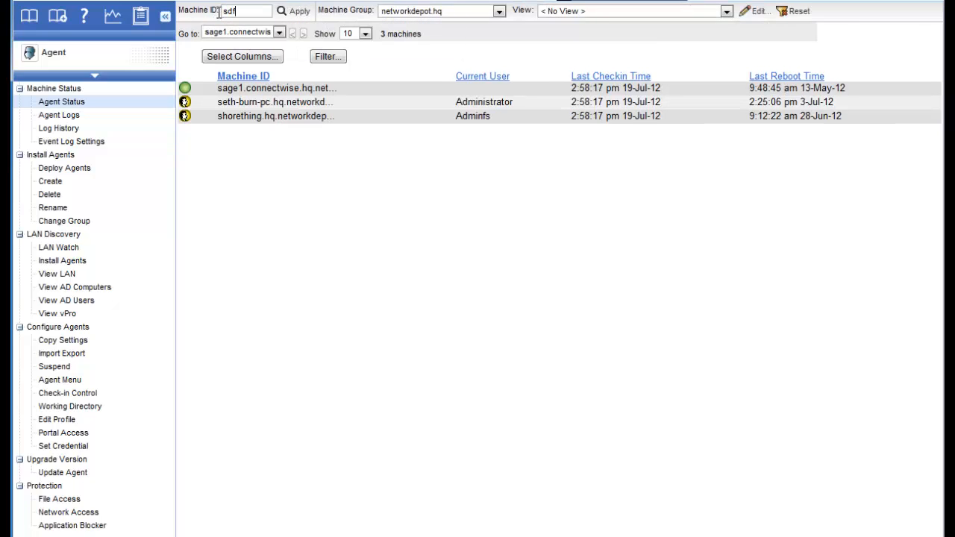
click(298, 10)
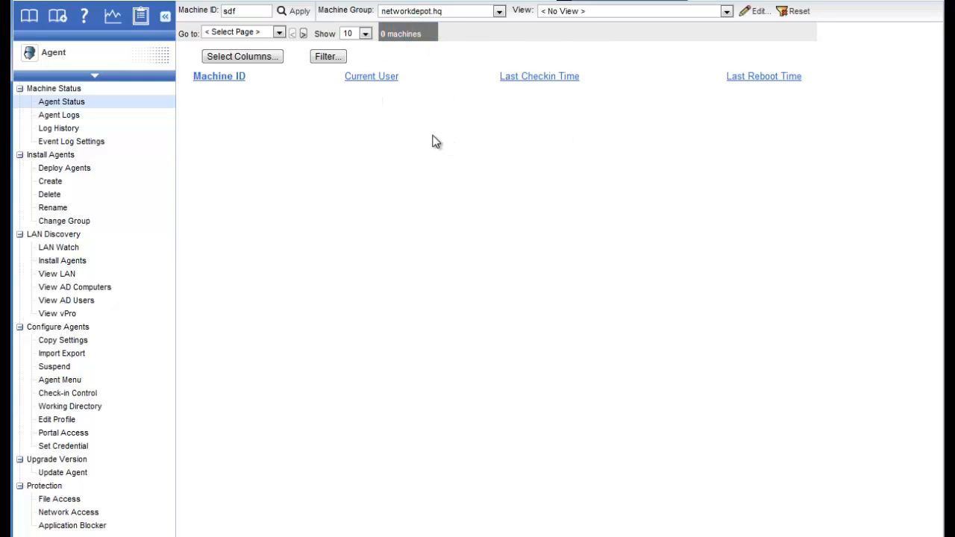
mouse_move(347, 156)
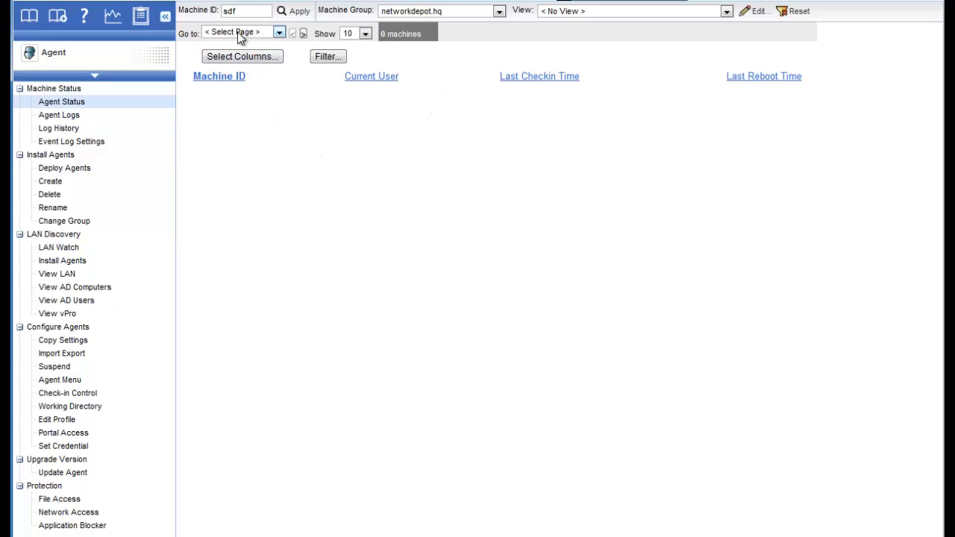
mouse_move(799, 11)
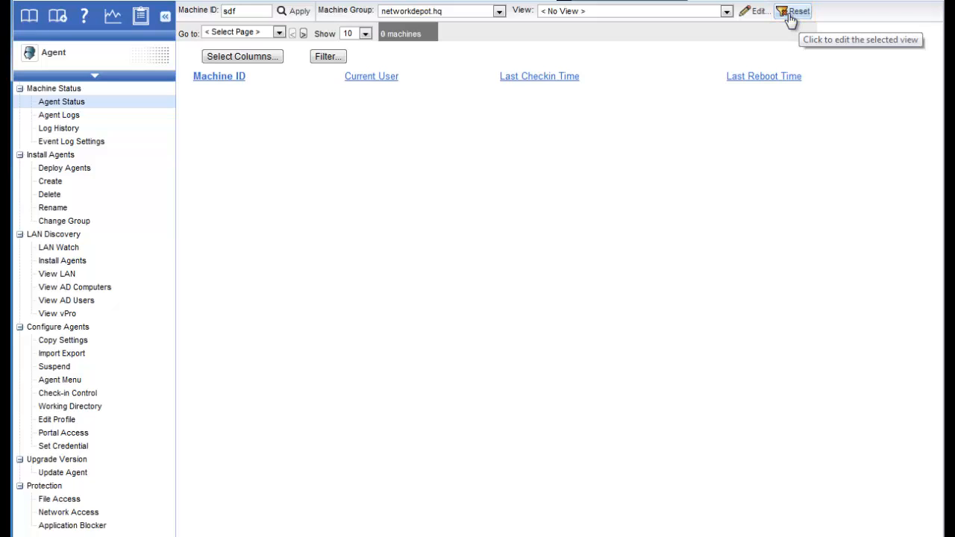
Reset the Machine ID and group filters so all 31 machines are listed.
click(797, 11)
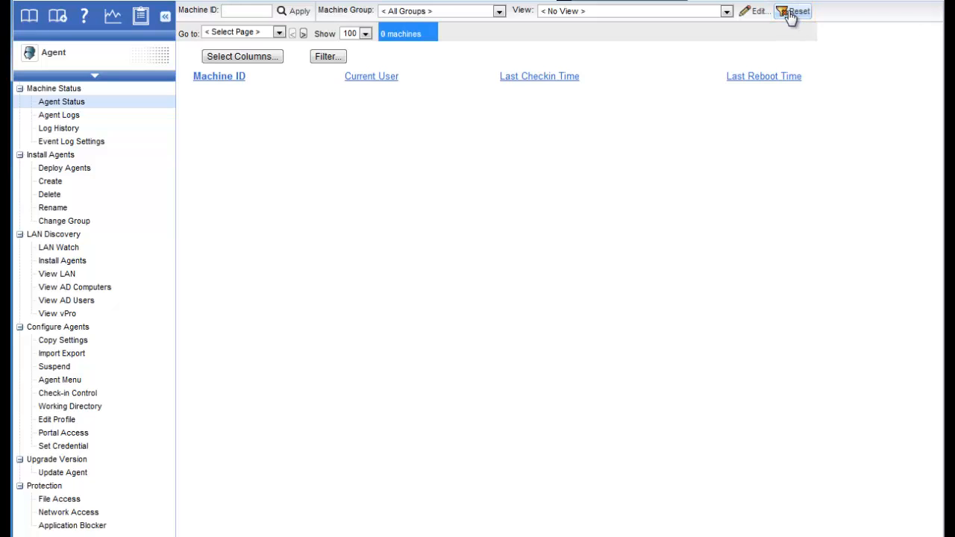
click(798, 11)
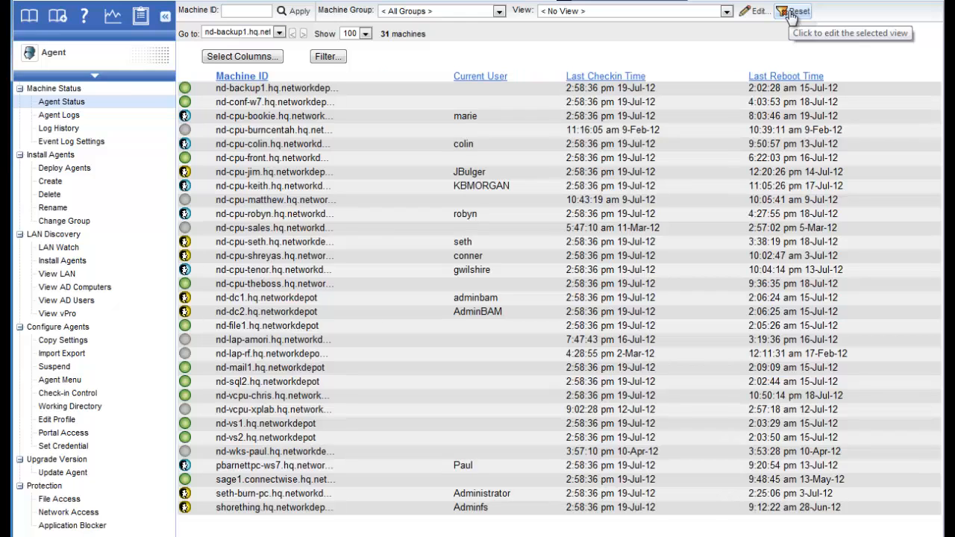
mouse_move(224, 45)
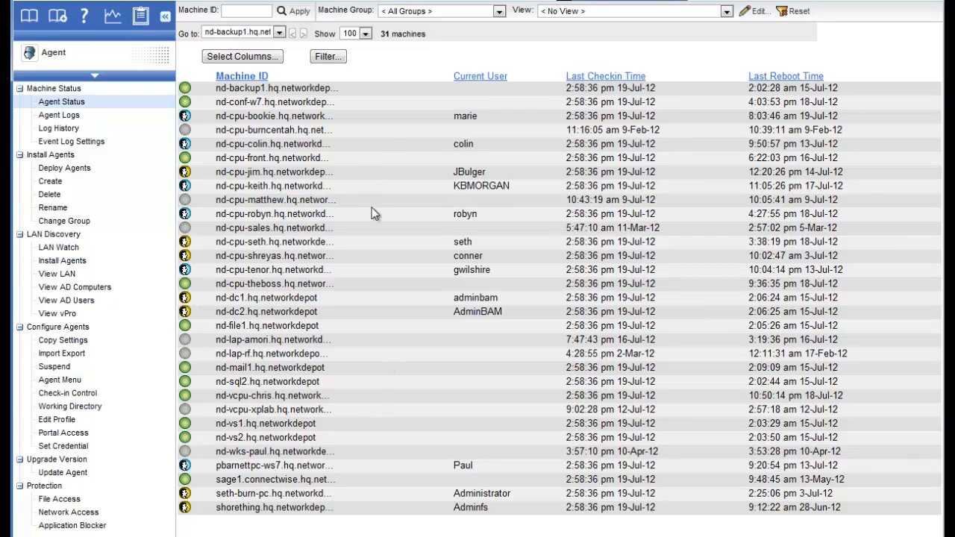
mouse_move(270, 524)
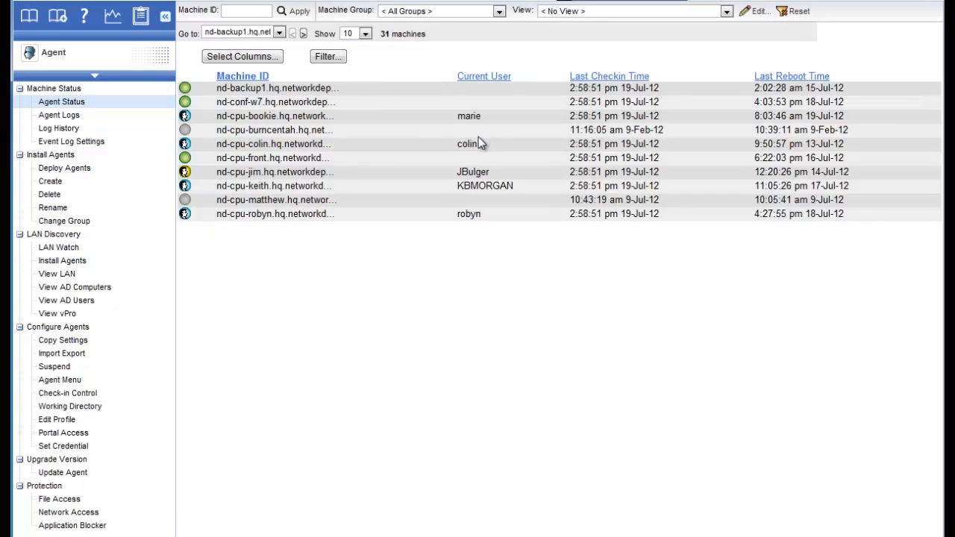
Show 30 rows, jump to the shorething.hq.networkdepot page, then return to 10 rows.
click(279, 33)
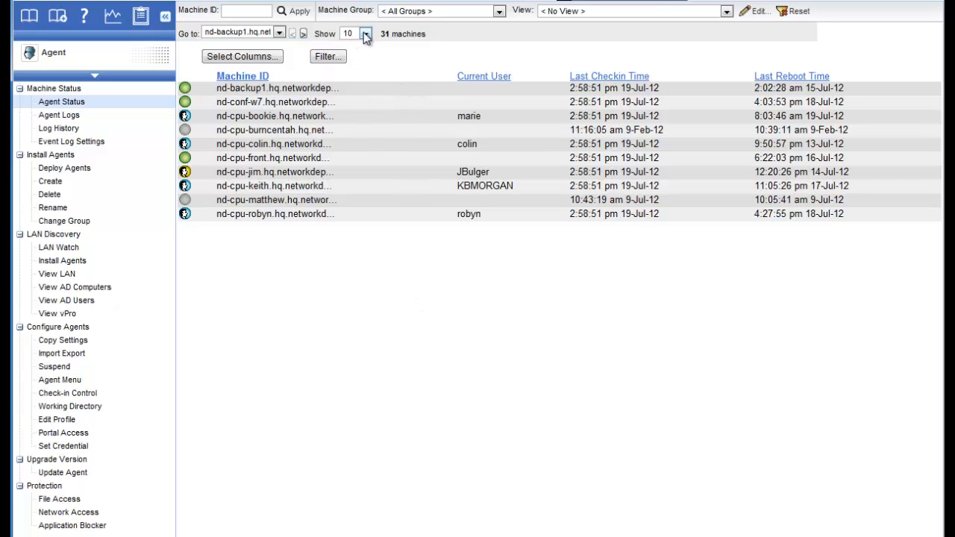
click(365, 33)
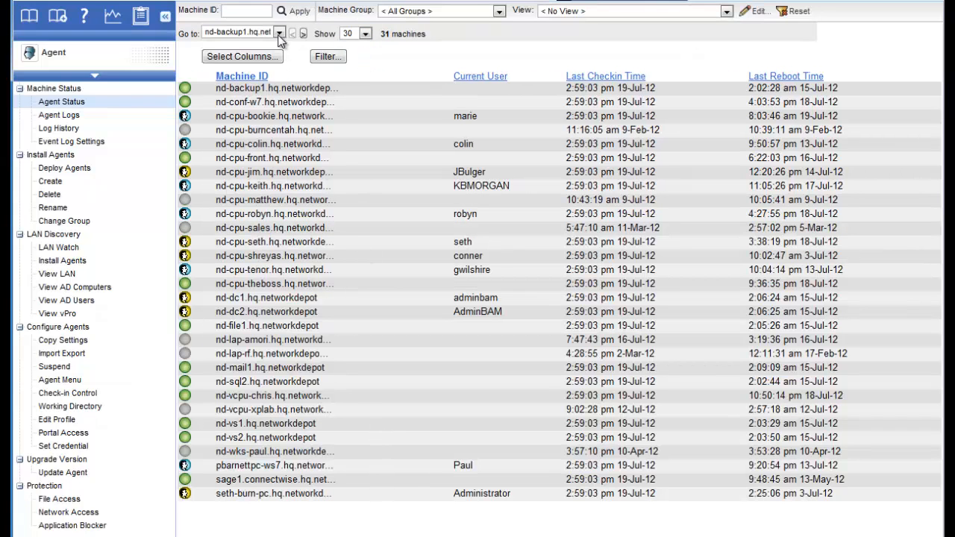
click(281, 33)
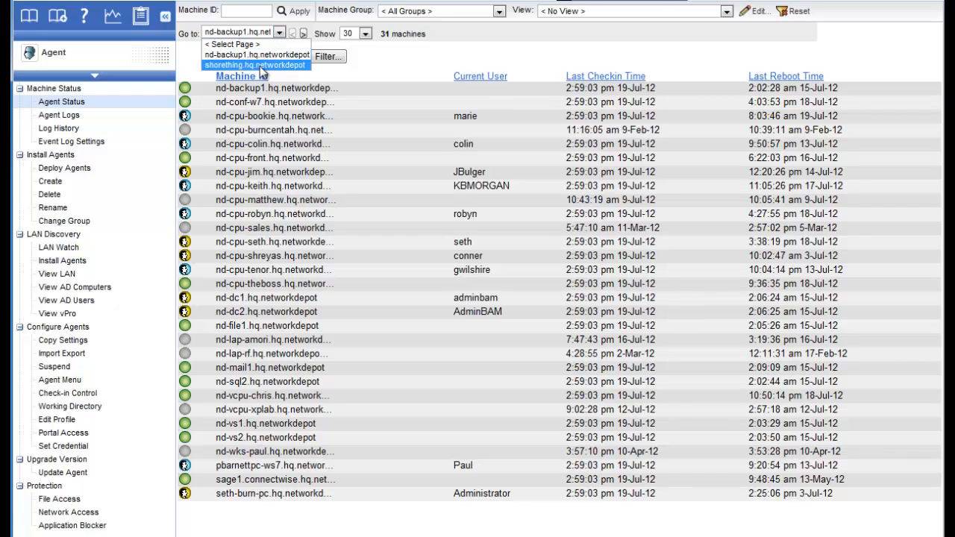
click(256, 65)
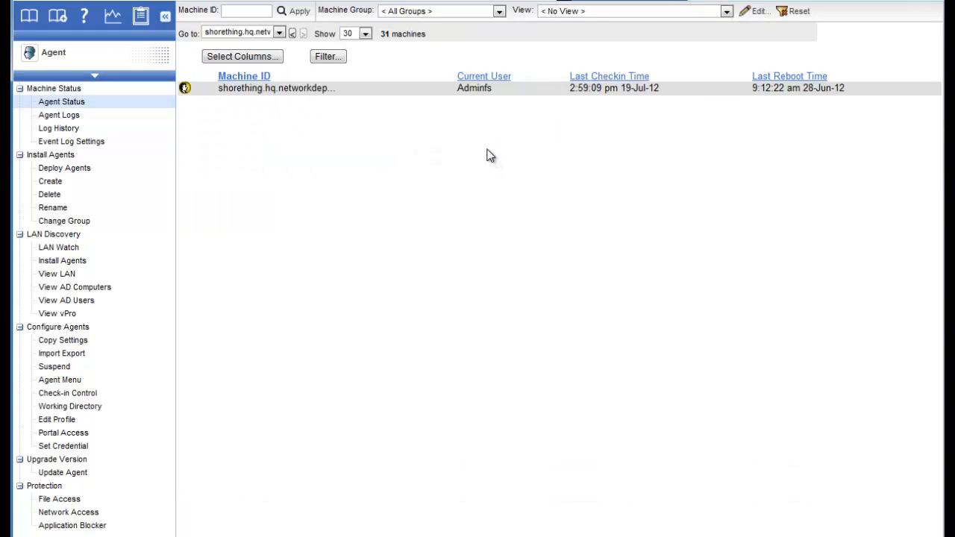
click(365, 34)
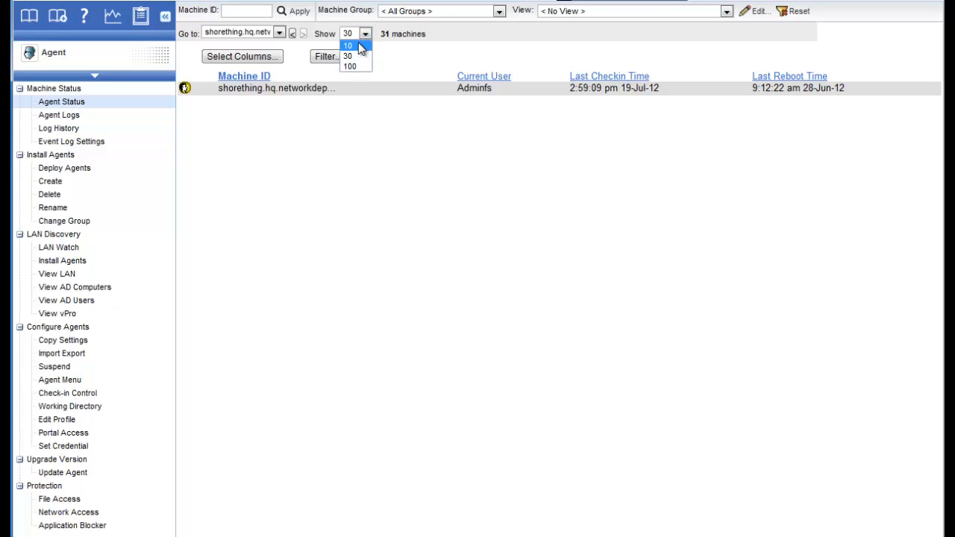
mouse_move(357, 53)
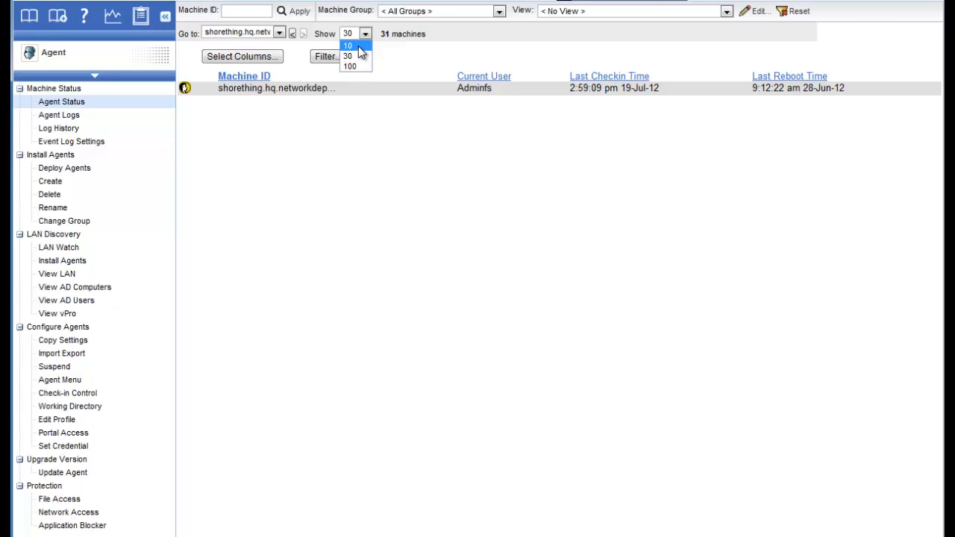
click(348, 45)
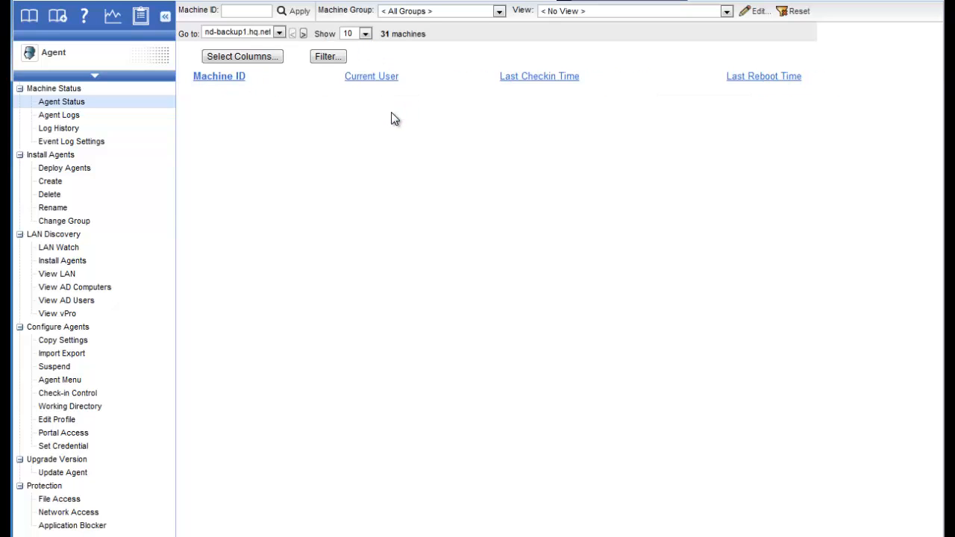
Reload and review the first 10 of 32 machines, including a_template_test.
click(299, 10)
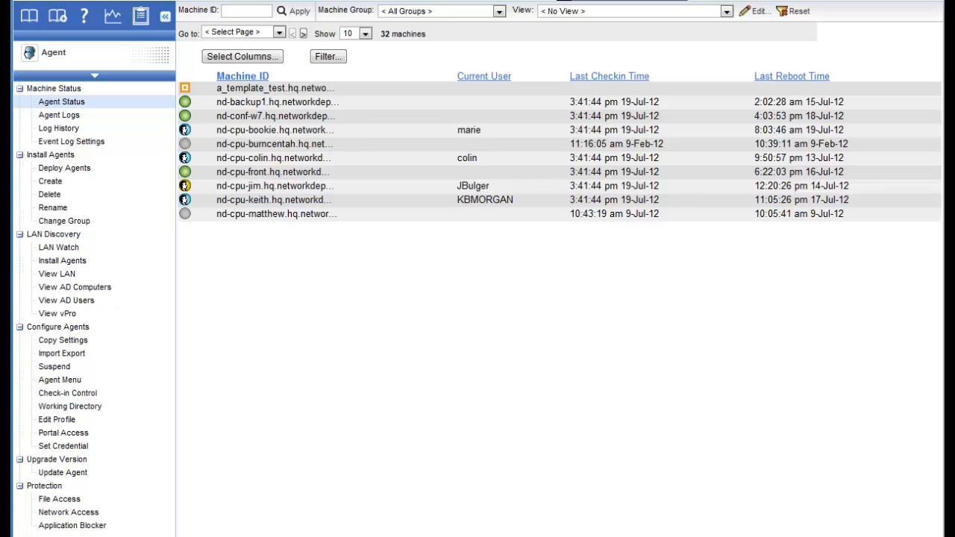
Open Select Columns, showing Machine ID, Current User, Last Checkin and Last Reboot Time.
click(276, 87)
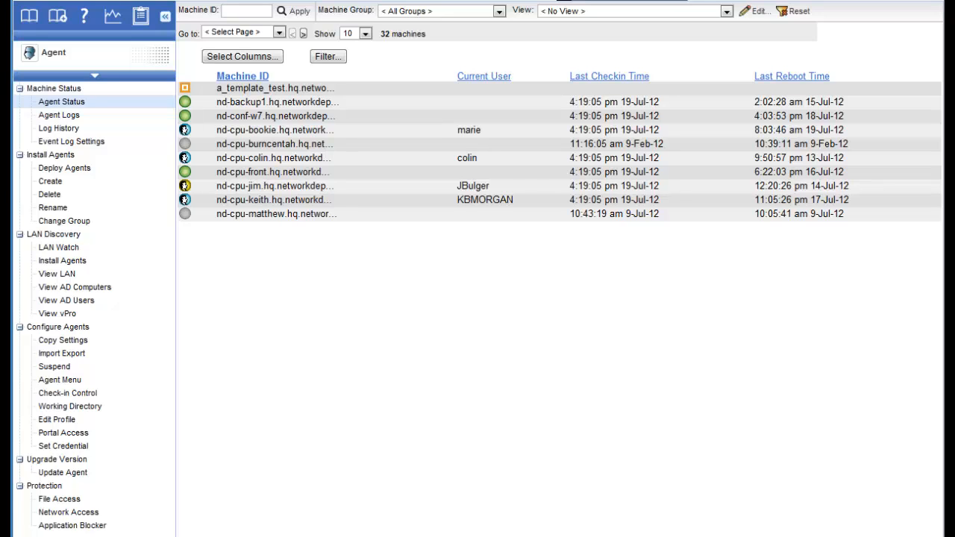
mouse_move(445, 306)
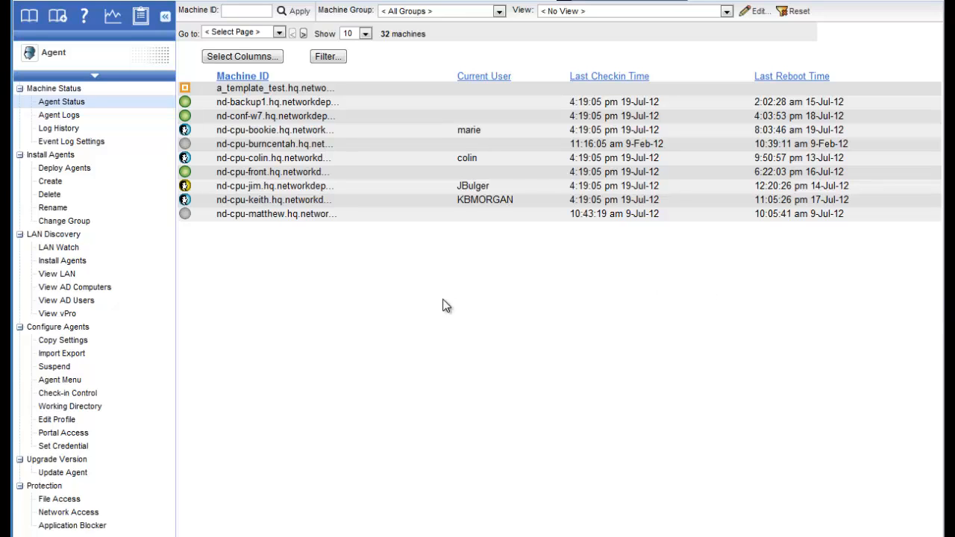
mouse_move(380, 273)
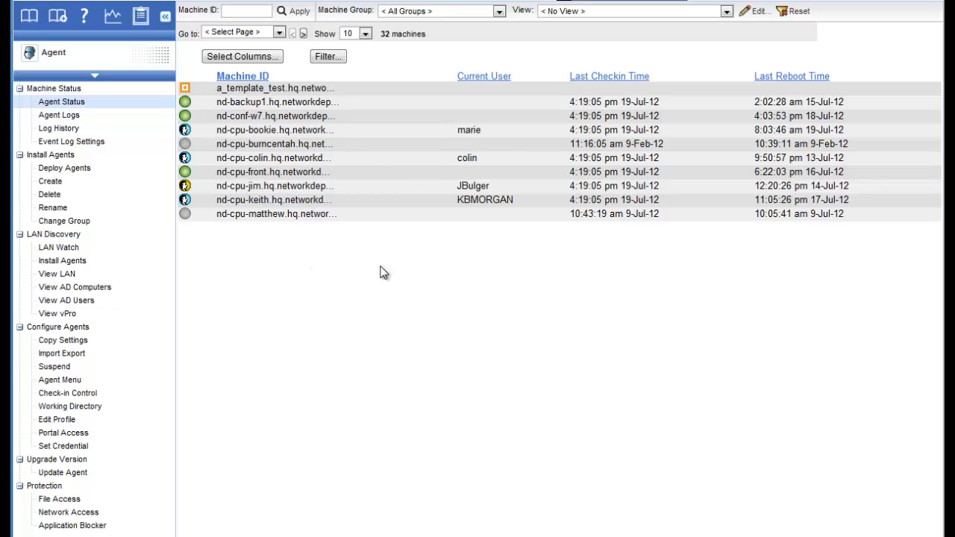
mouse_move(831, 267)
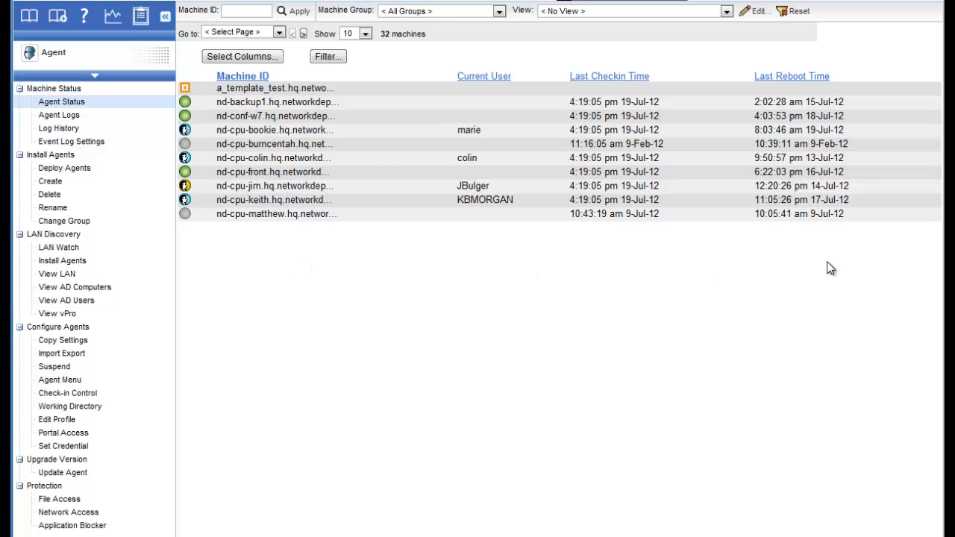
mouse_move(220, 257)
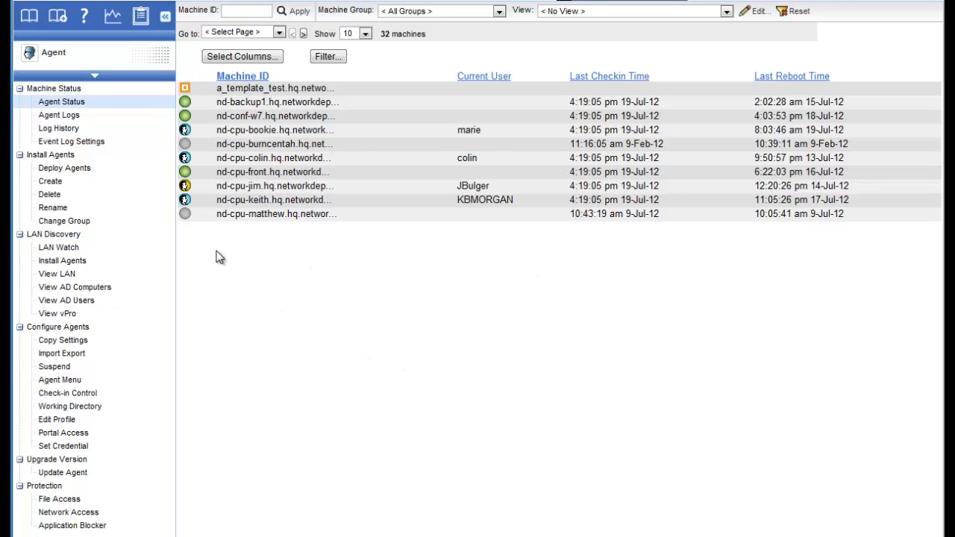
mouse_move(282, 269)
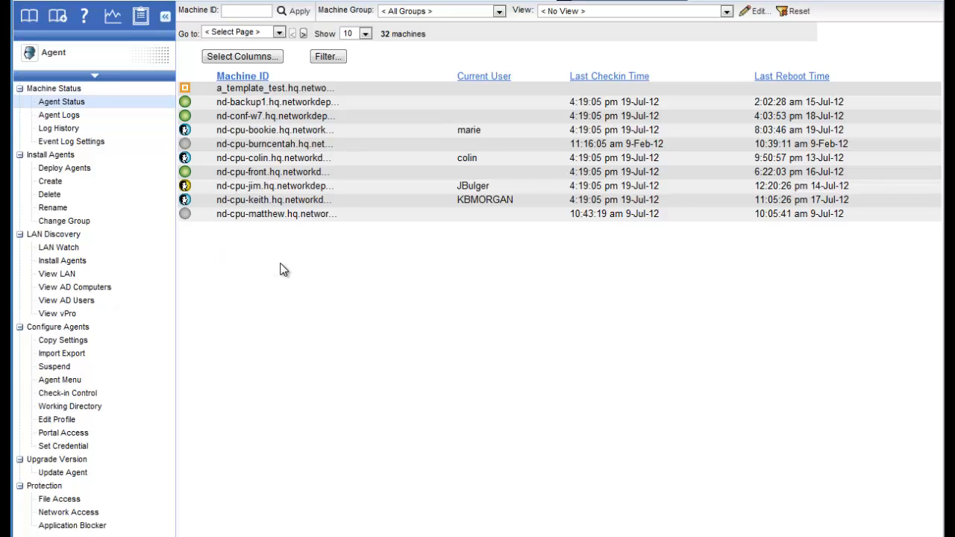
mouse_move(578, 297)
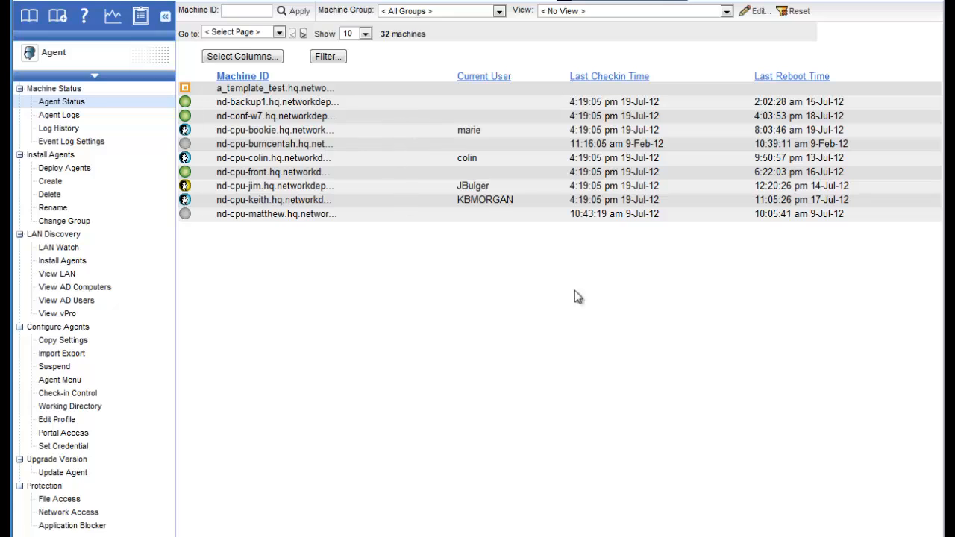
mouse_move(568, 290)
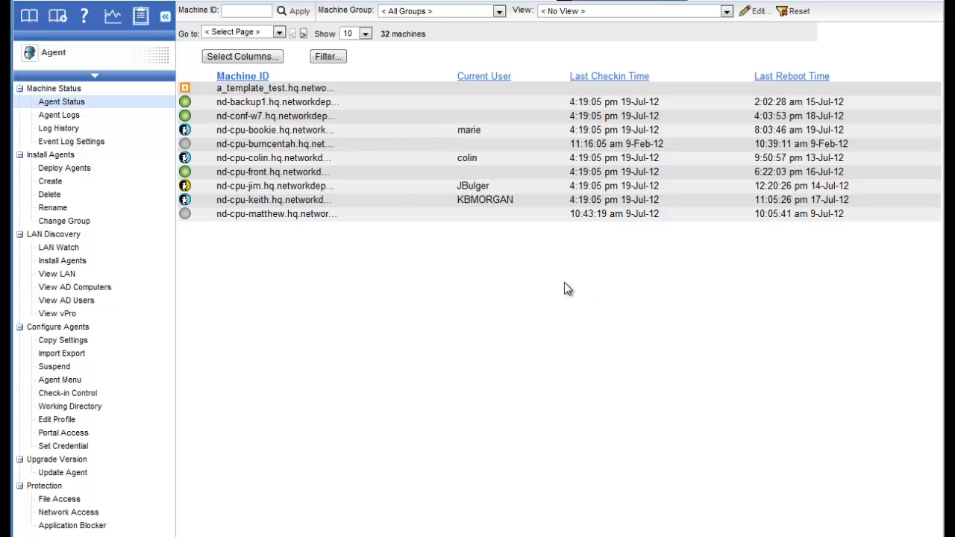
mouse_move(362, 116)
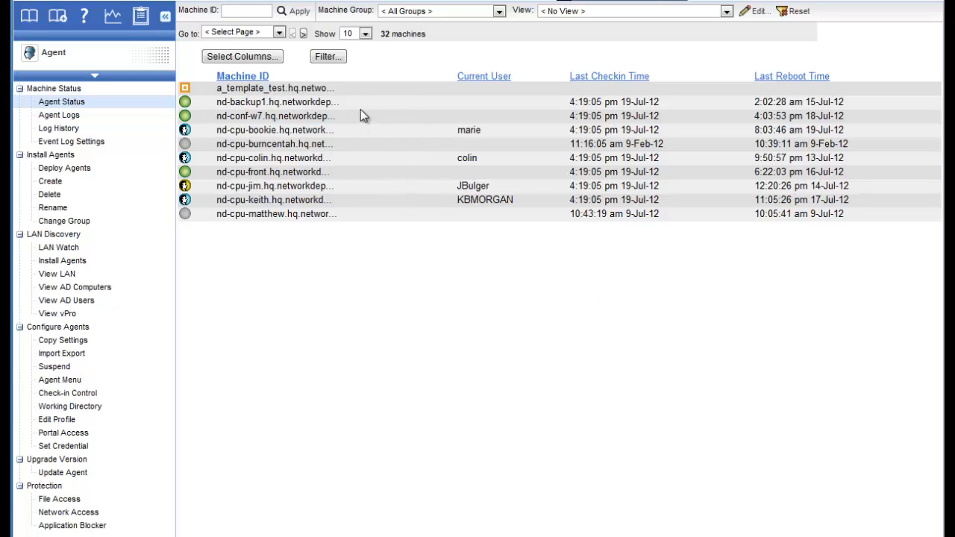
mouse_move(438, 272)
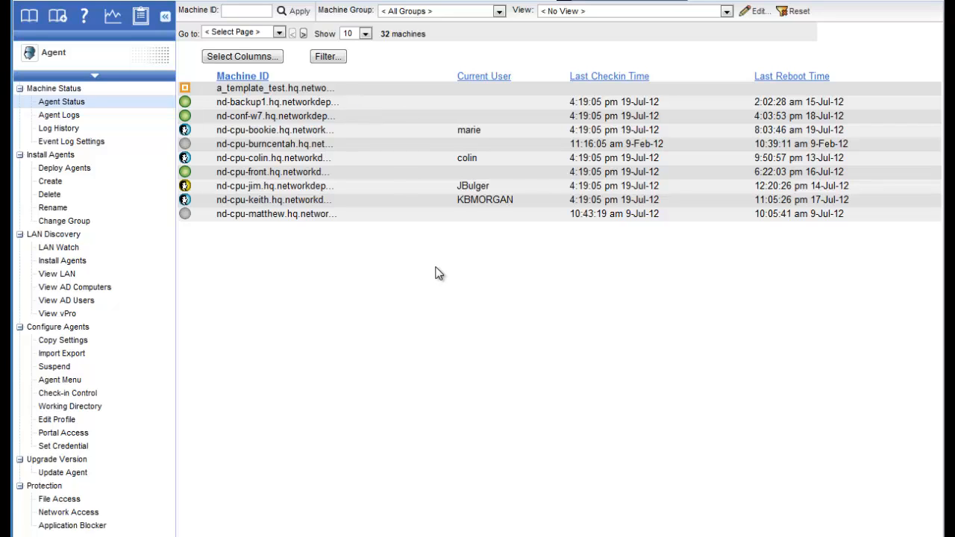
mouse_move(732, 259)
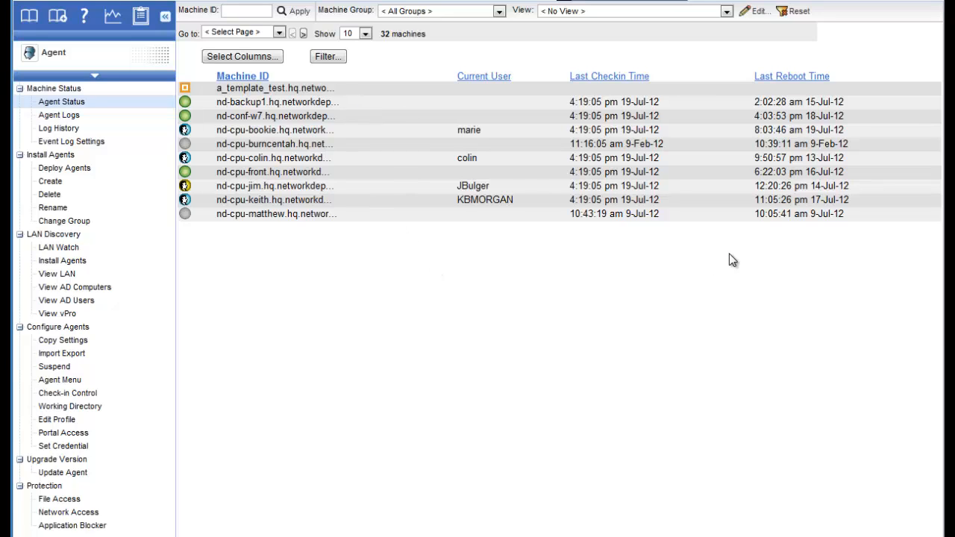
mouse_move(700, 267)
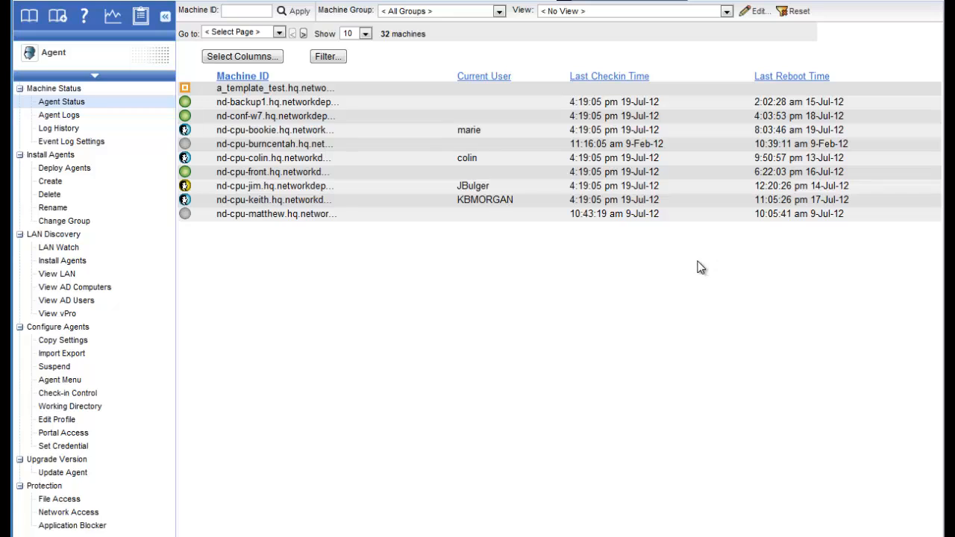
mouse_move(694, 266)
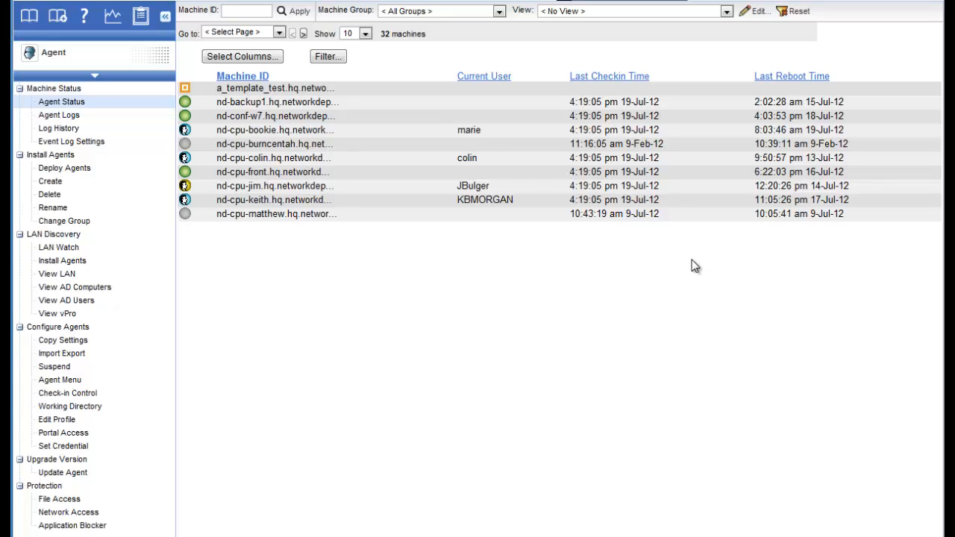
mouse_move(349, 269)
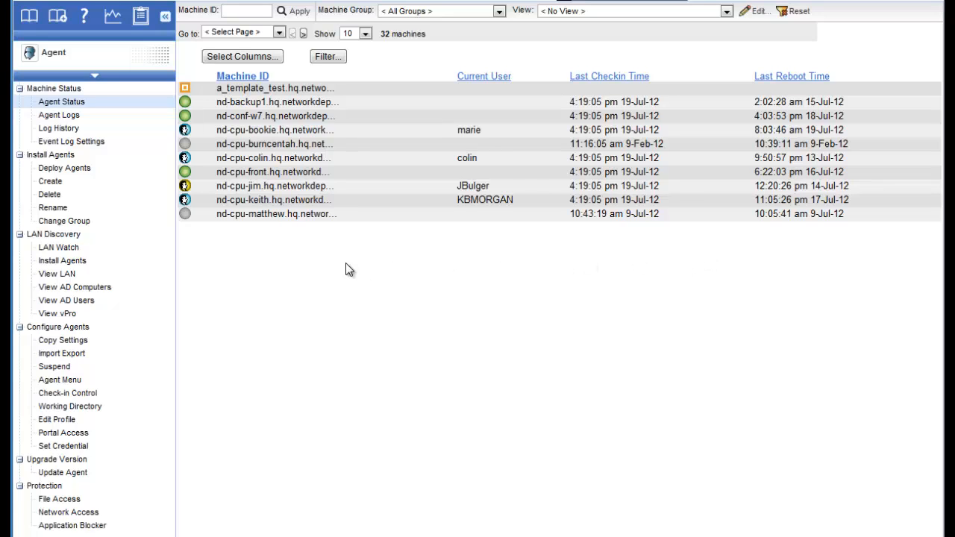
mouse_move(633, 270)
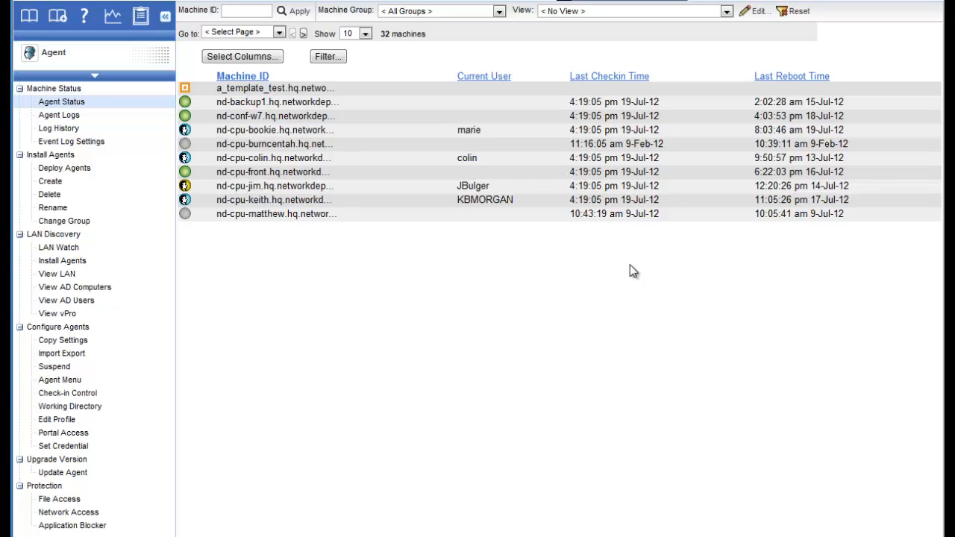
mouse_move(304, 121)
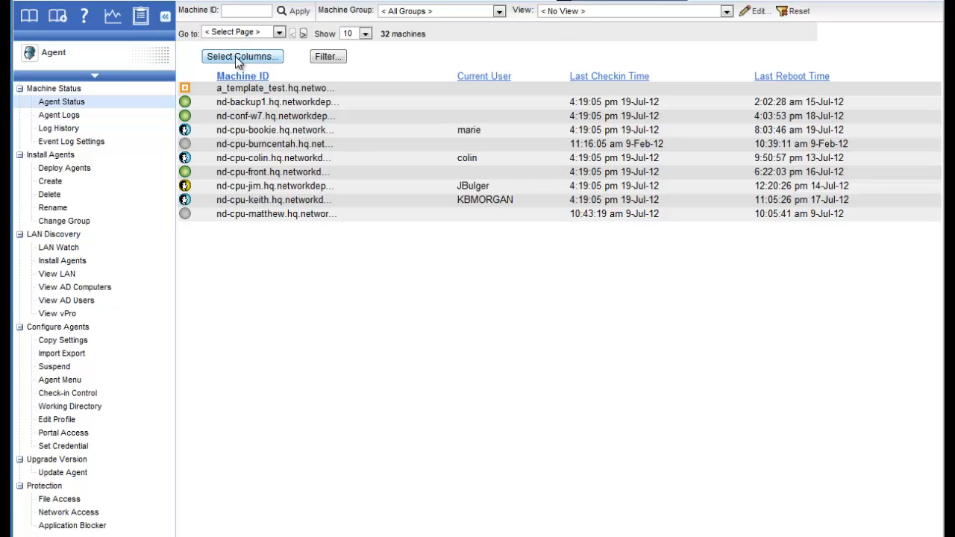
click(242, 56)
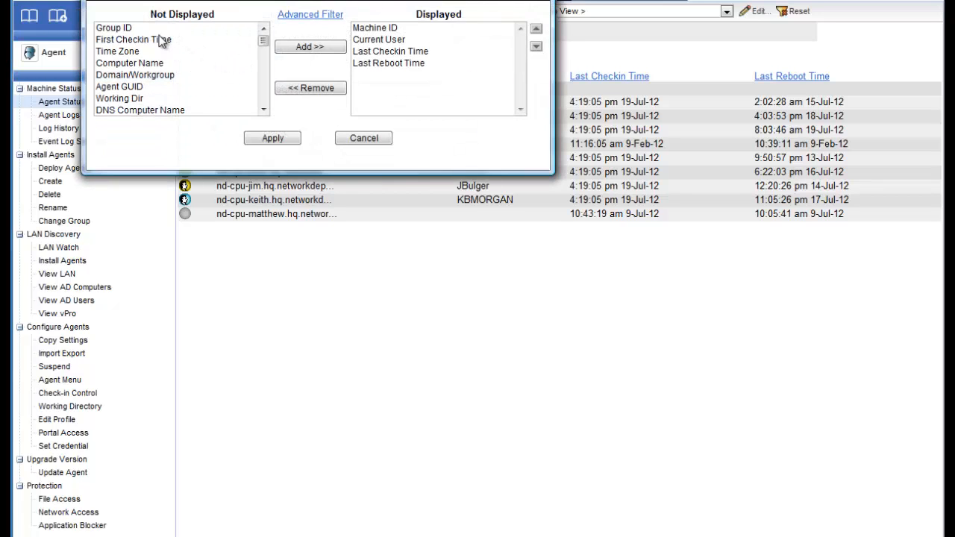
mouse_move(153, 71)
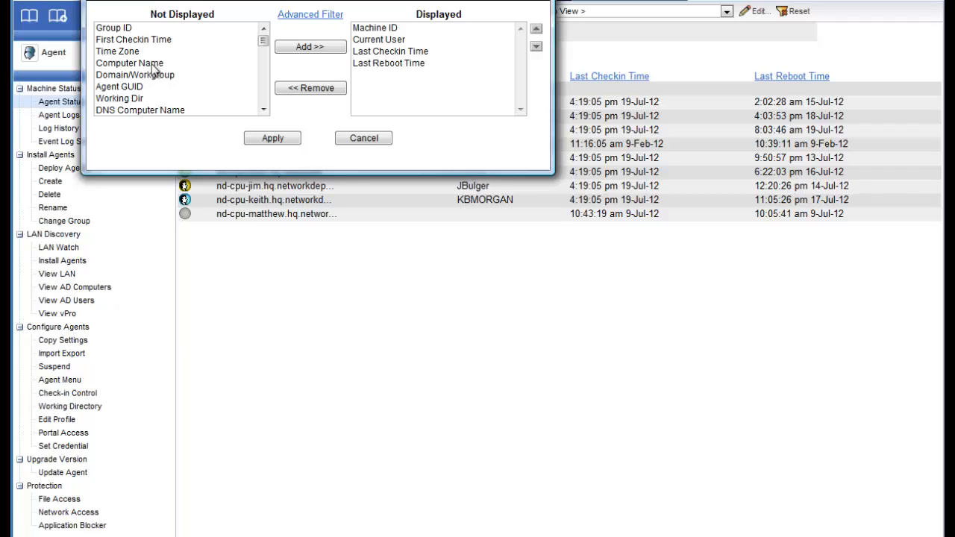
mouse_move(153, 82)
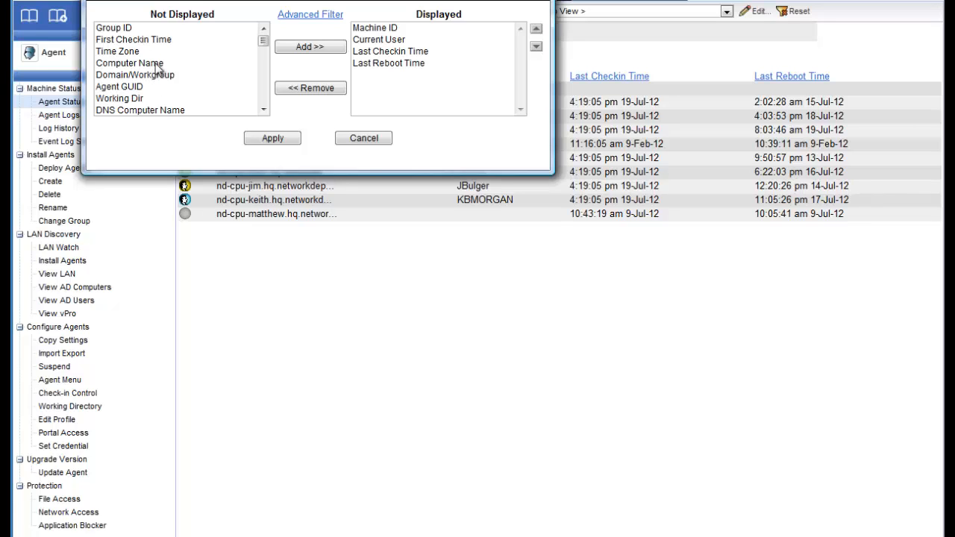
mouse_move(138, 55)
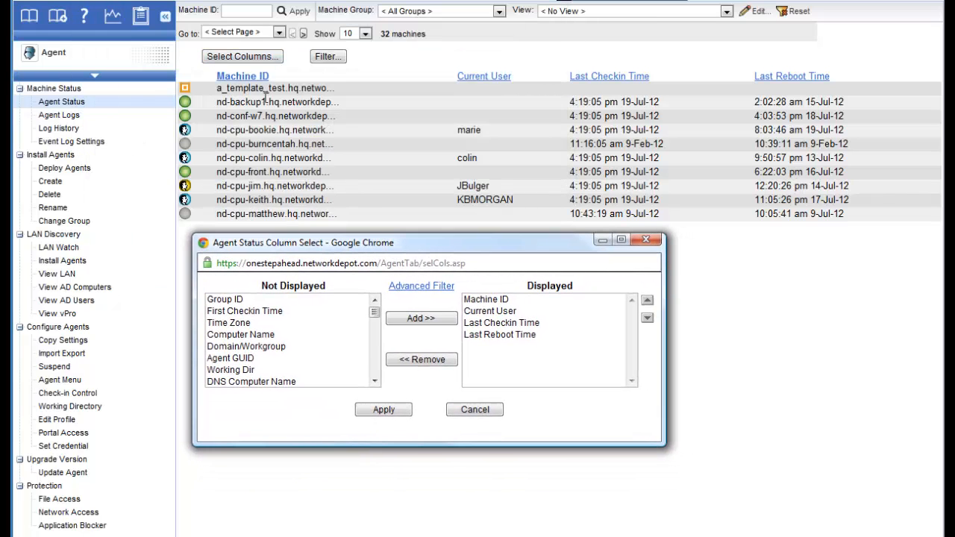
mouse_move(418, 173)
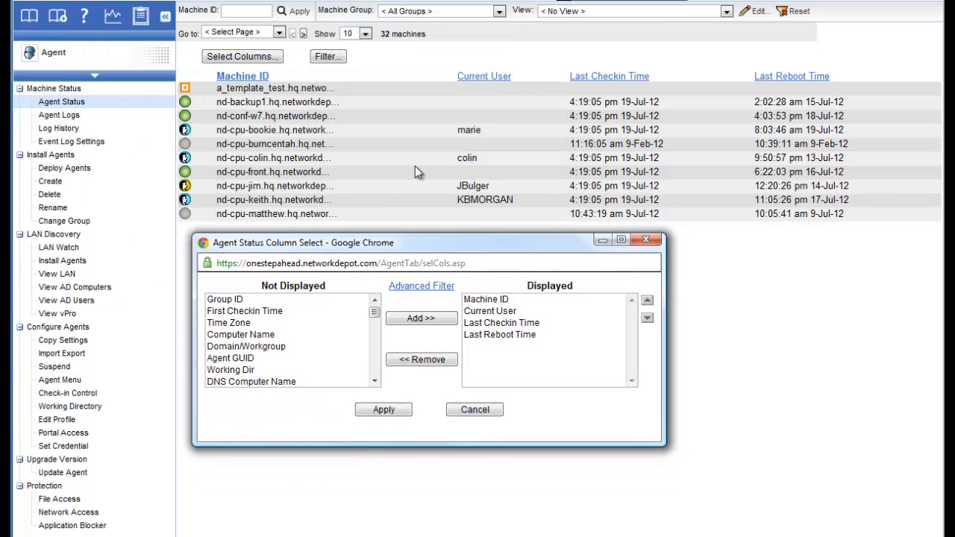
mouse_move(261, 382)
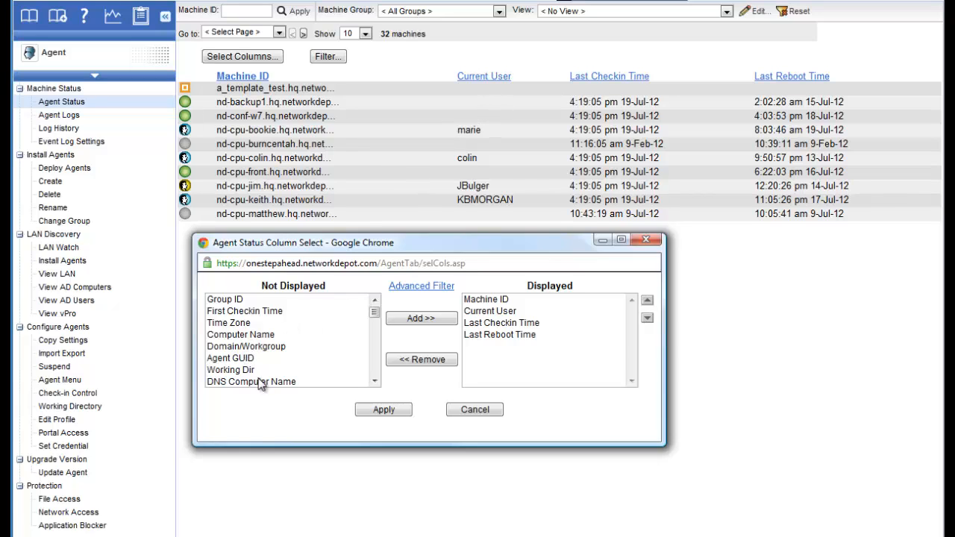
mouse_move(259, 335)
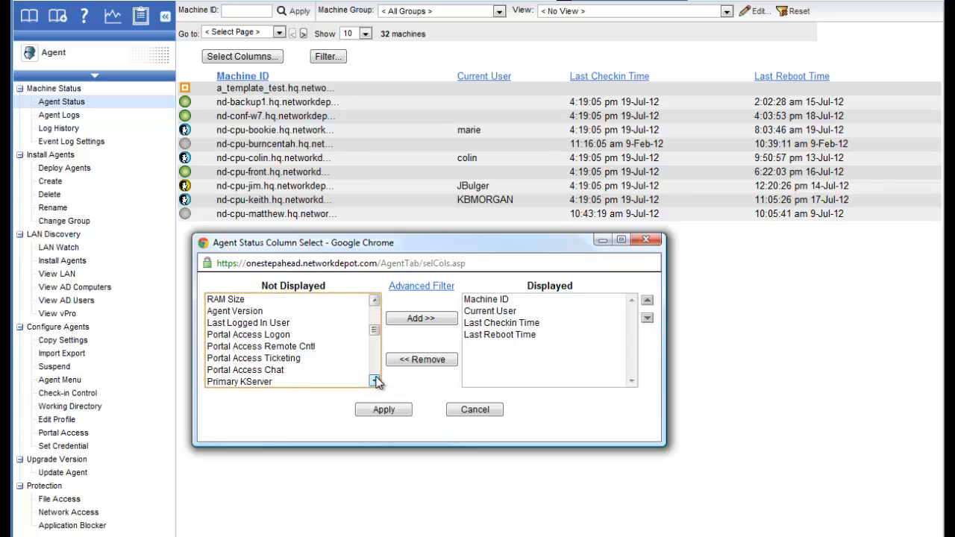
Add Last Logged In User, IP Address, Domain/Workgroup, Operating System, OS Version and Chassis Type columns.
click(421, 318)
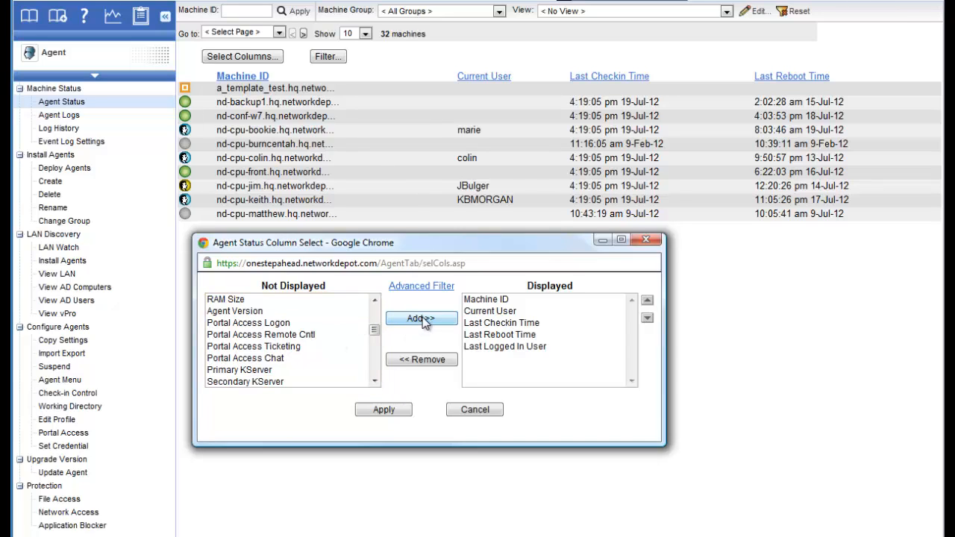
mouse_move(381, 331)
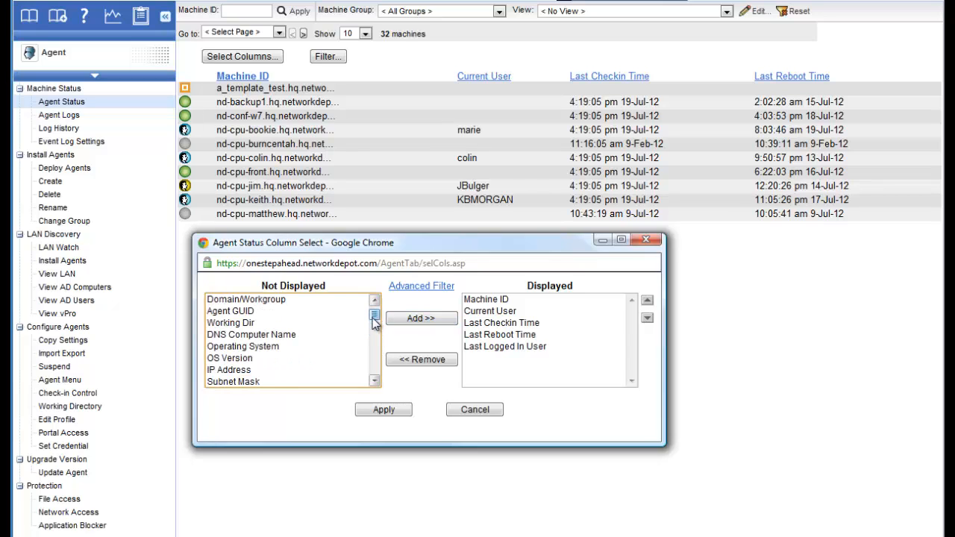
click(421, 318)
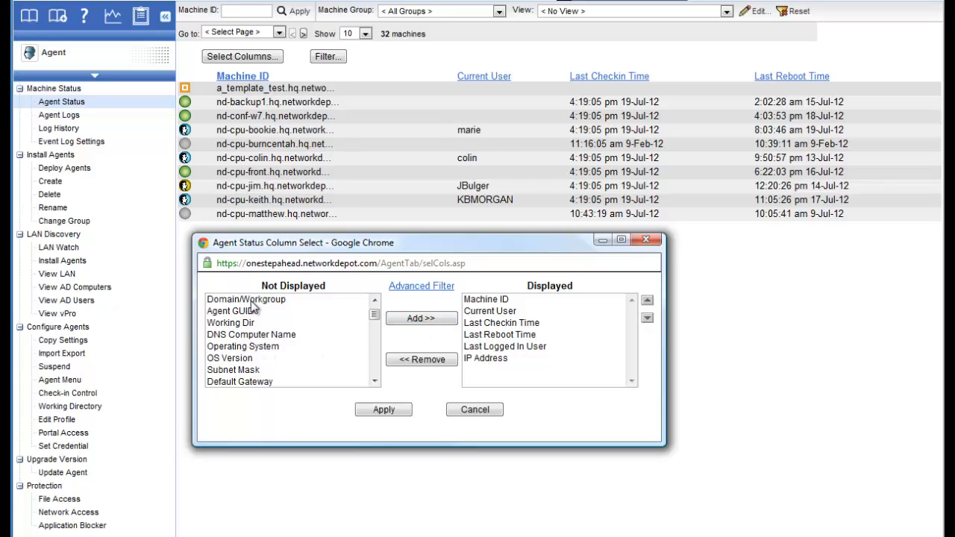
click(246, 299)
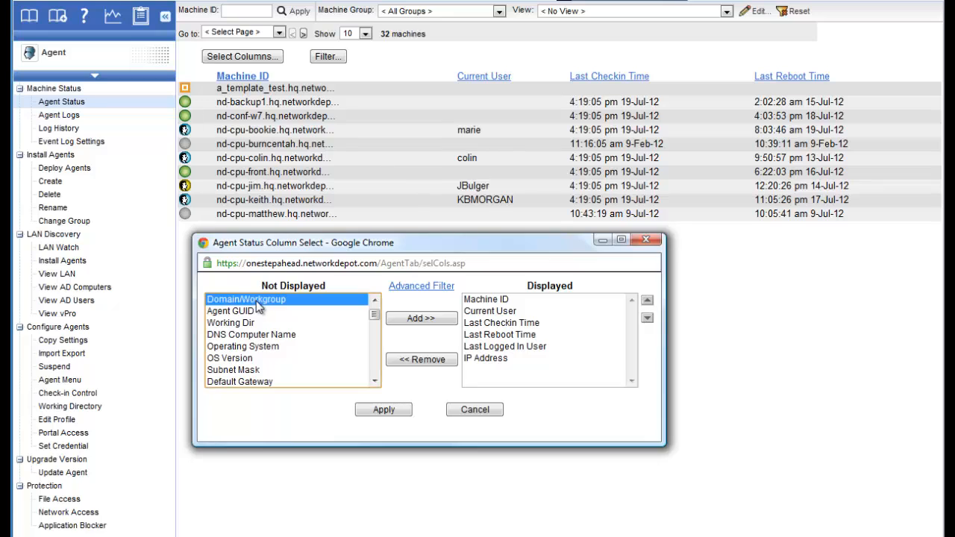
mouse_move(265, 354)
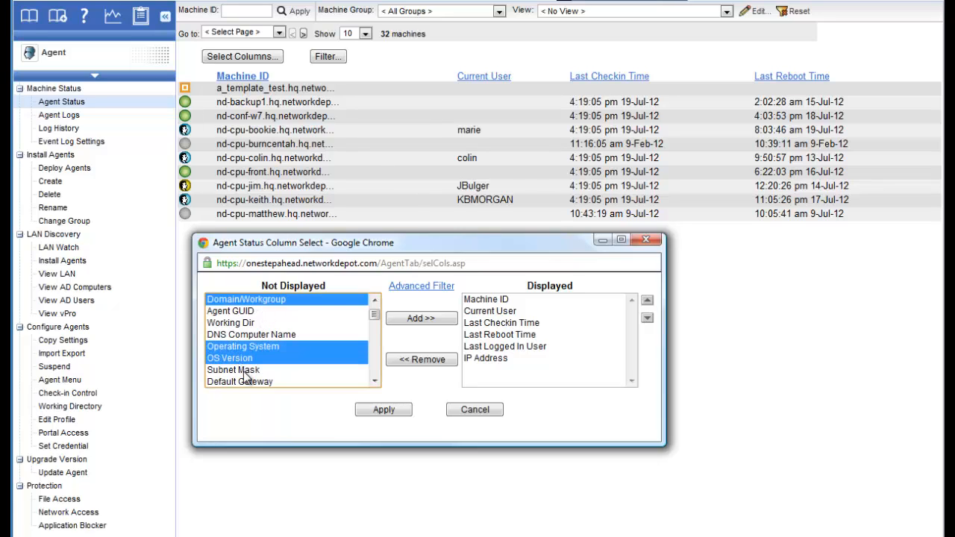
click(375, 383)
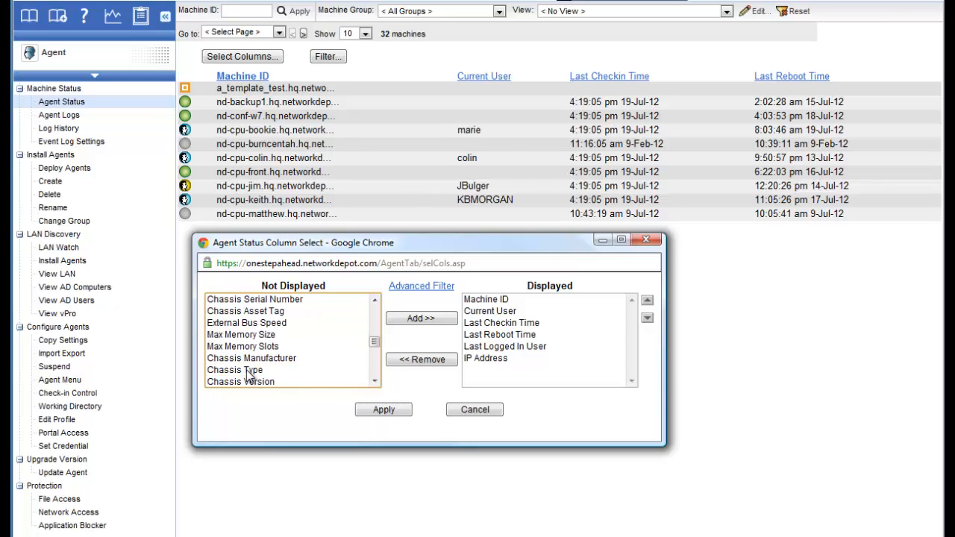
click(234, 370)
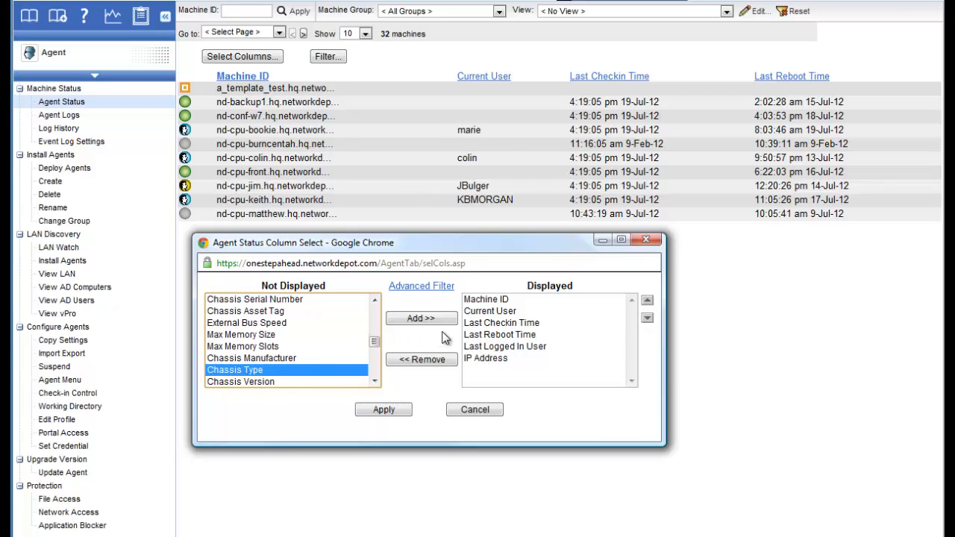
mouse_move(420, 319)
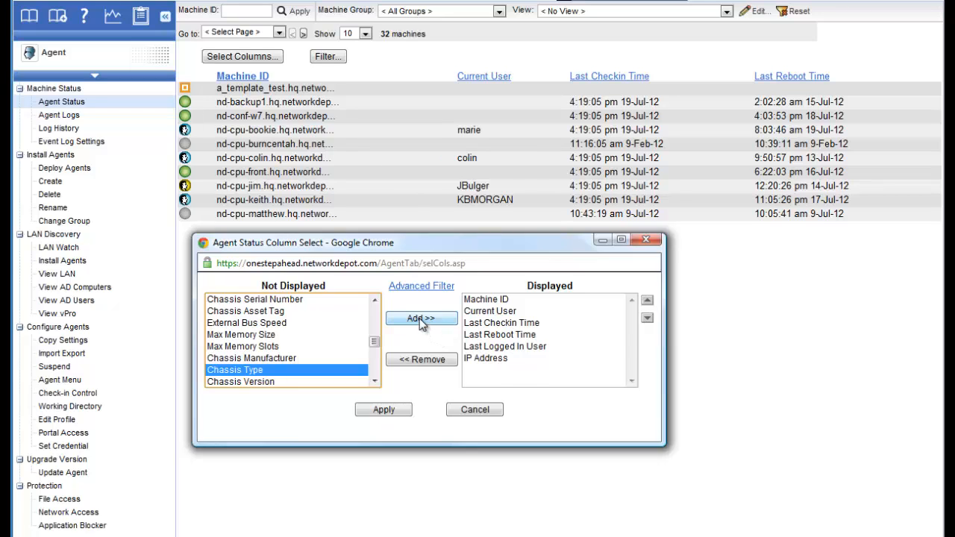
click(421, 318)
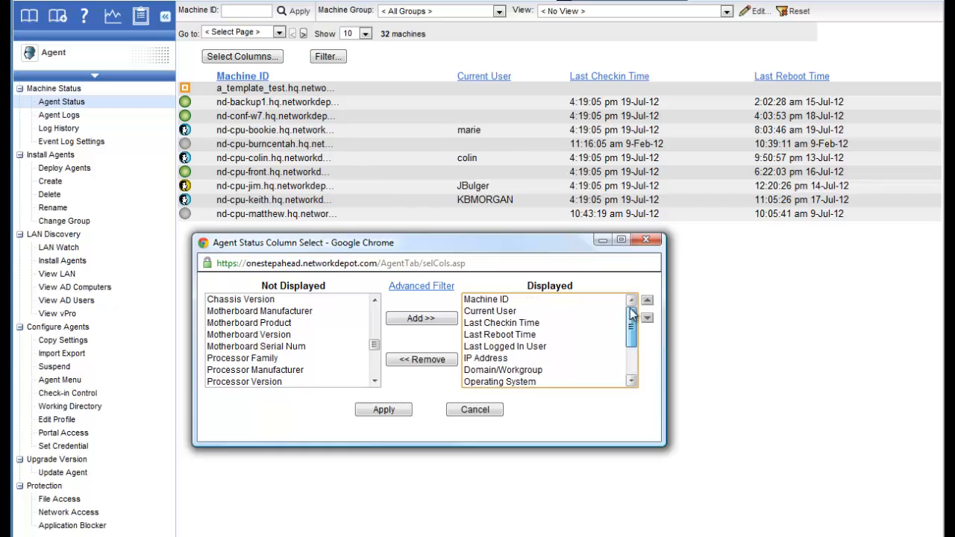
mouse_move(567, 318)
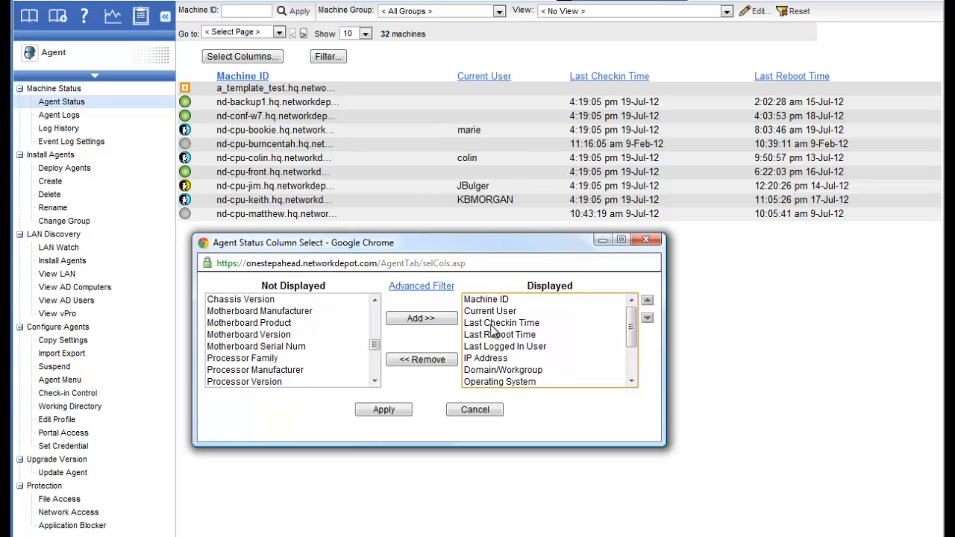
Reorder Last Checkin Time and drop a column from the displayed column list.
click(502, 322)
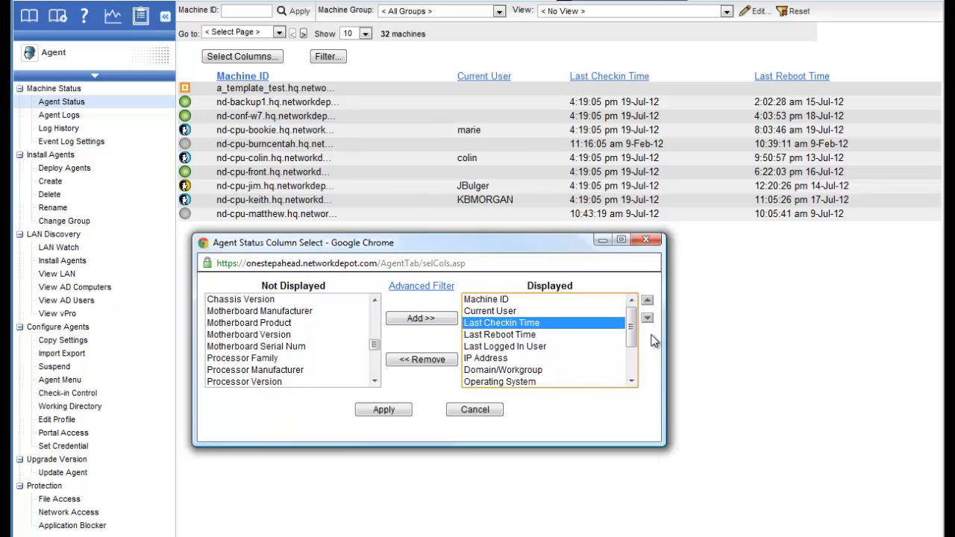
click(647, 317)
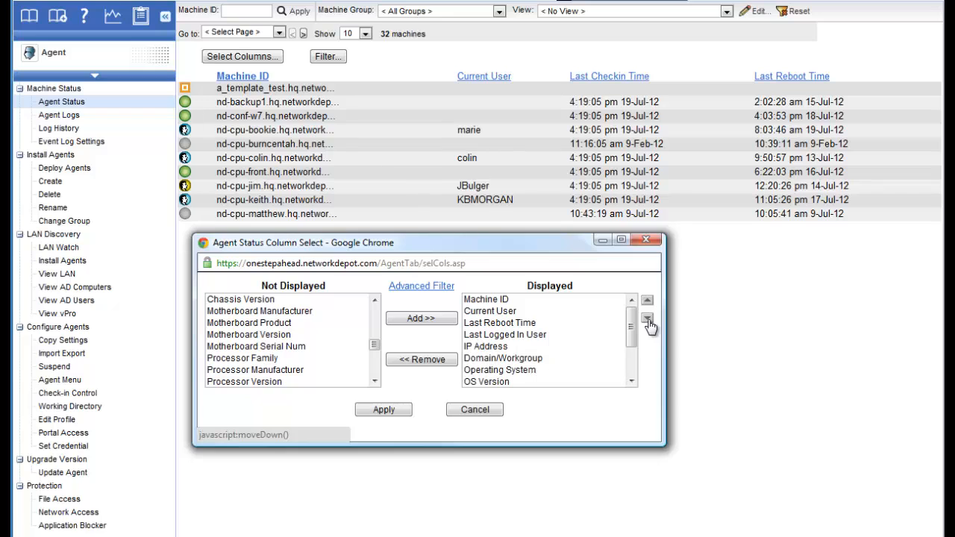
mouse_move(507, 342)
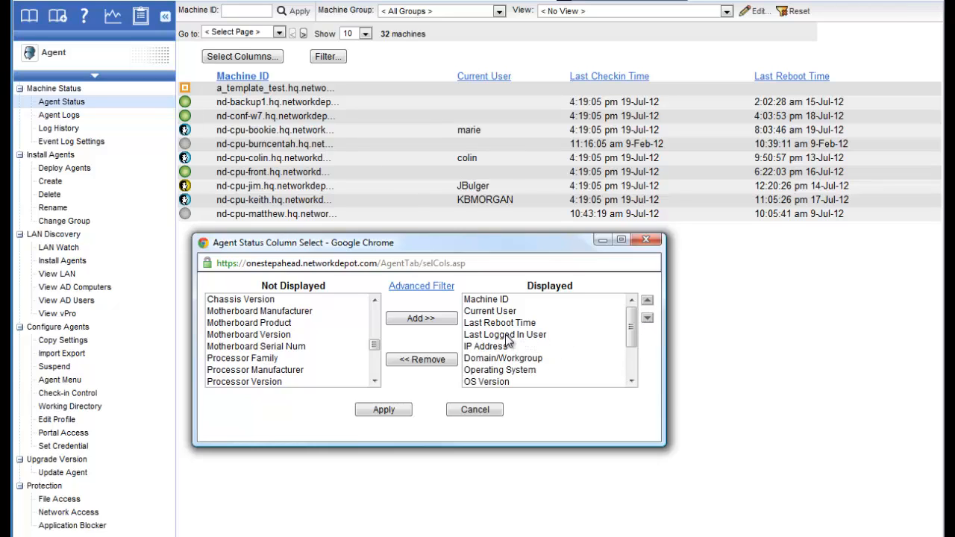
click(500, 322)
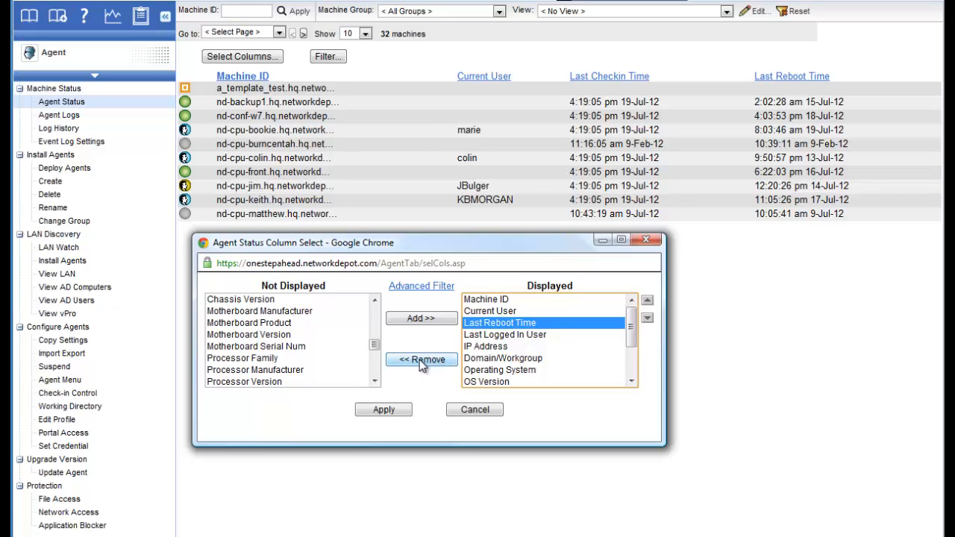
click(421, 360)
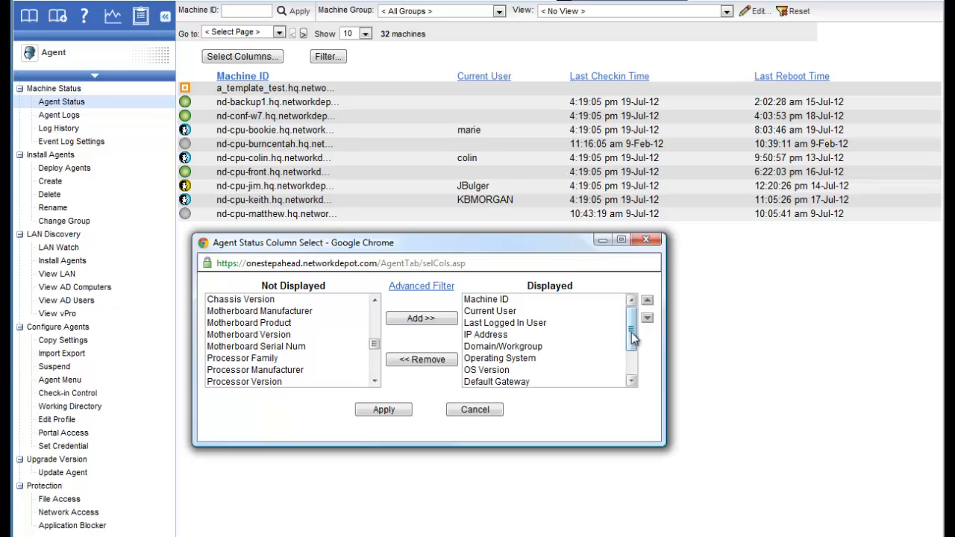
mouse_move(631, 344)
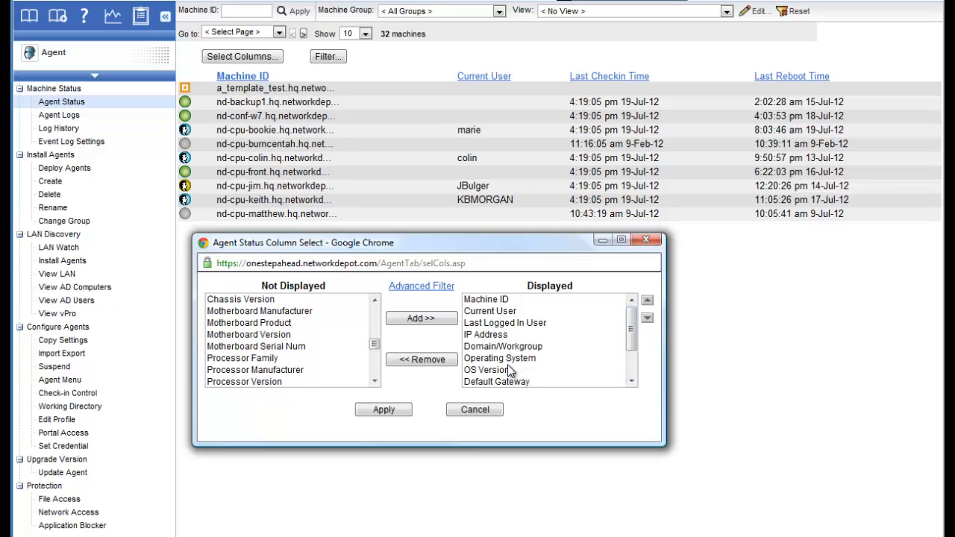
mouse_move(506, 384)
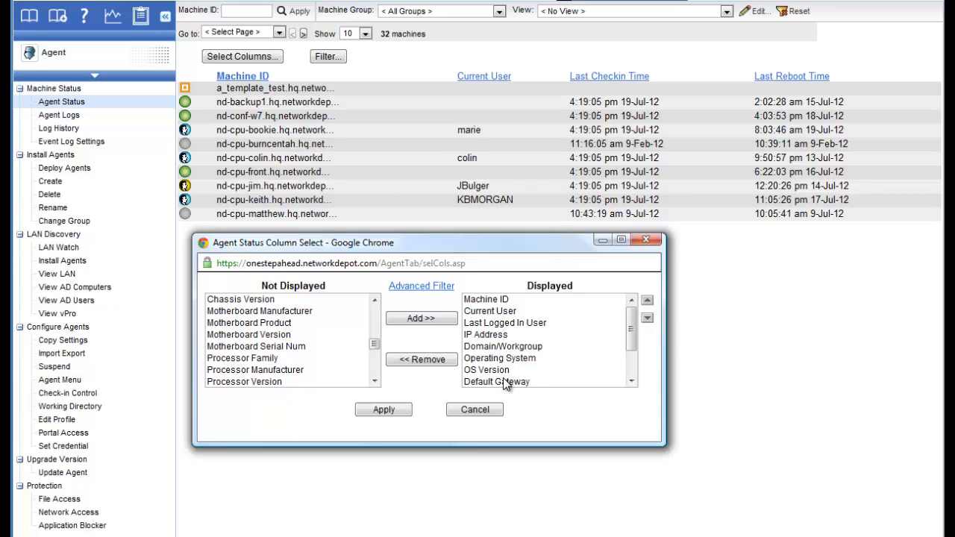
Move Last Checkin Time to the end of the displayed columns and apply the changes.
click(483, 369)
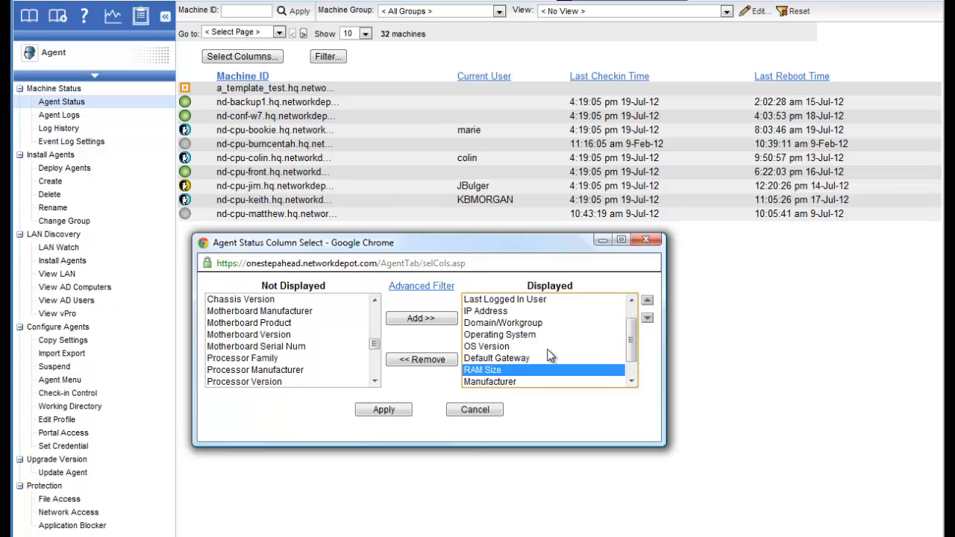
click(647, 304)
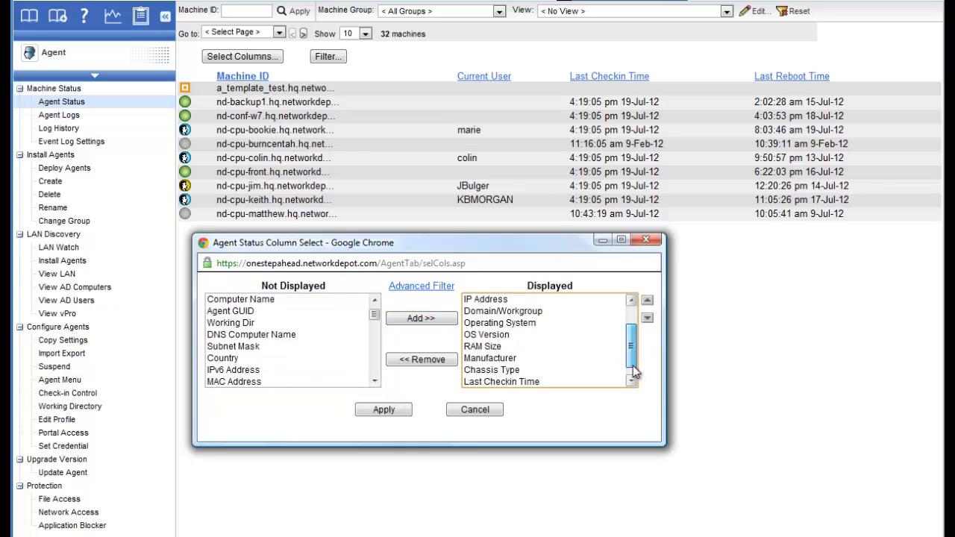
click(647, 318)
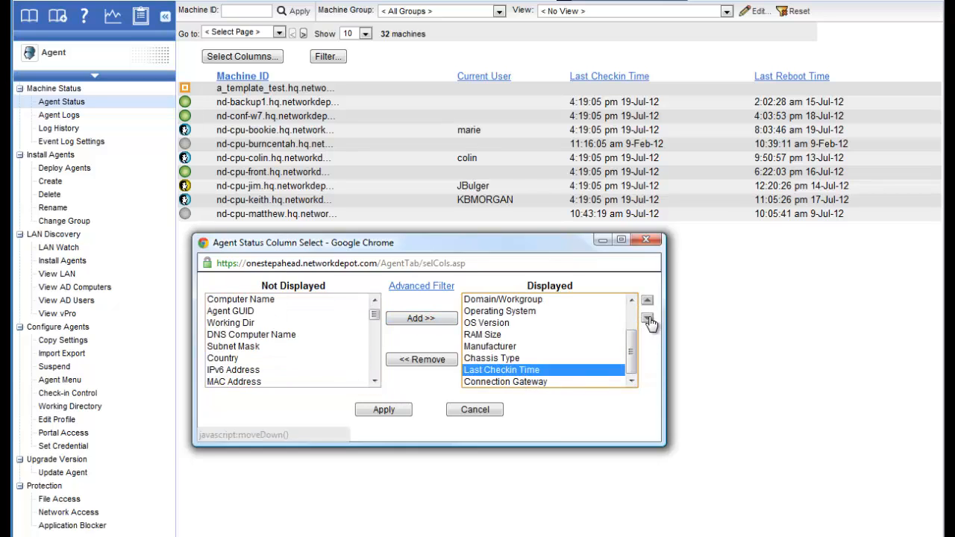
click(647, 318)
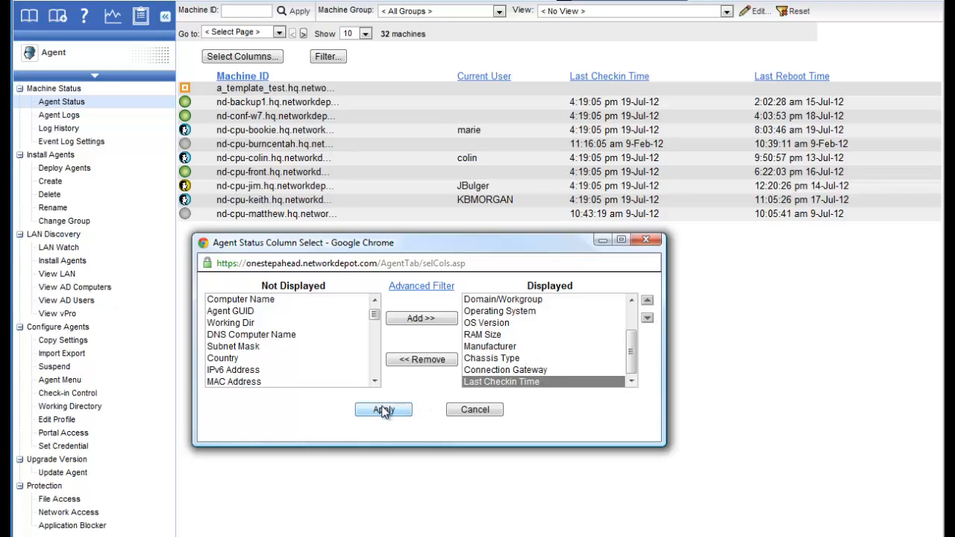
click(383, 410)
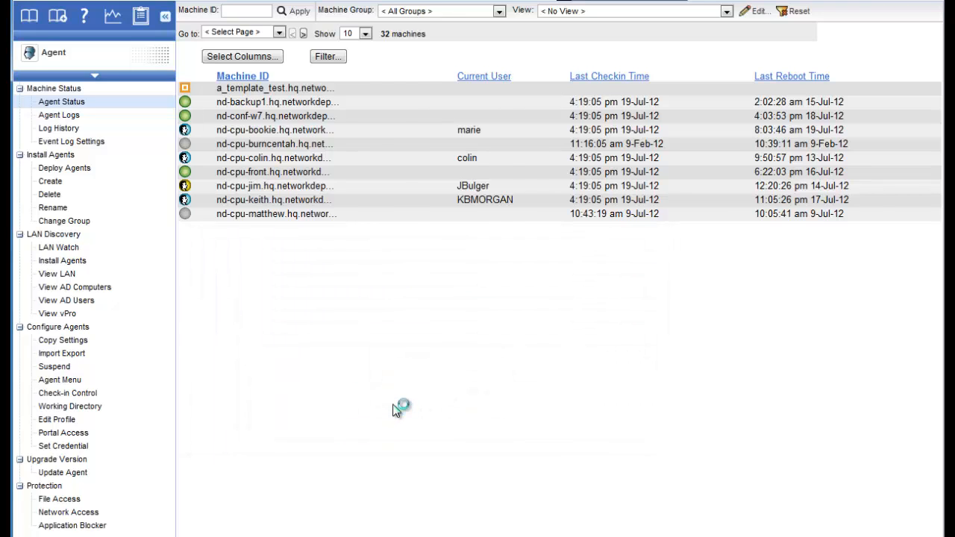
Inspect the refreshed Agent Status columns, highlighting a last logged-in user name.
click(242, 56)
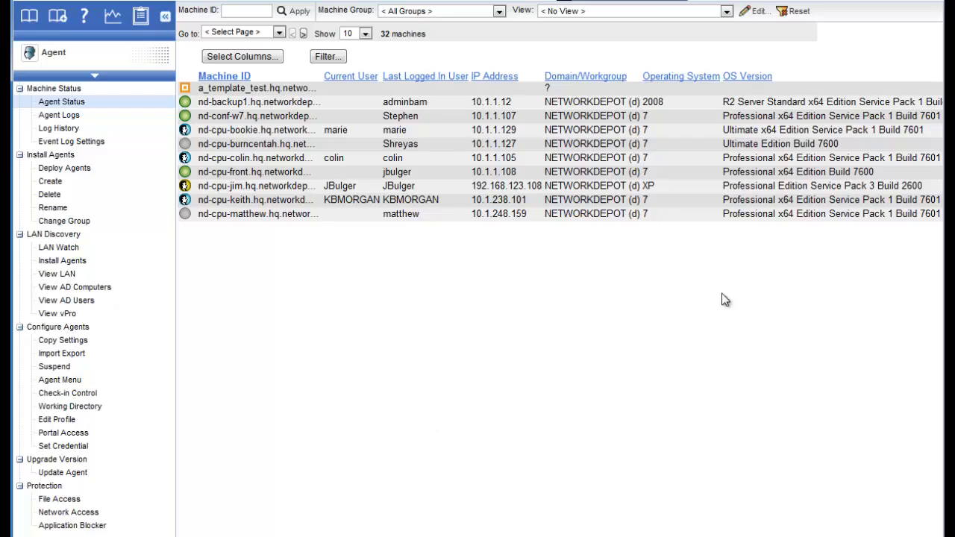
mouse_move(574, 172)
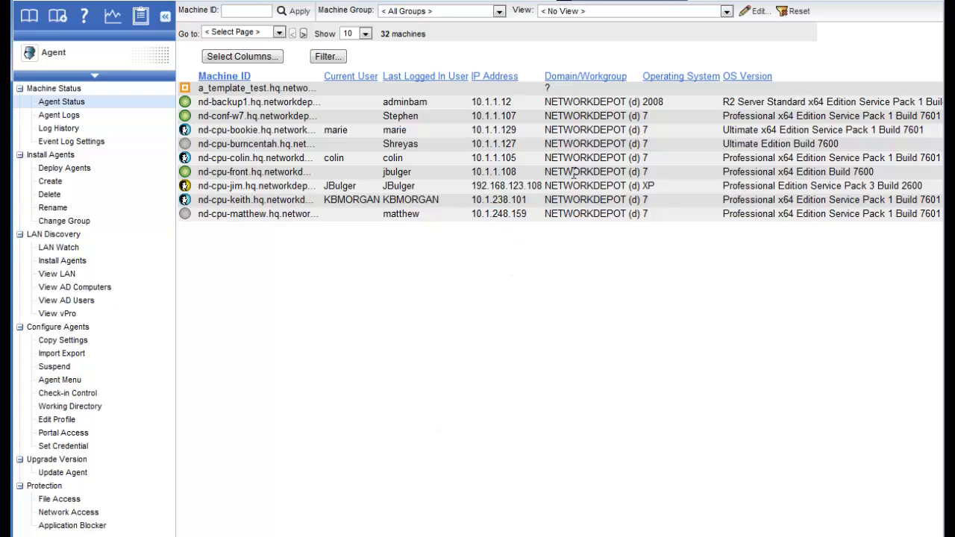
mouse_move(538, 367)
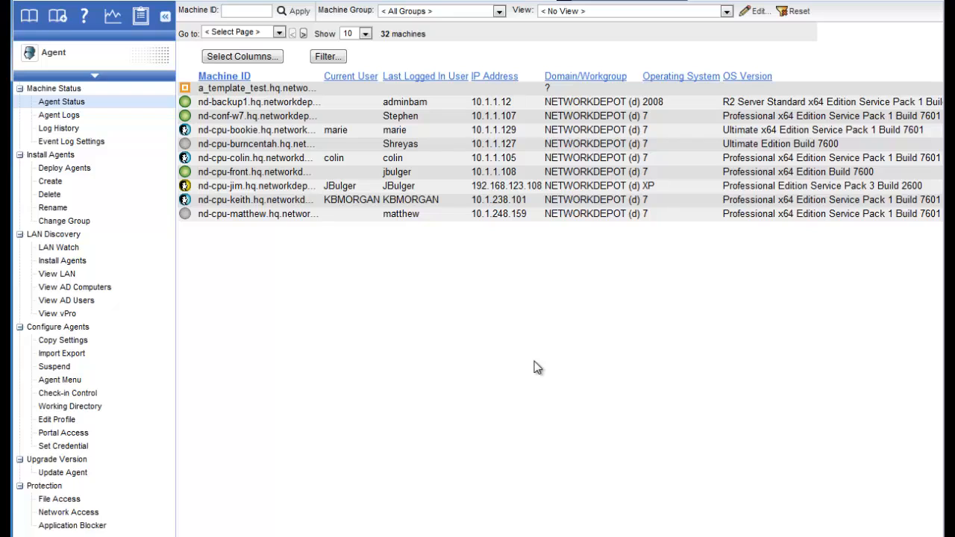
mouse_move(322, 120)
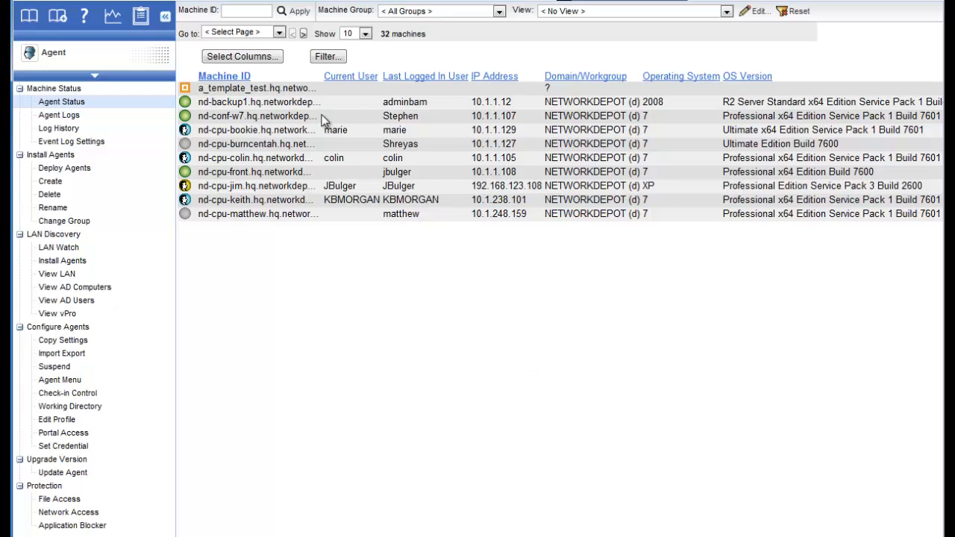
mouse_move(366, 108)
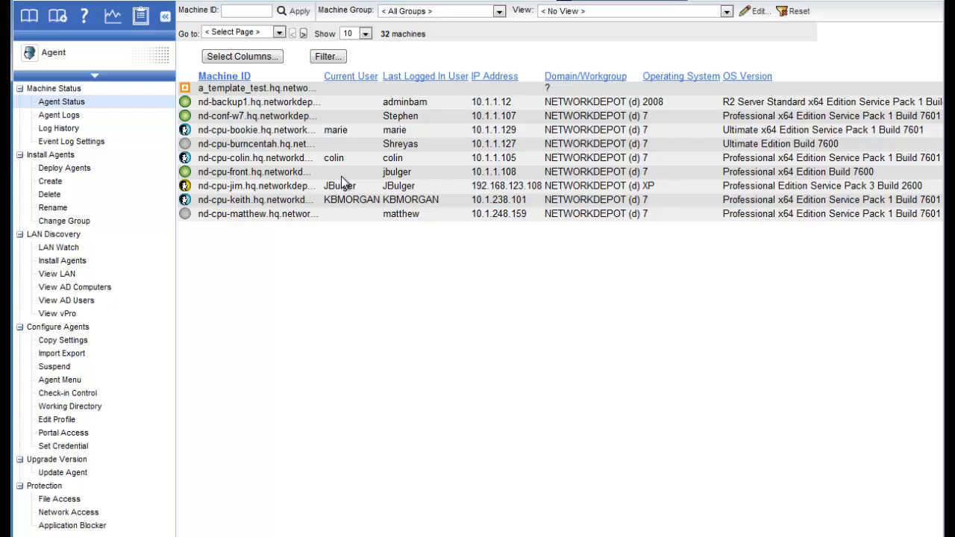
mouse_move(423, 161)
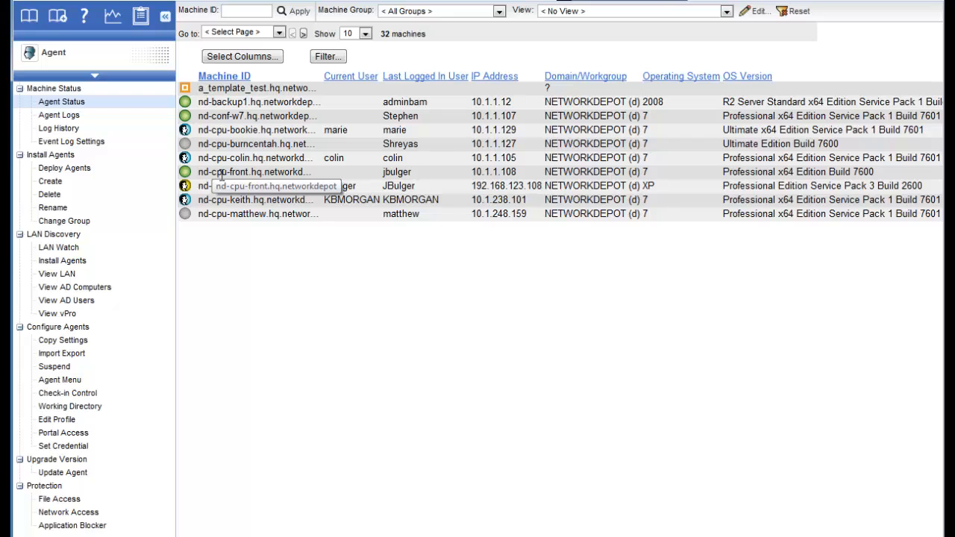
mouse_move(238, 130)
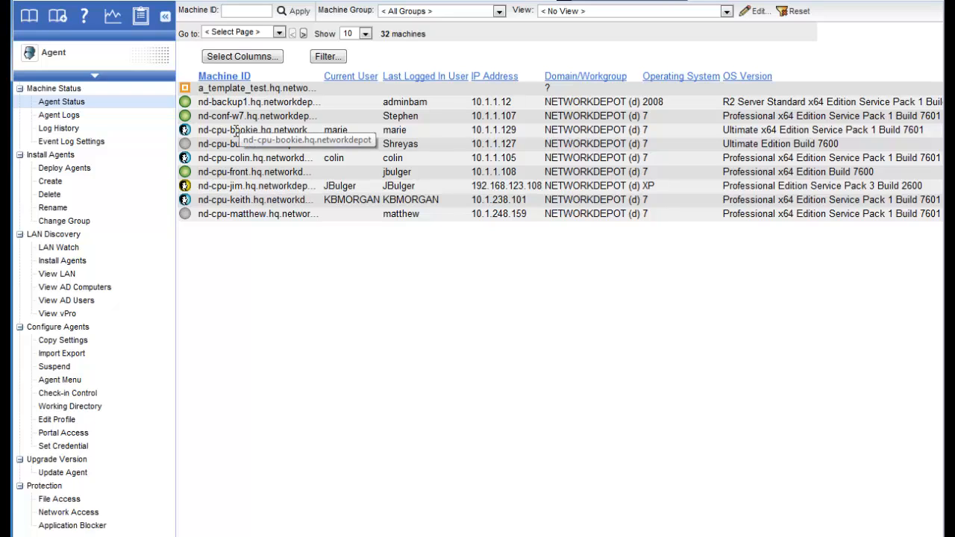
mouse_move(435, 119)
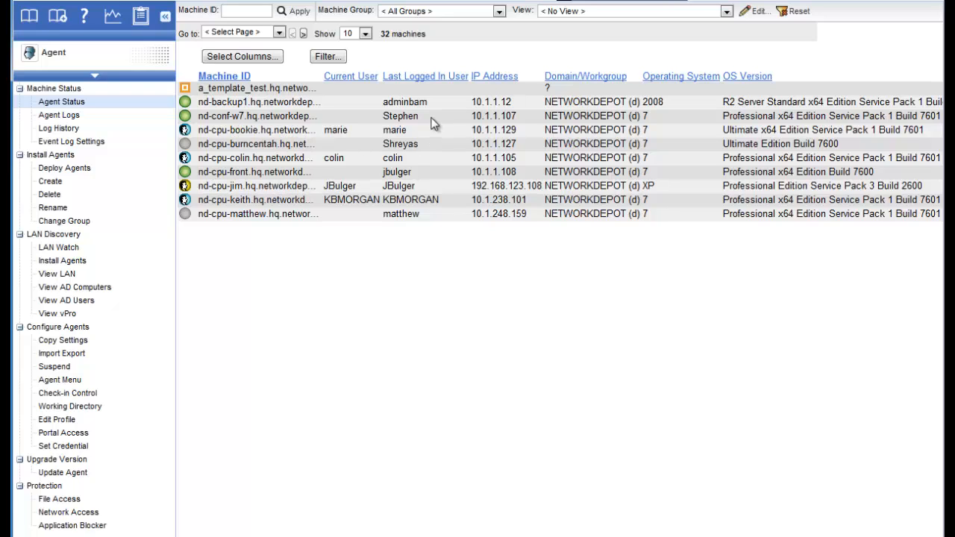
mouse_move(422, 119)
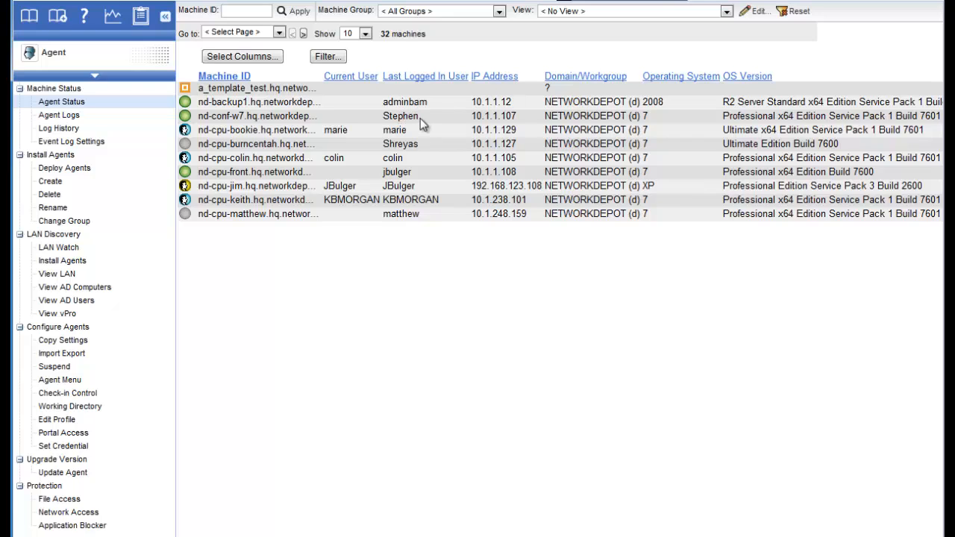
mouse_move(398, 131)
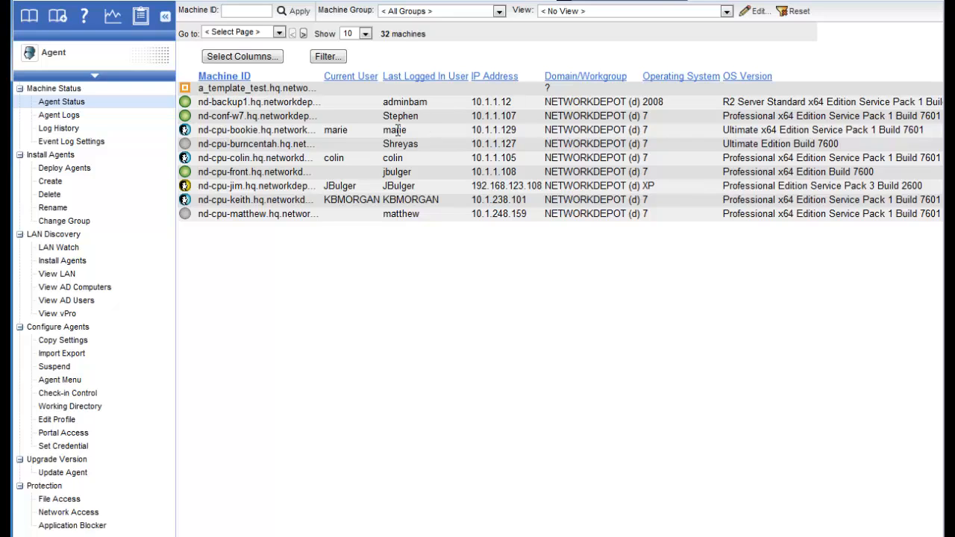
double_click(400, 116)
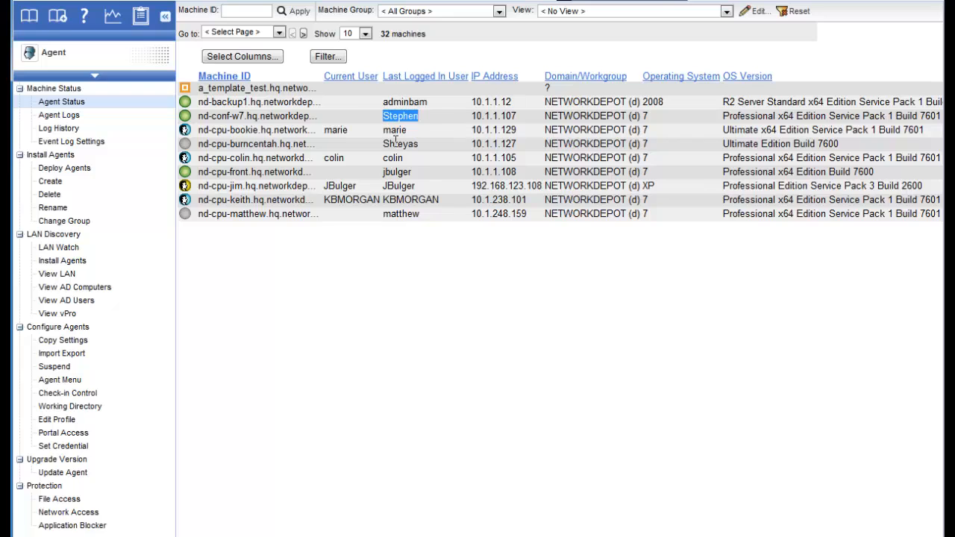
mouse_move(347, 254)
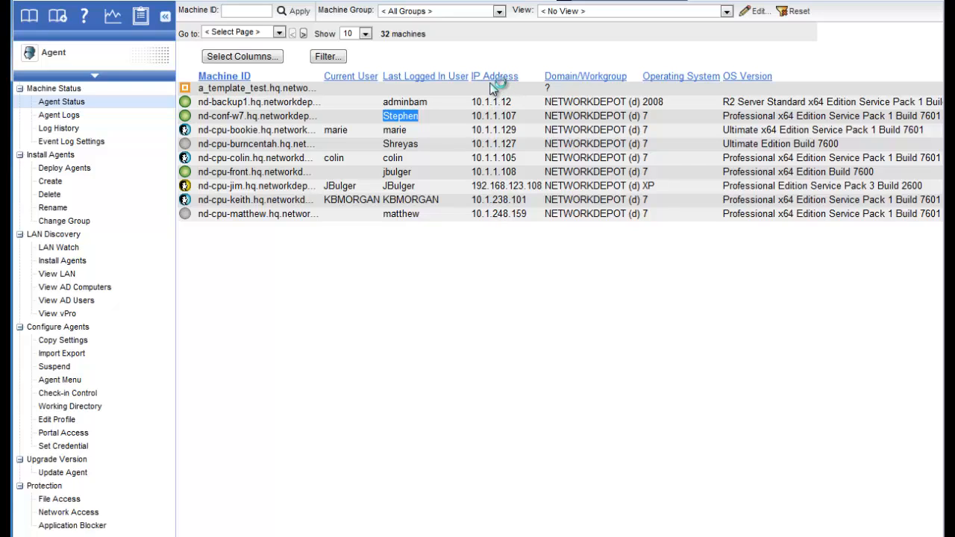
mouse_move(594, 82)
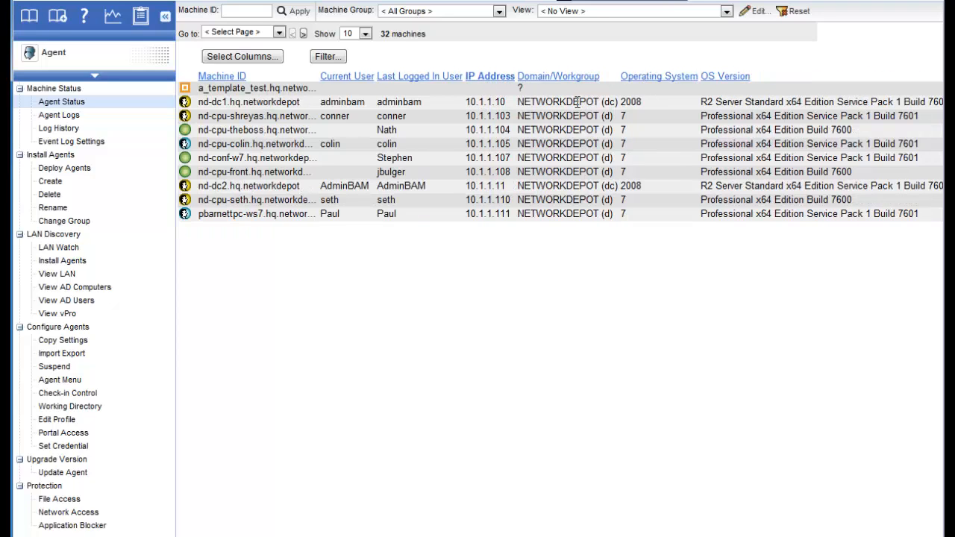
mouse_move(556, 90)
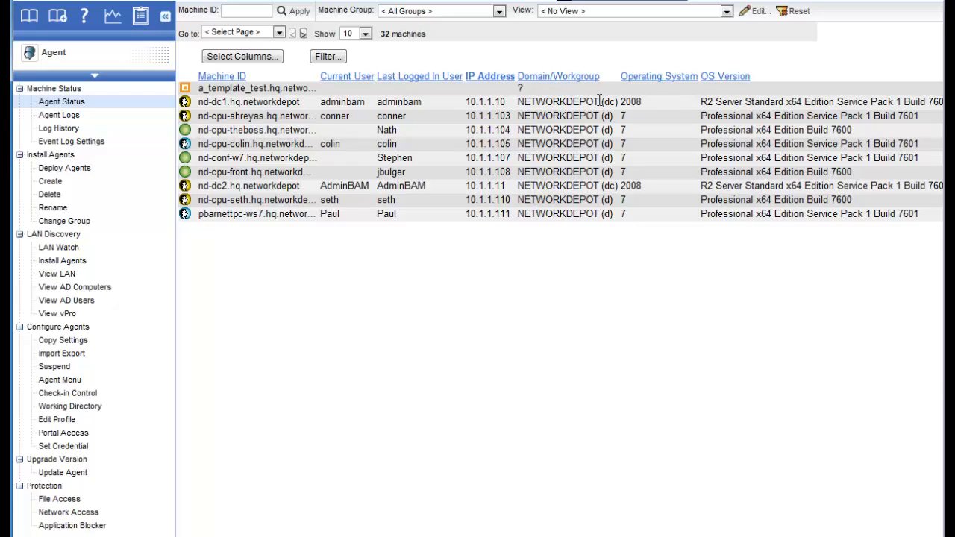
mouse_move(517, 109)
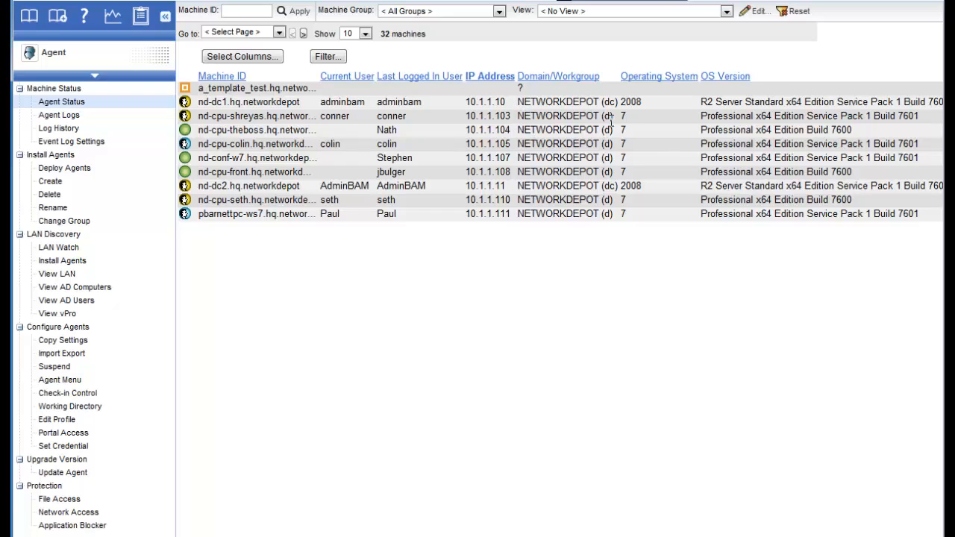
mouse_move(610, 102)
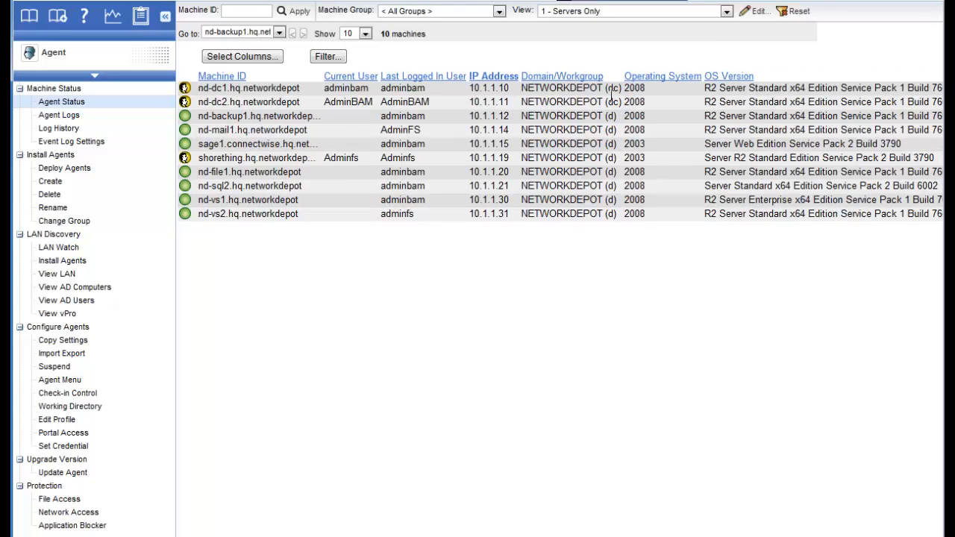
mouse_move(612, 252)
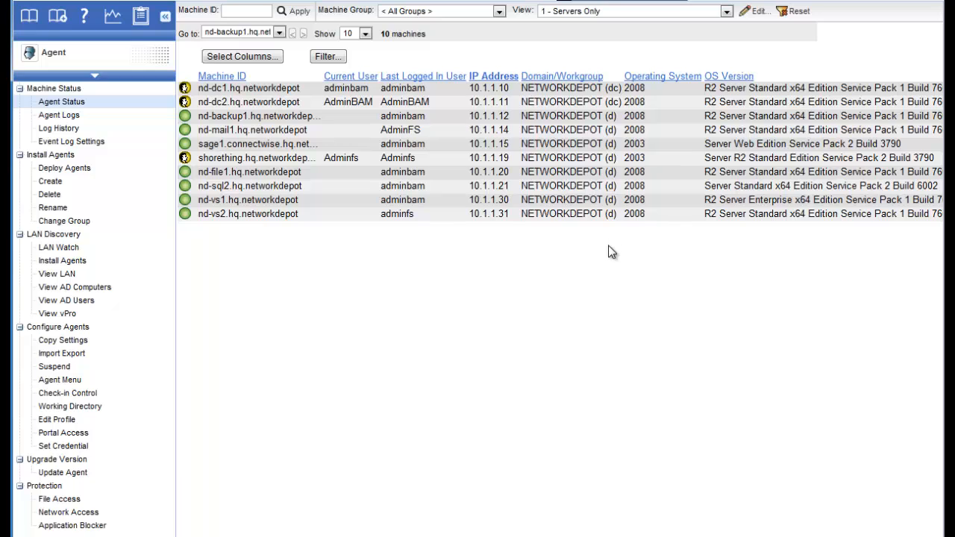
Select the '1- Workstations' view to list 21 workstations.
click(726, 10)
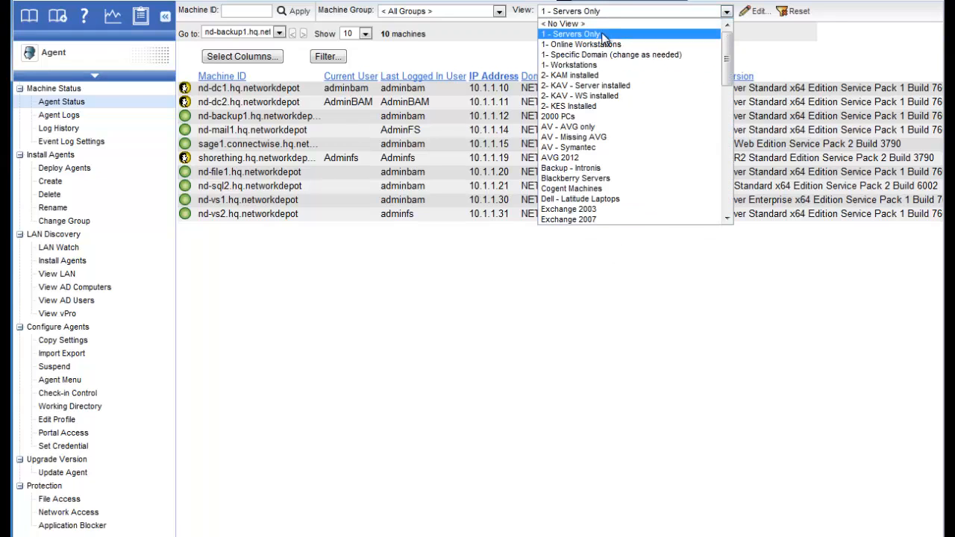
click(570, 64)
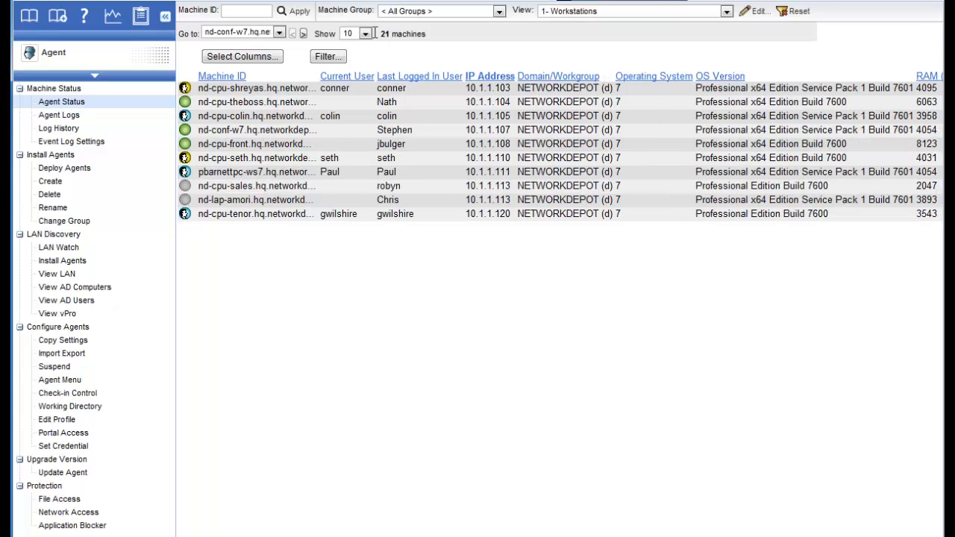
click(365, 33)
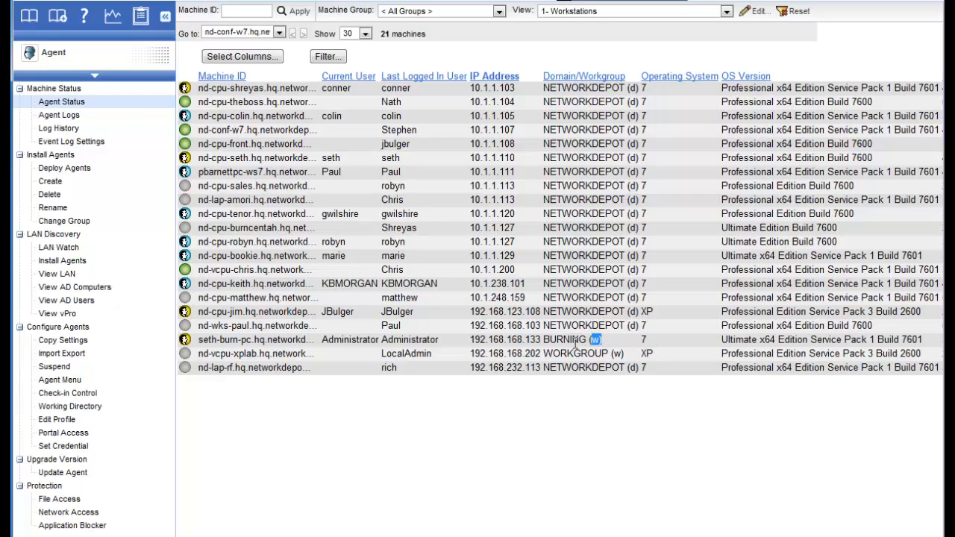
mouse_move(621, 399)
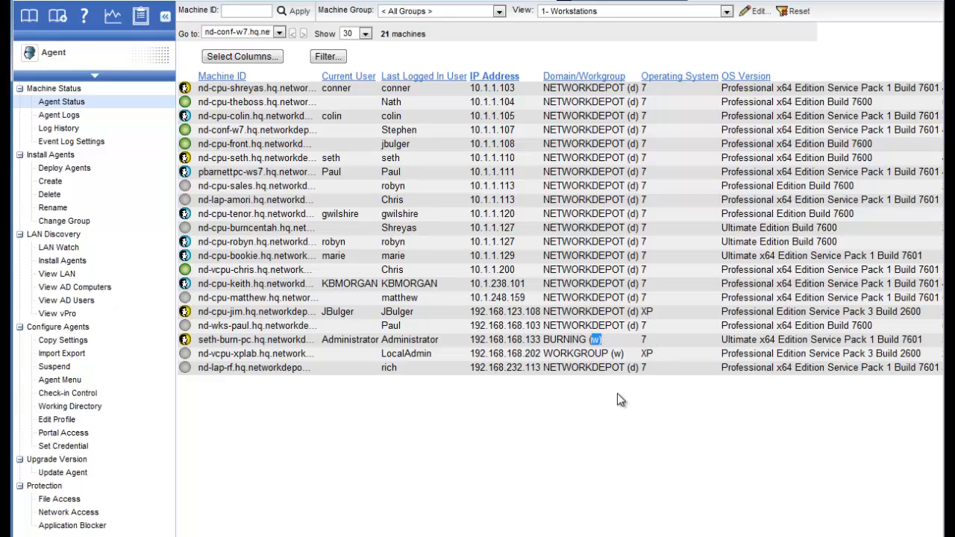
mouse_move(667, 159)
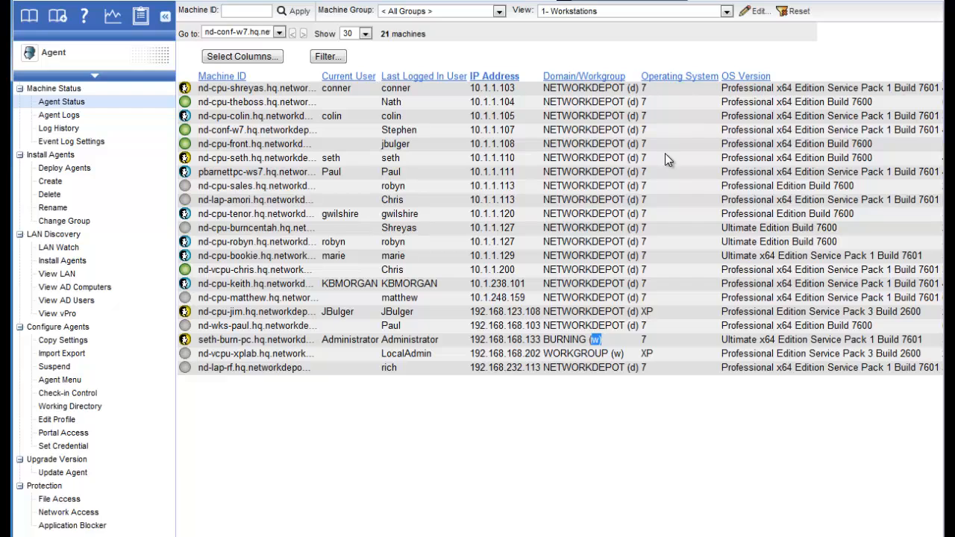
mouse_move(655, 100)
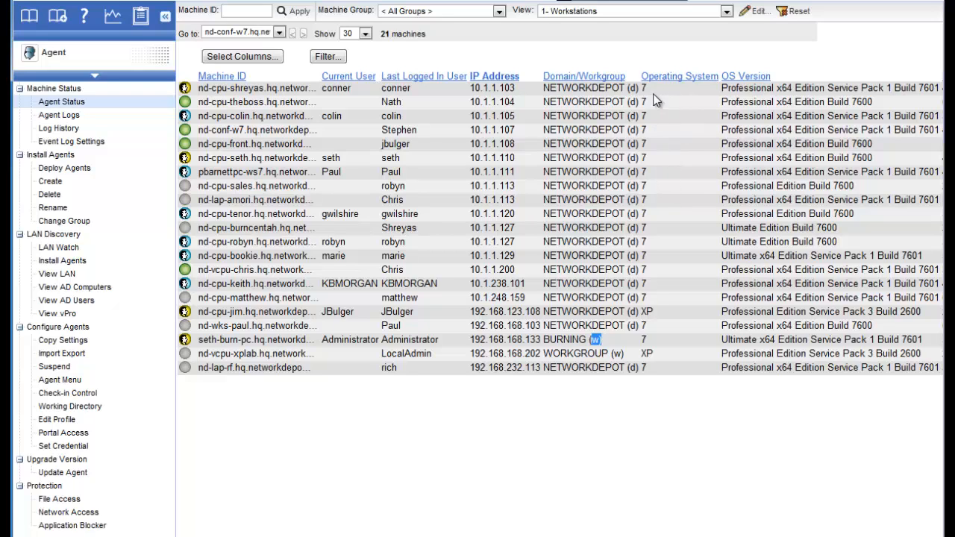
mouse_move(779, 154)
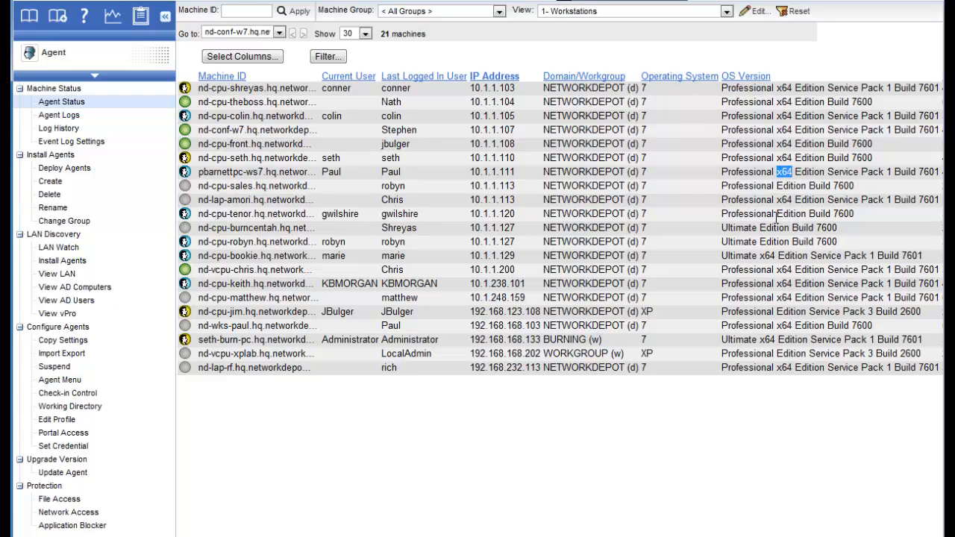
mouse_move(895, 126)
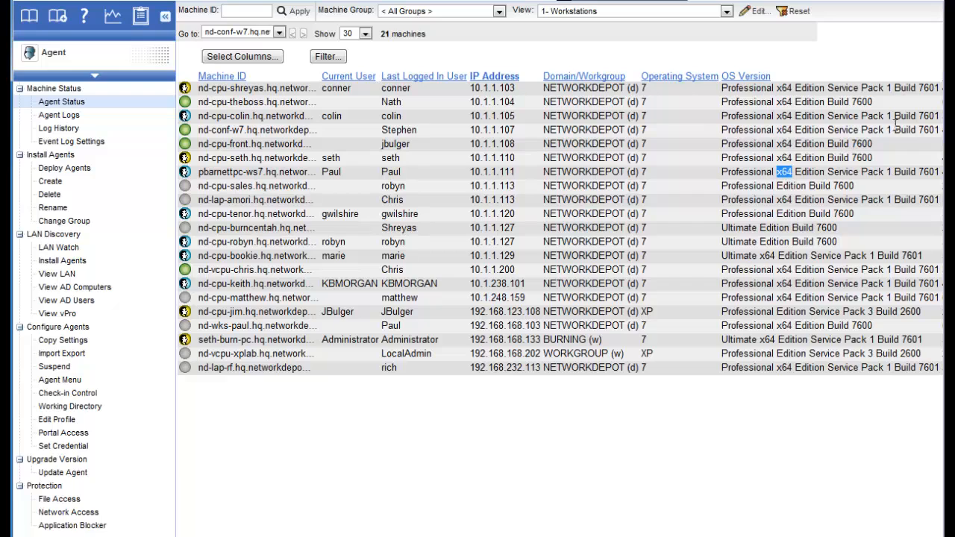
mouse_move(903, 224)
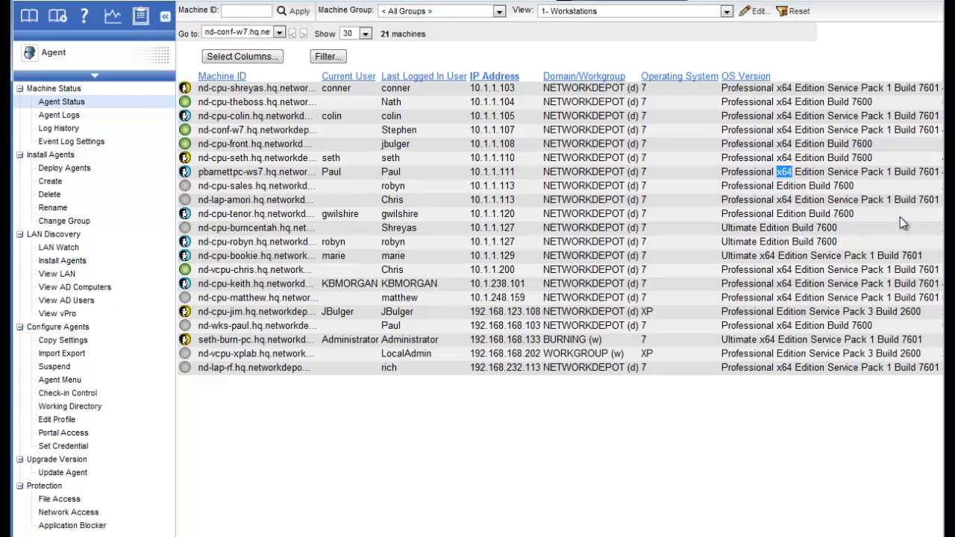
mouse_move(799, 160)
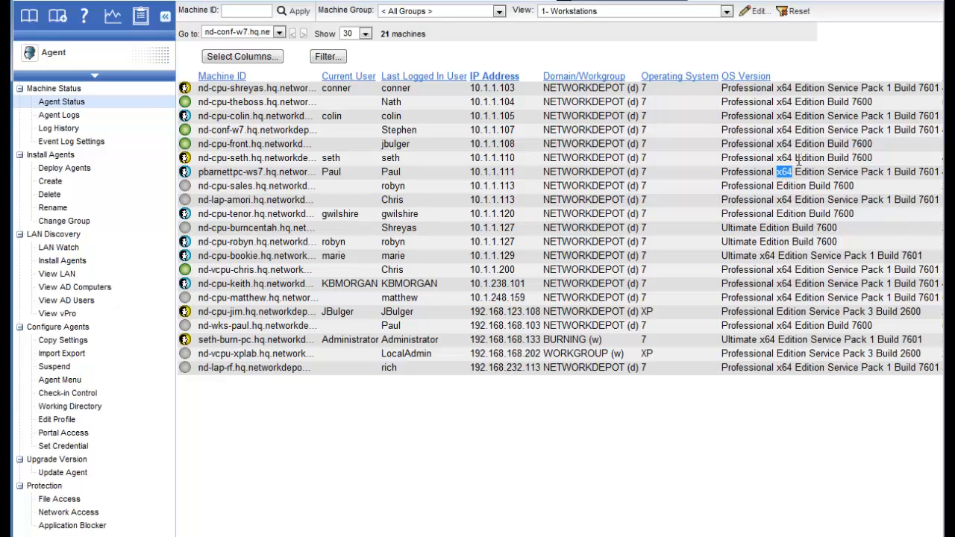
mouse_move(881, 149)
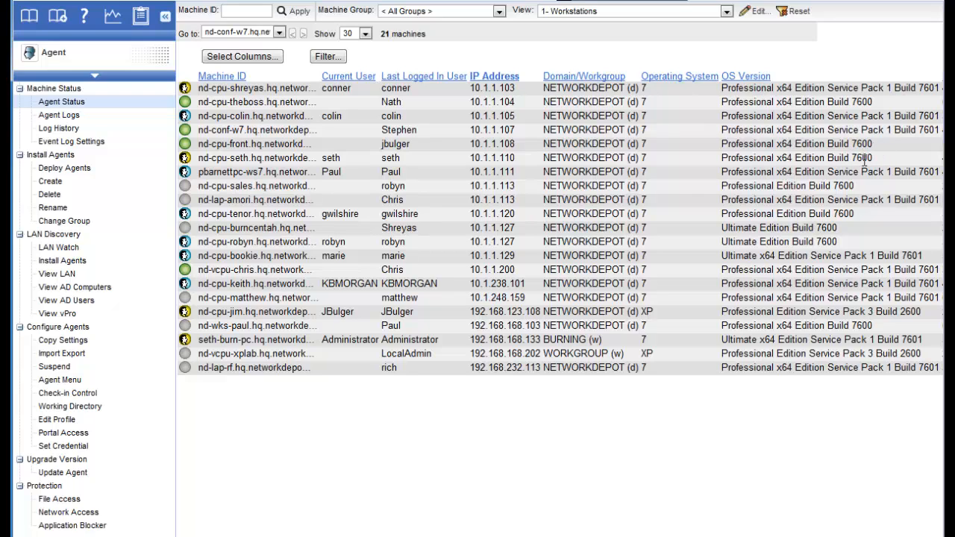
mouse_move(875, 217)
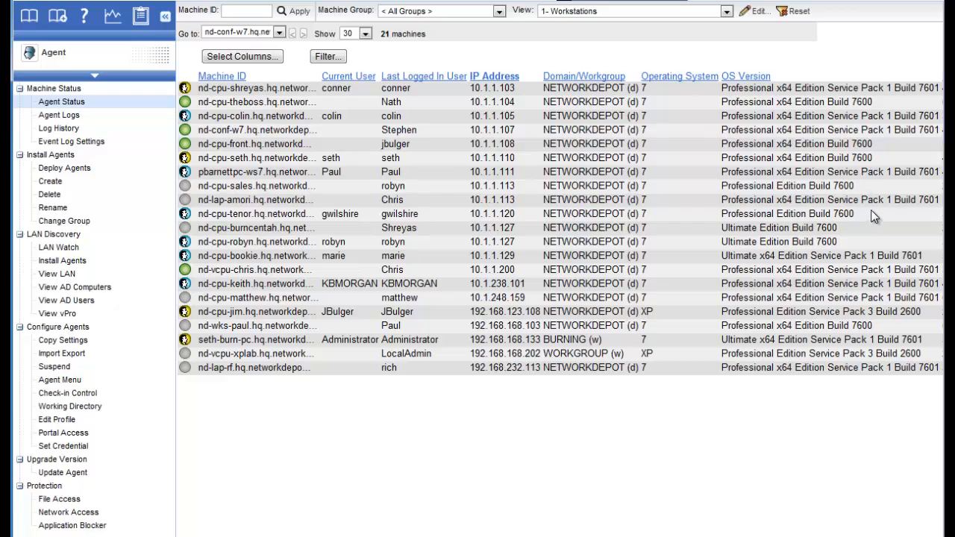
Scroll right to show RAM (MB), Manufacturer and Chassis Type, then switch to Servers Only.
scroll(right, 3)
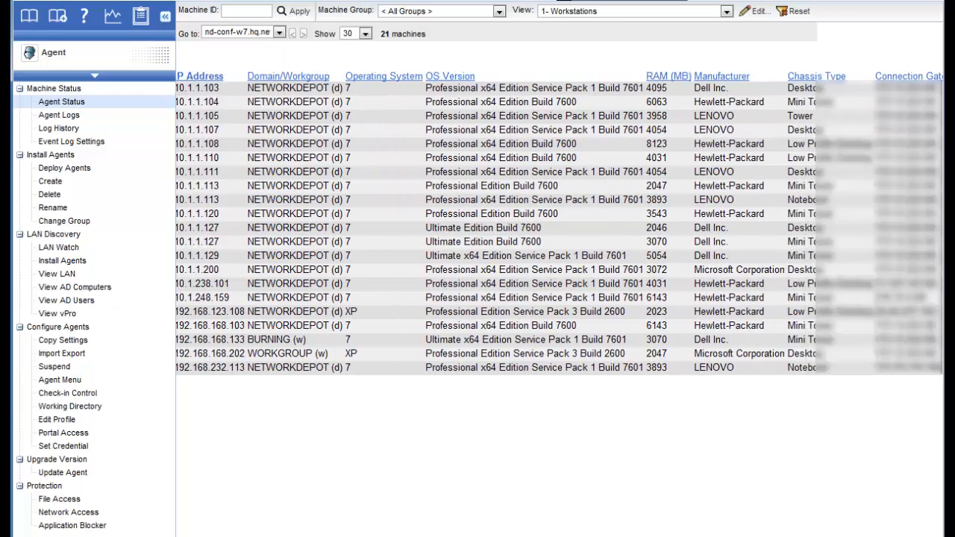
scroll(right, 3)
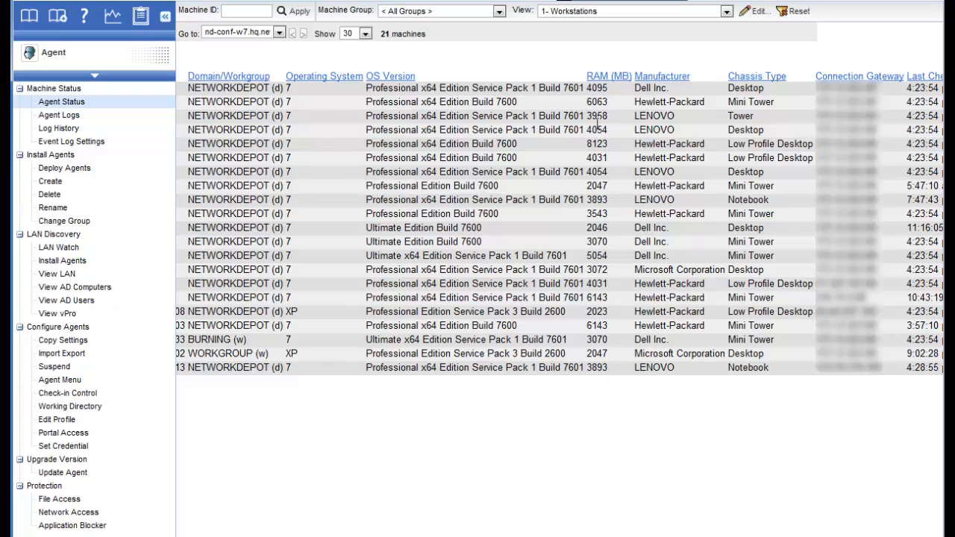
mouse_move(612, 246)
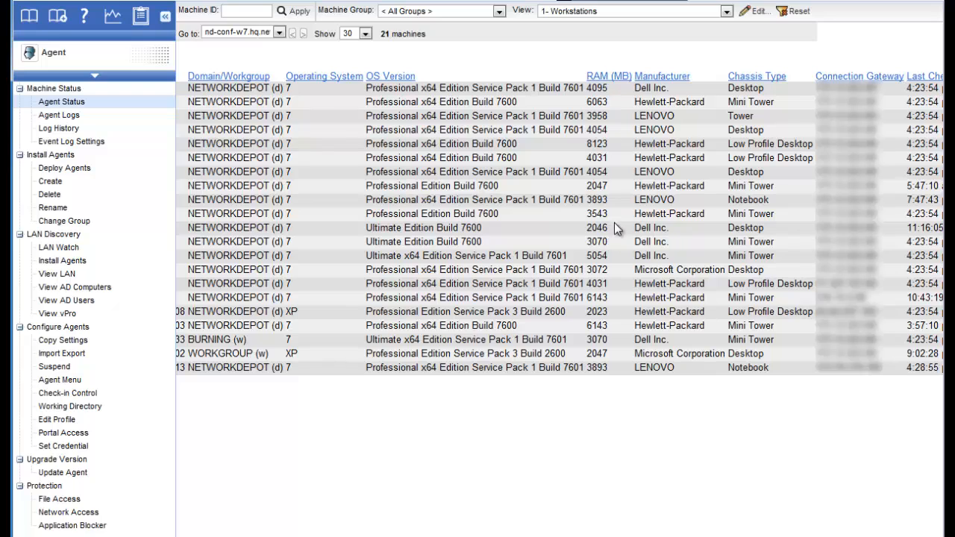
mouse_move(620, 195)
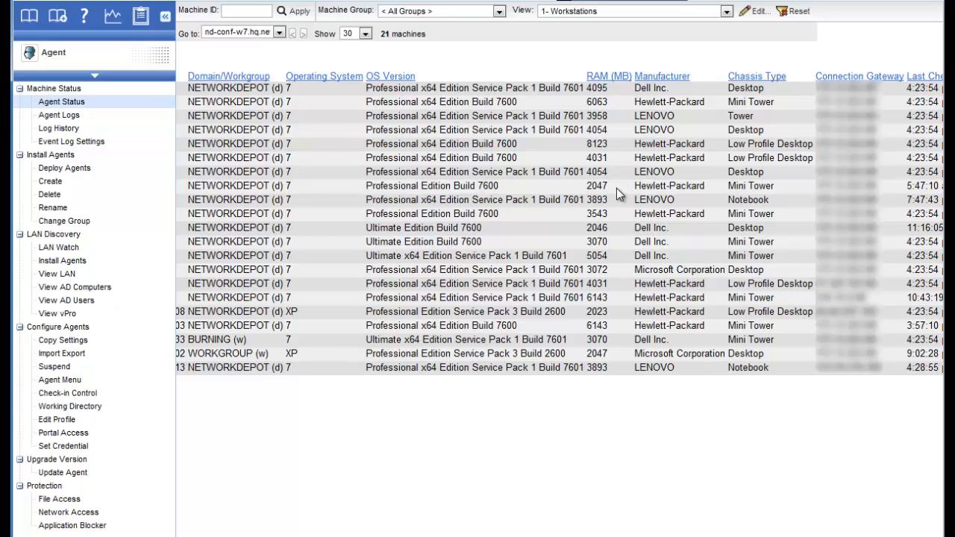
mouse_move(643, 112)
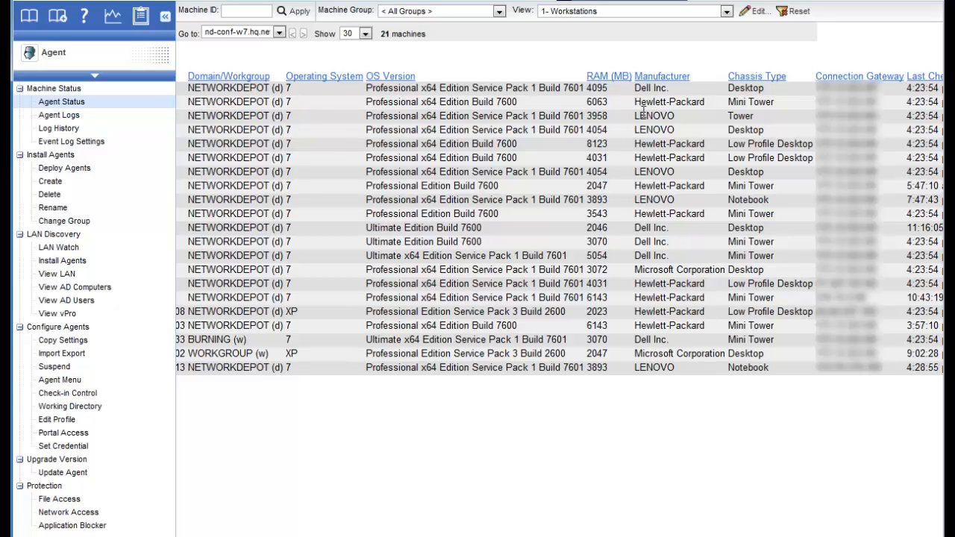
mouse_move(666, 302)
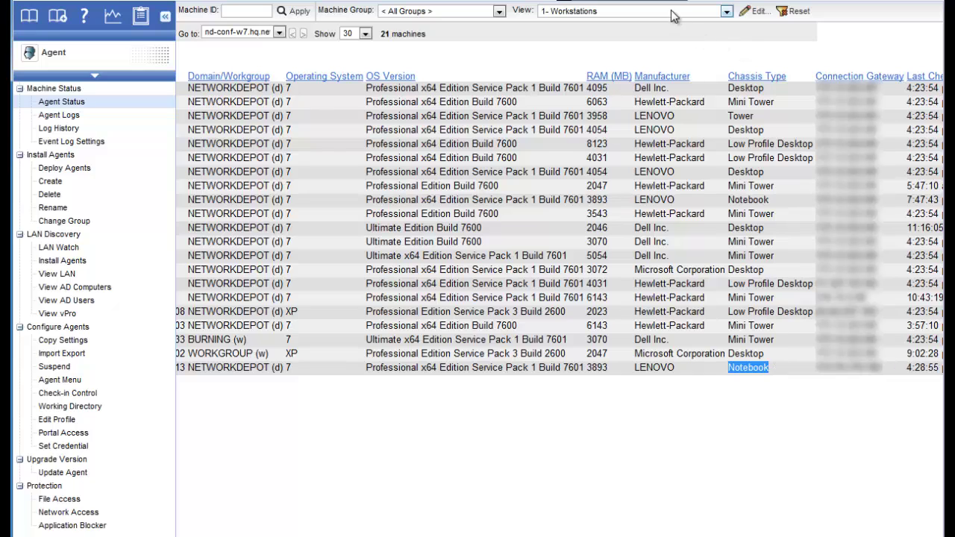
click(725, 10)
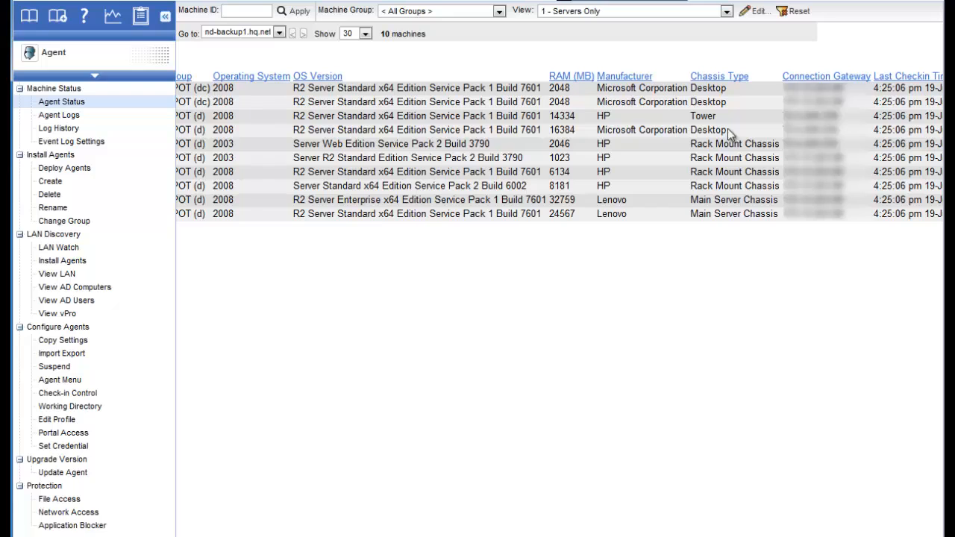
mouse_move(715, 89)
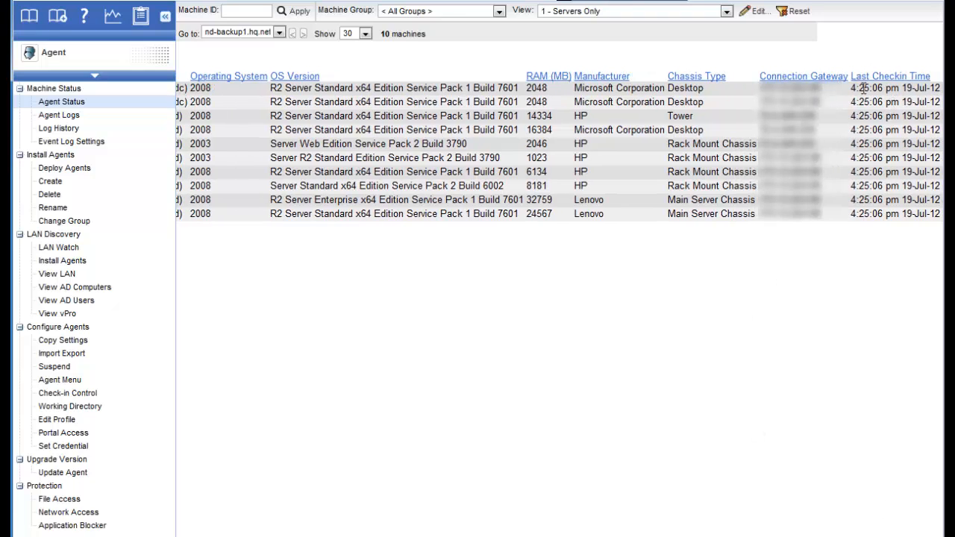
mouse_move(883, 388)
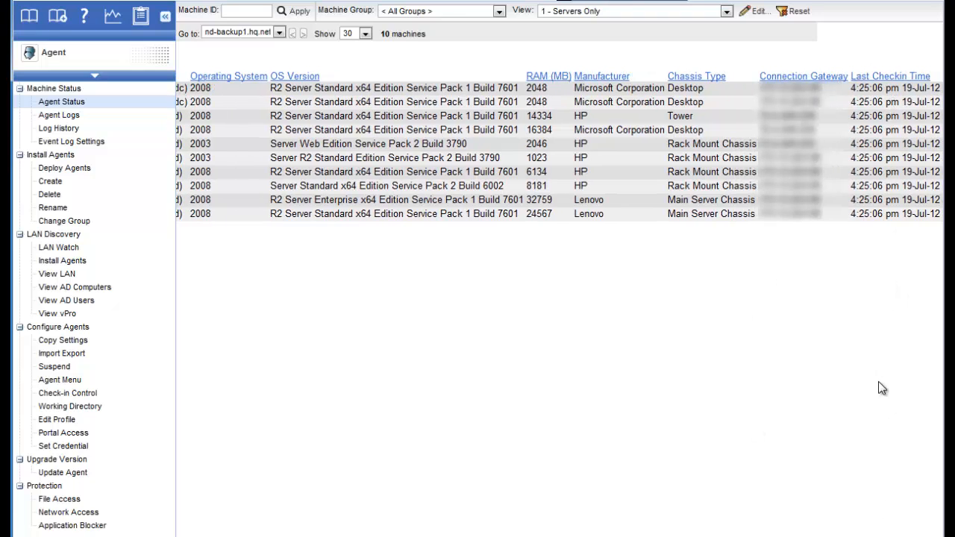
mouse_move(629, 28)
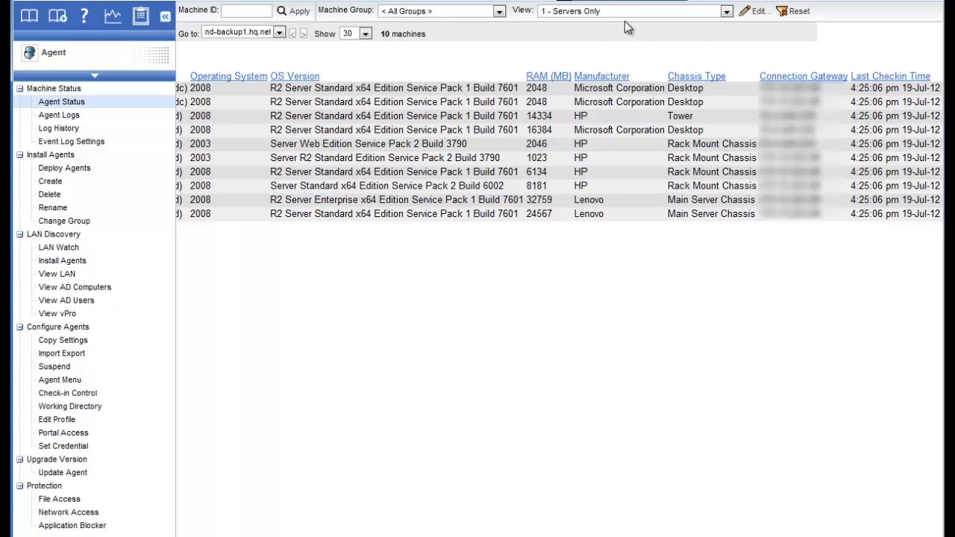
Choose < No View > to clear the view filter and list all 32 machines.
click(724, 10)
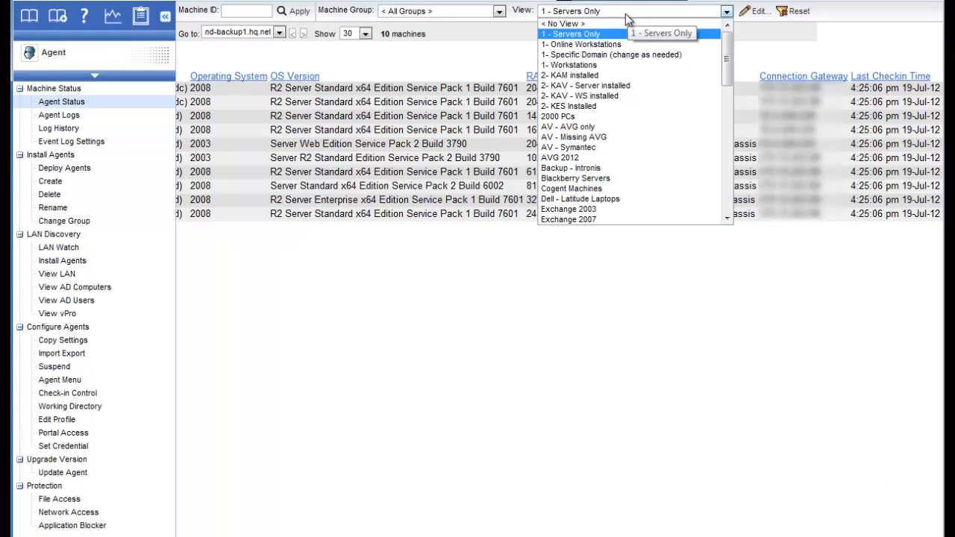
click(563, 24)
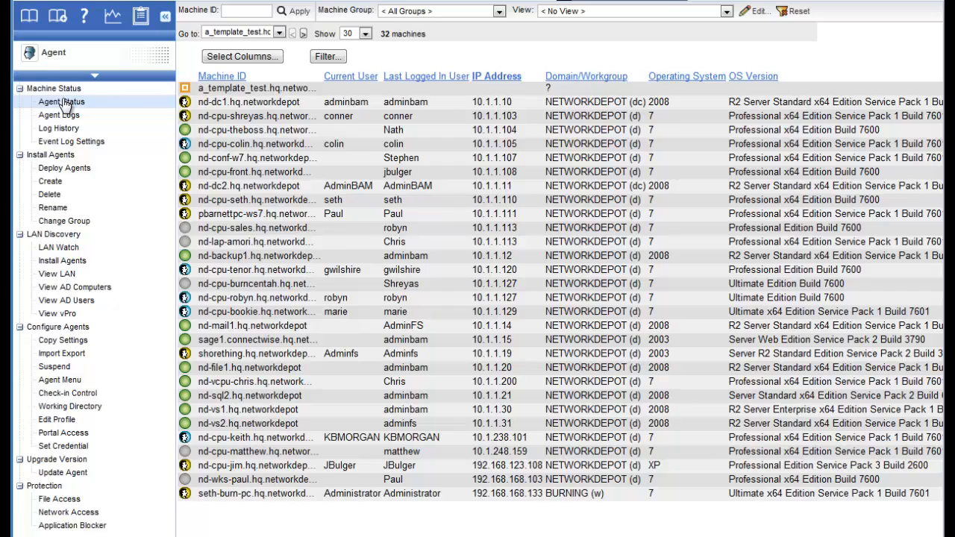
mouse_move(114, 66)
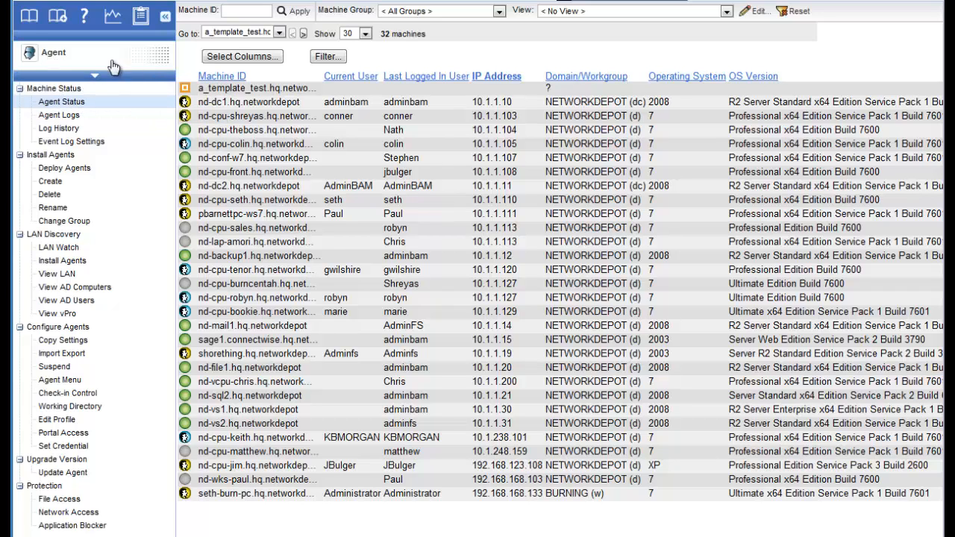
Expand the module selector showing Agent, Audit, Security, System and other modules.
click(53, 52)
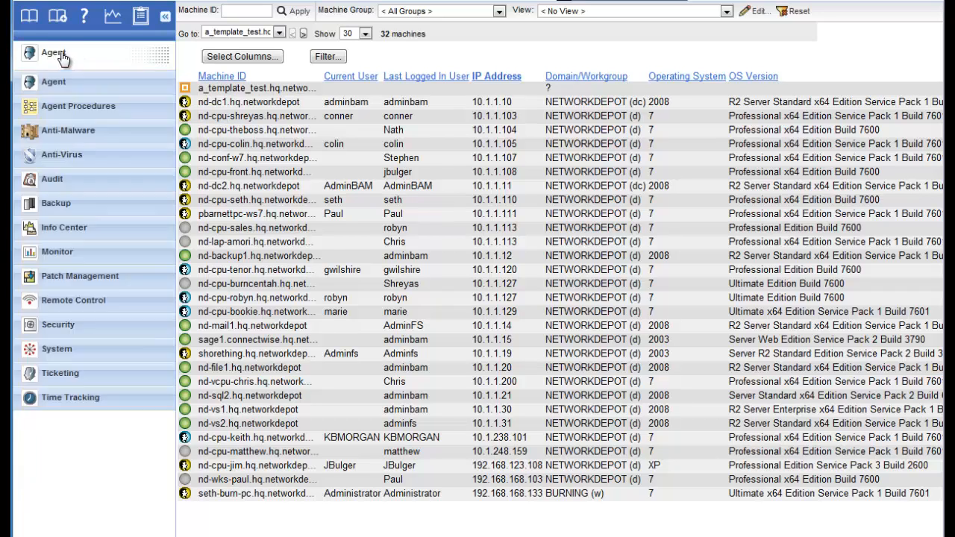
Go to System Preferences and choose the first function shown after logon.
click(57, 348)
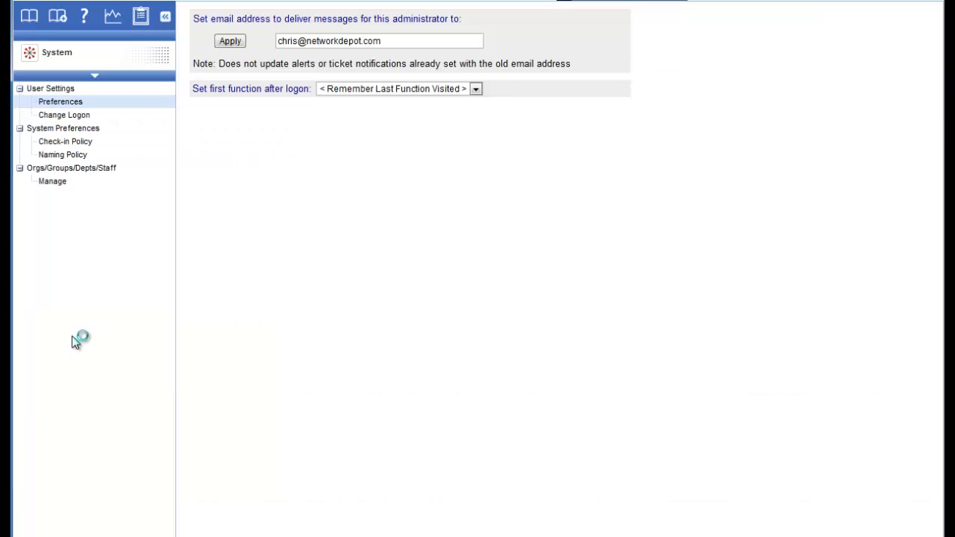
click(476, 88)
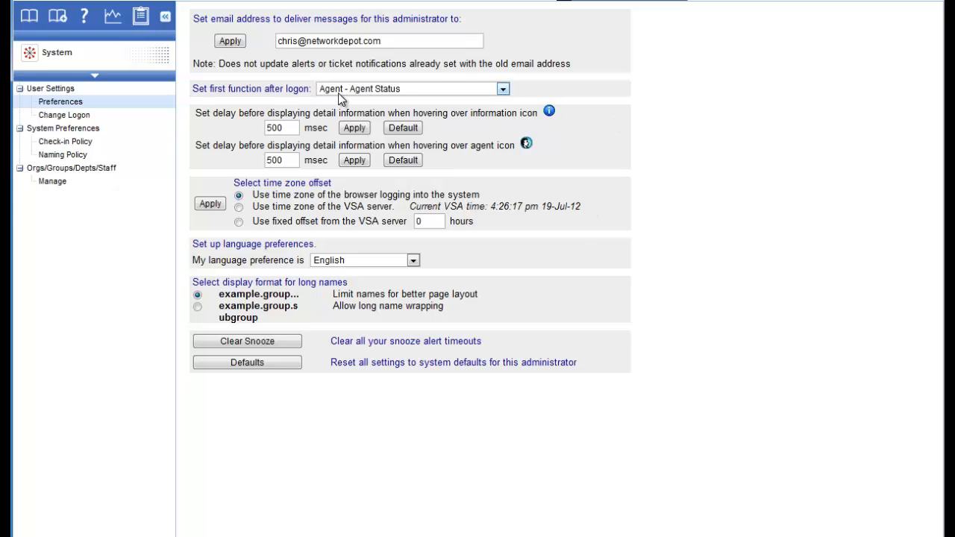
mouse_move(126, 66)
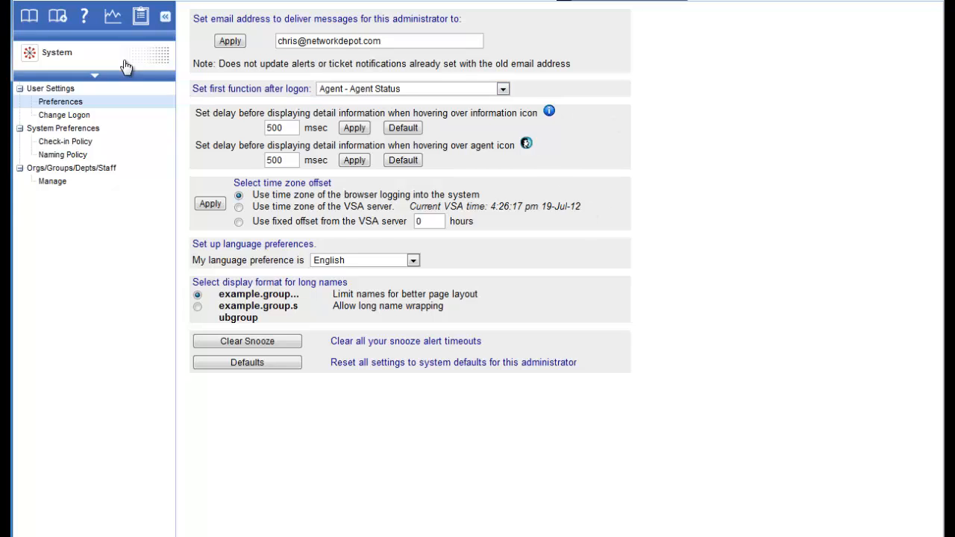